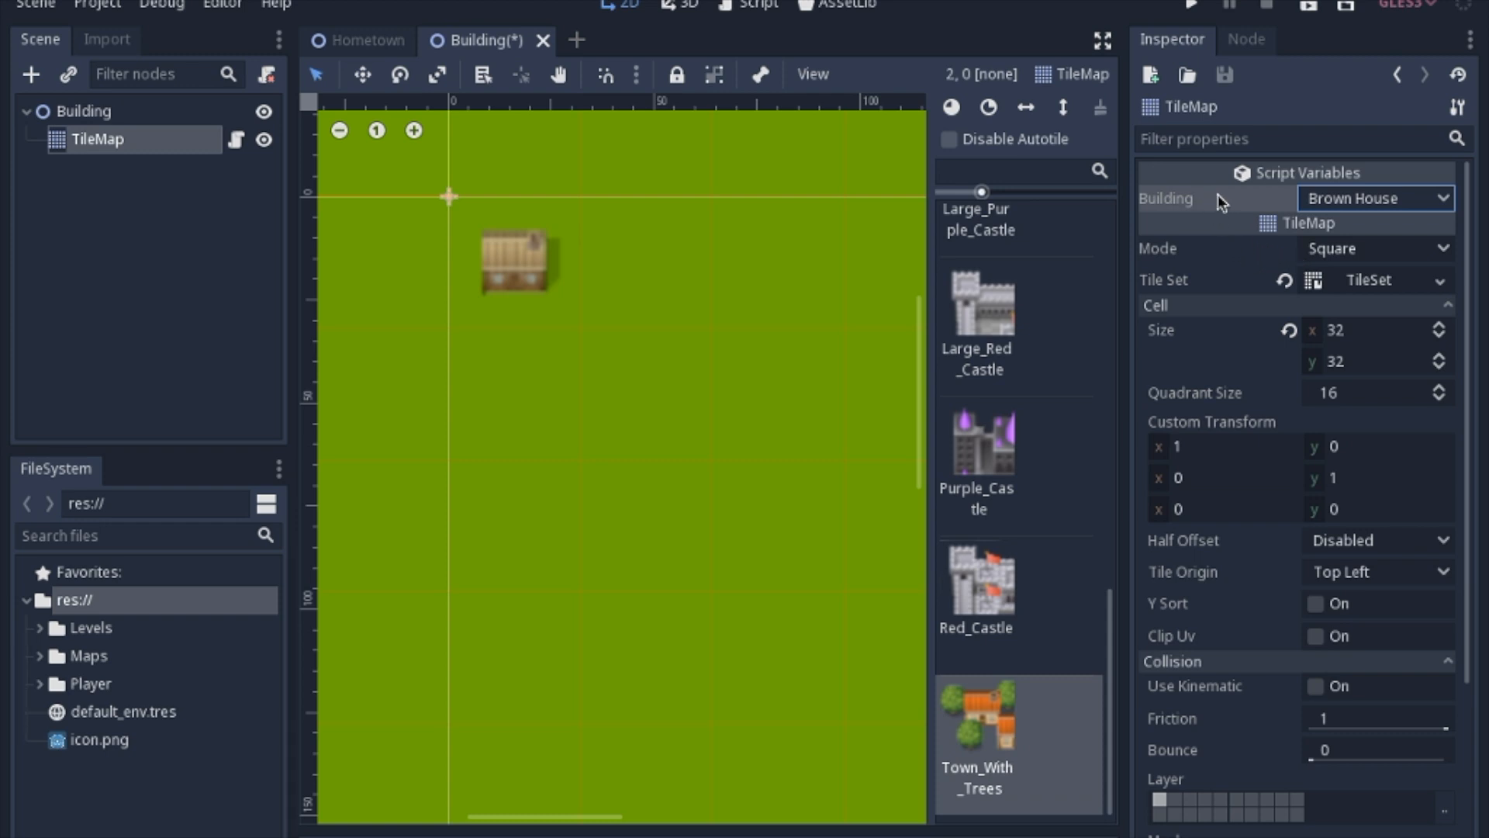
mouse_move(1186, 214)
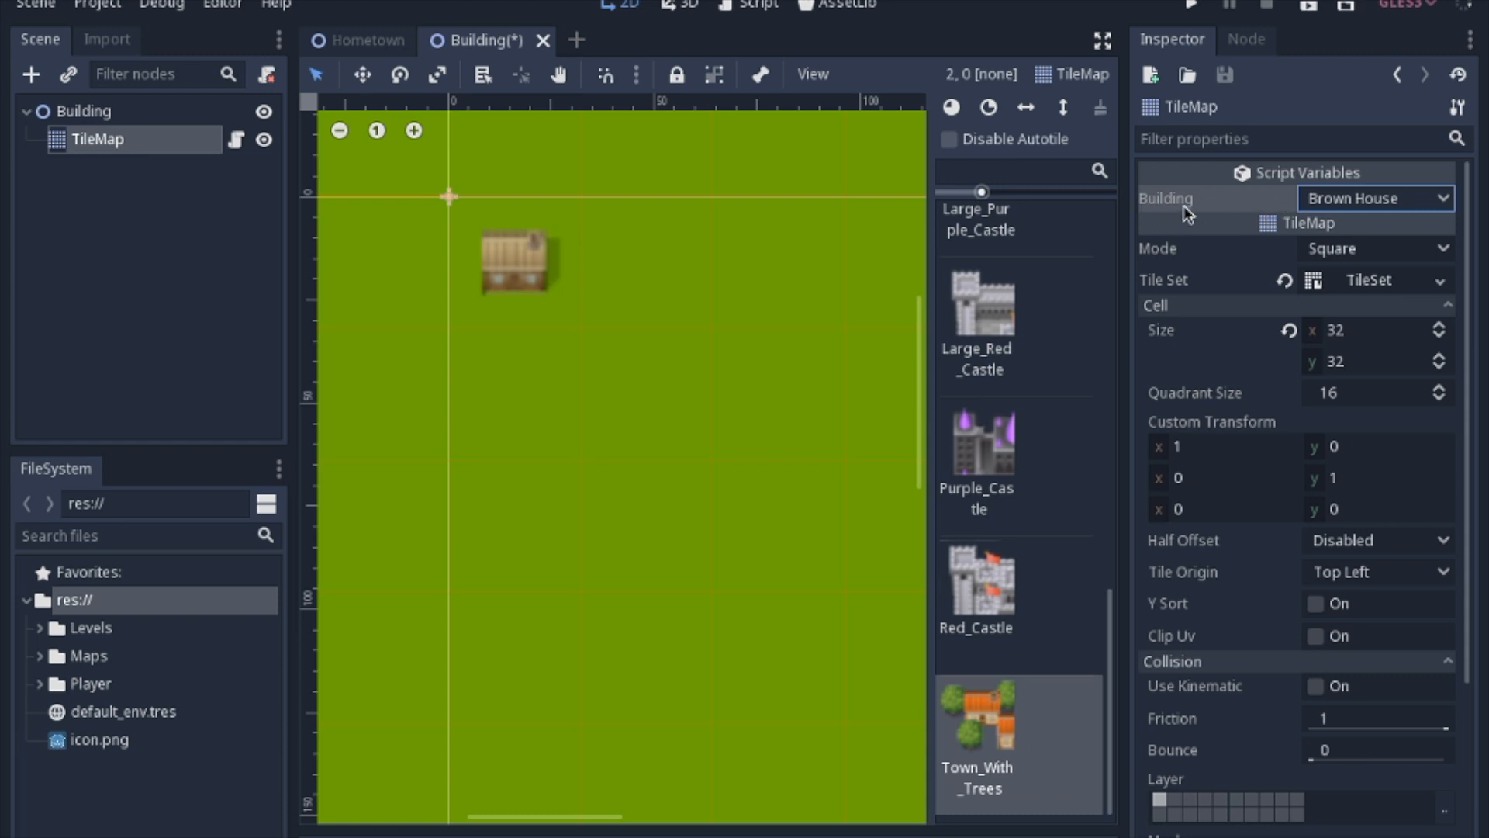
Step: Preview Blue House, Brown Town, Purple Castle, Large Red Castle and Red Castle on the map
left_click(1374, 199)
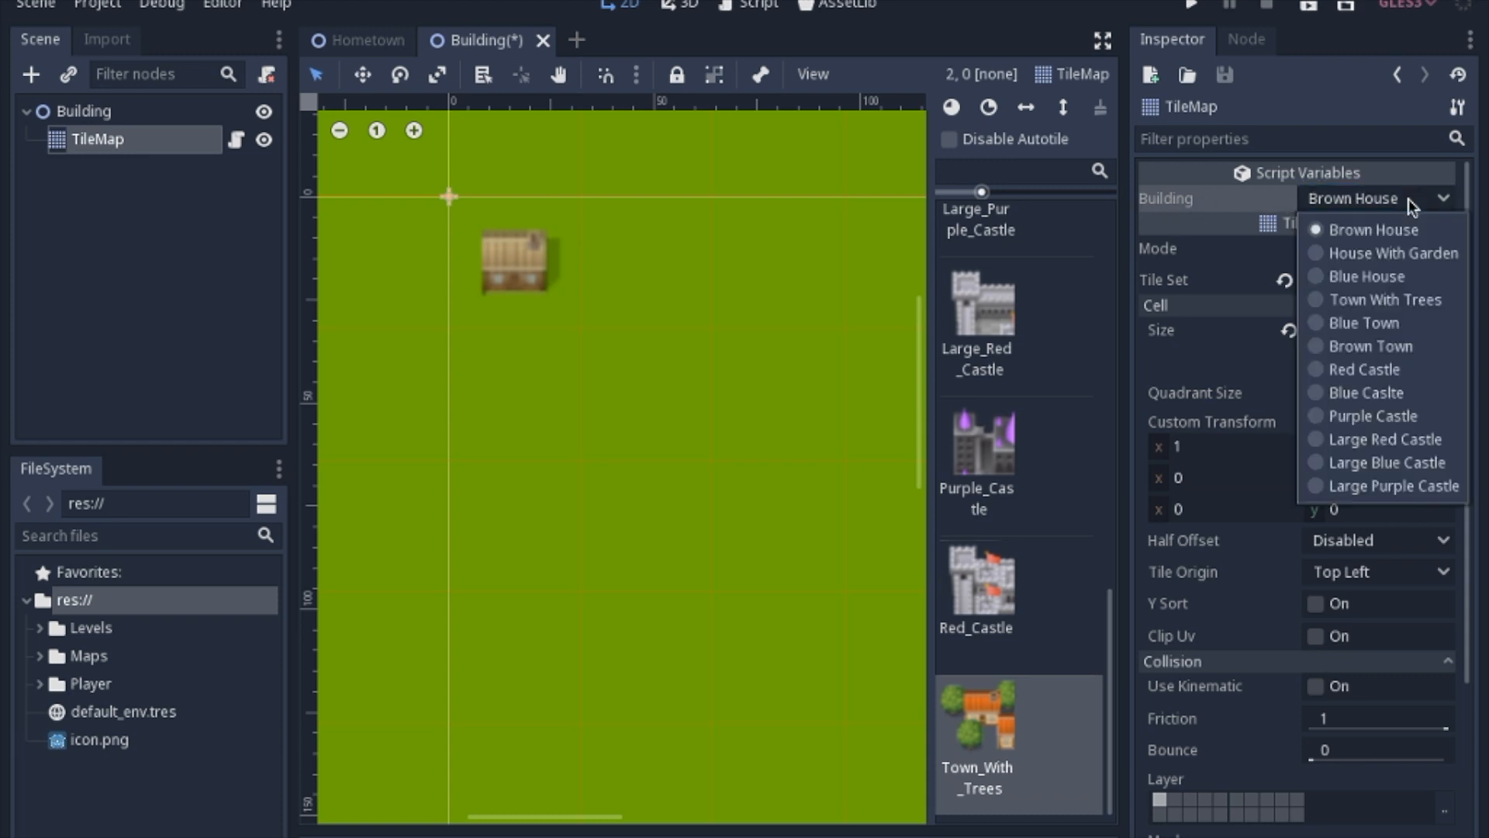
left_click(1365, 276)
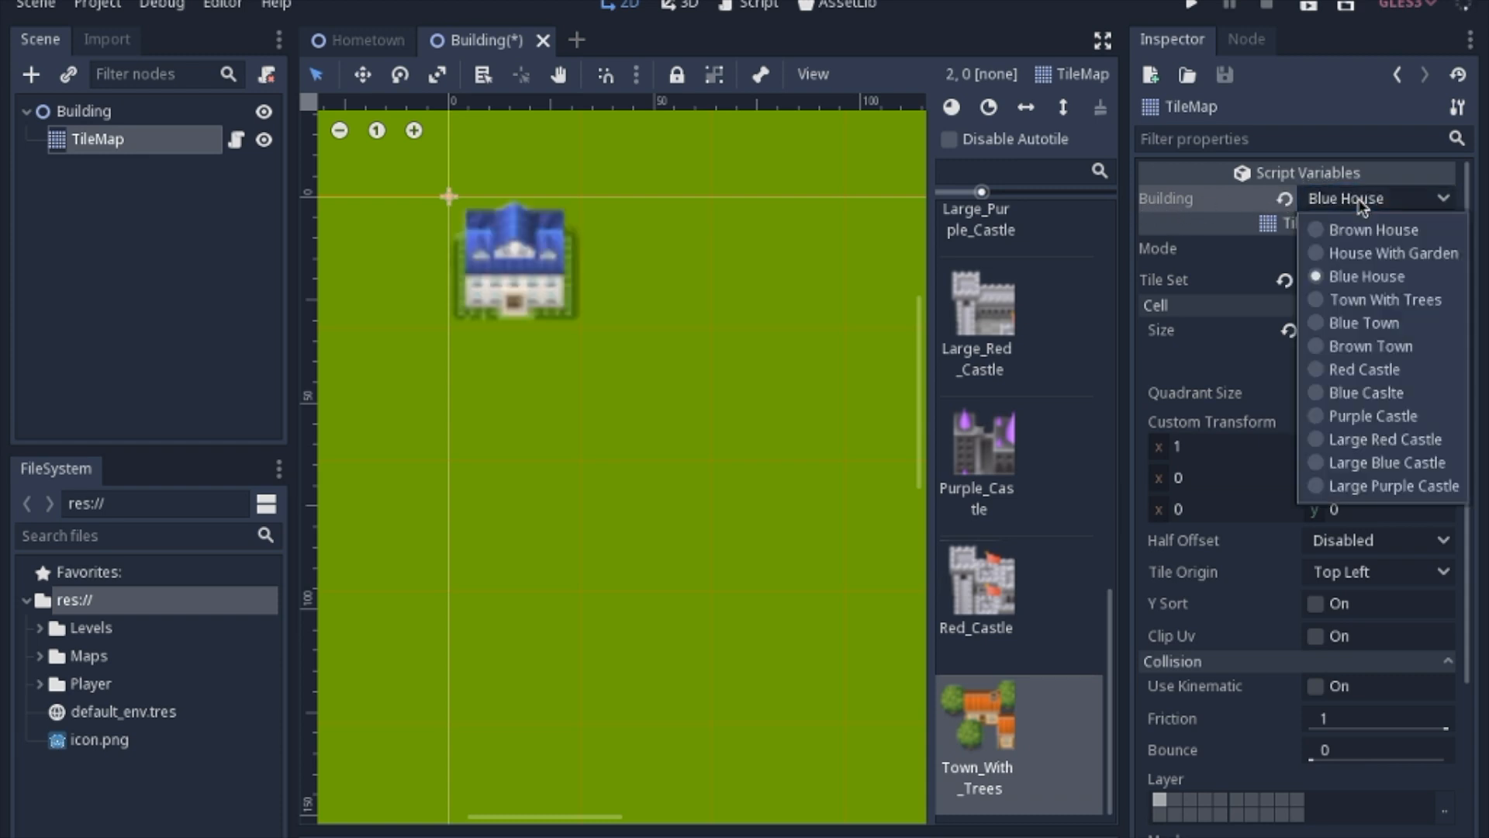
left_click(1371, 346)
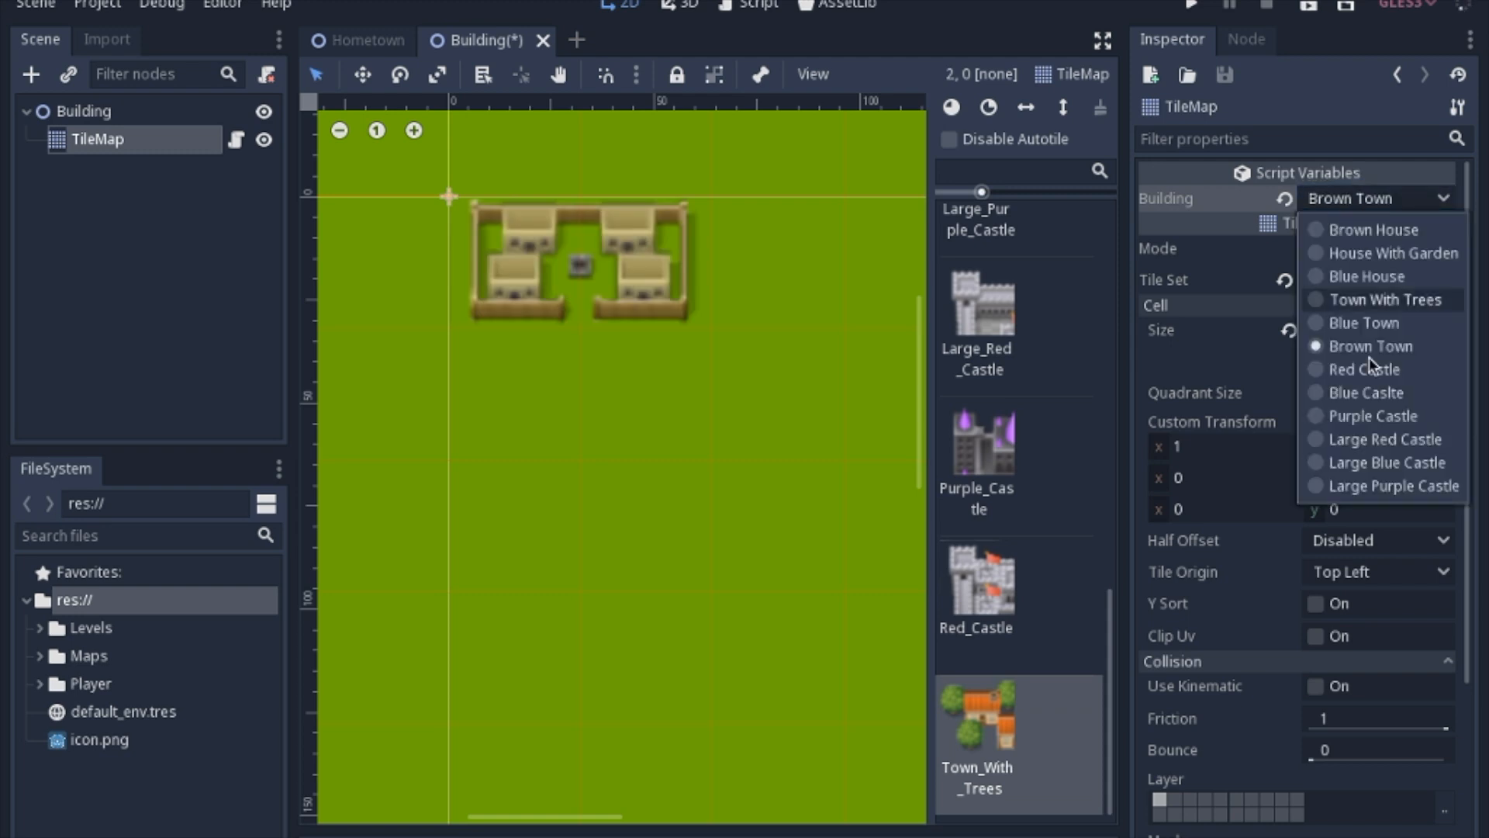
left_click(1370, 415)
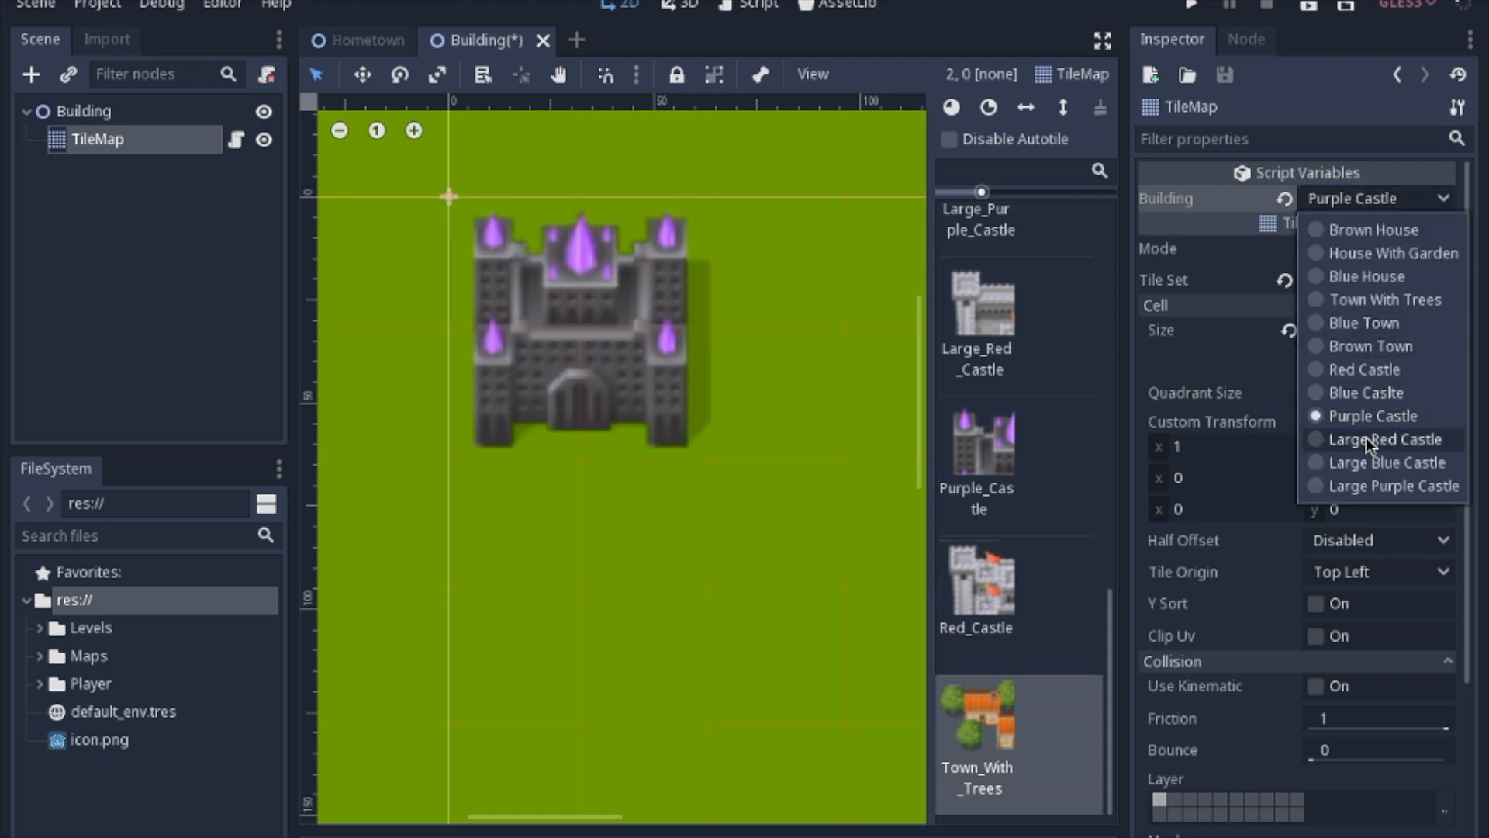
left_click(1380, 439)
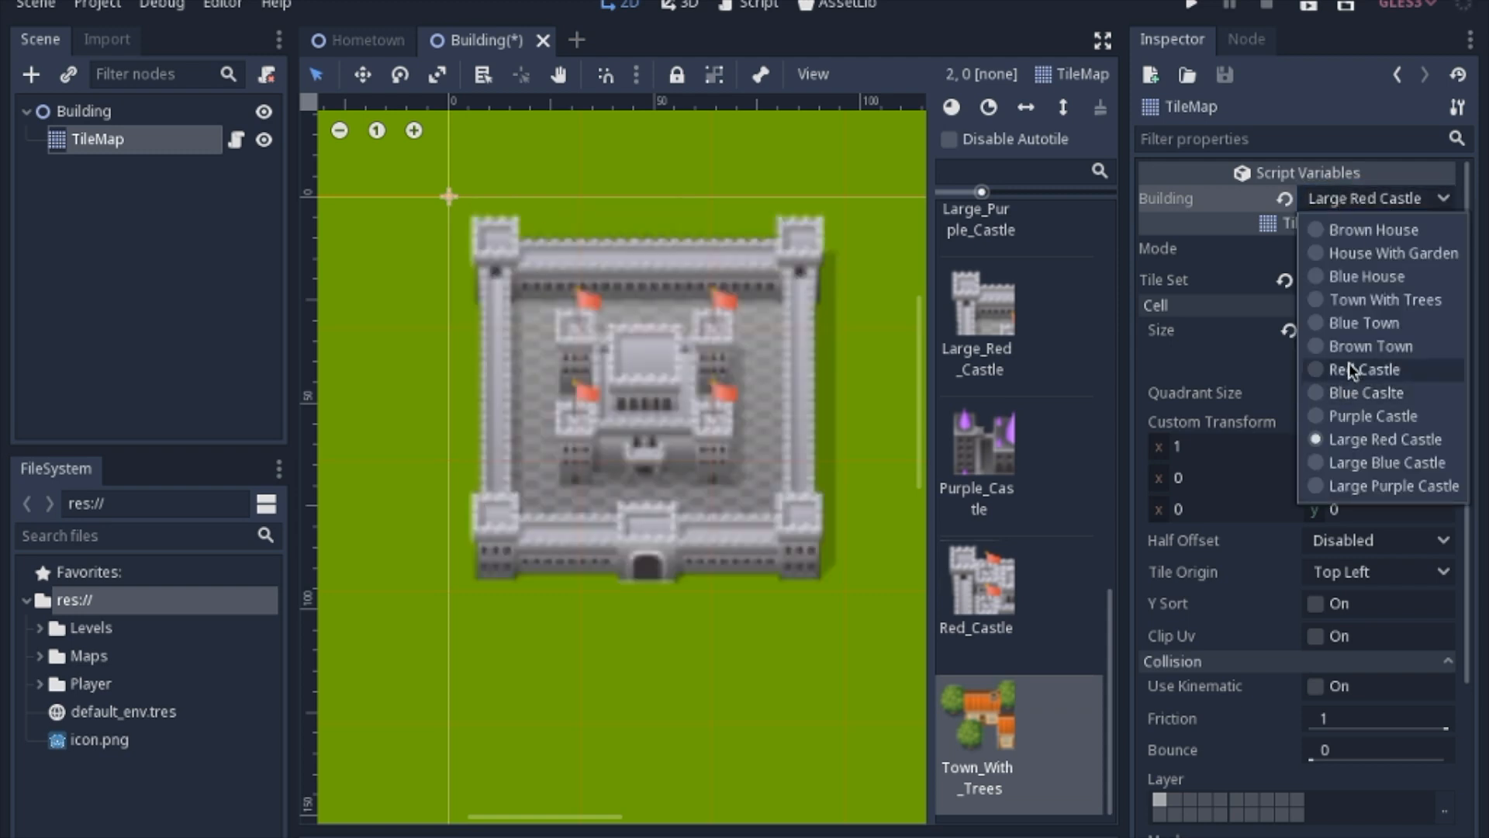
left_click(1365, 369)
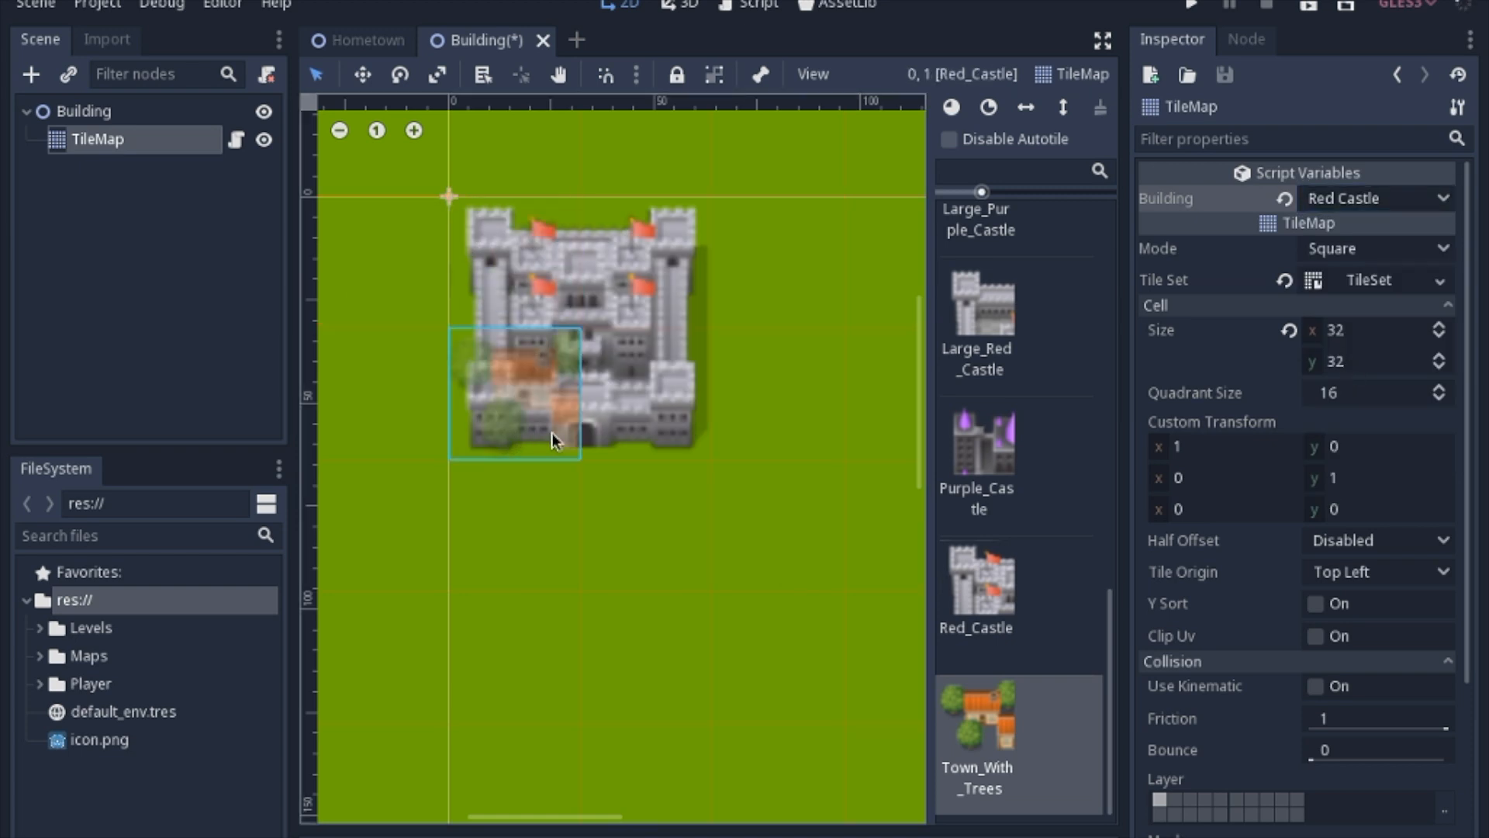
left_click(553, 439)
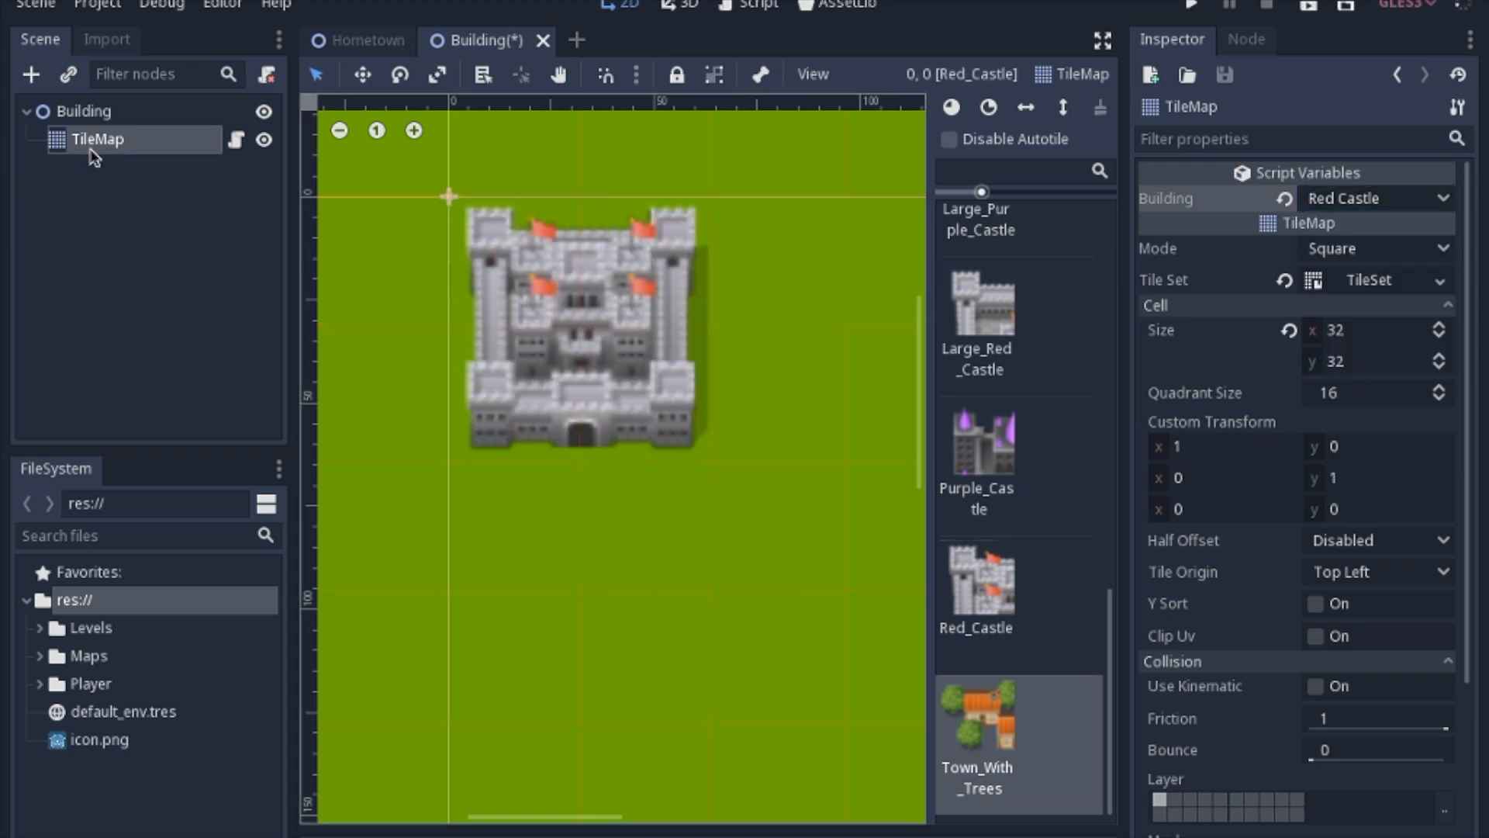
Step: Switch the Building dropdown to Blue Town, then Town With Trees
left_click(1375, 198)
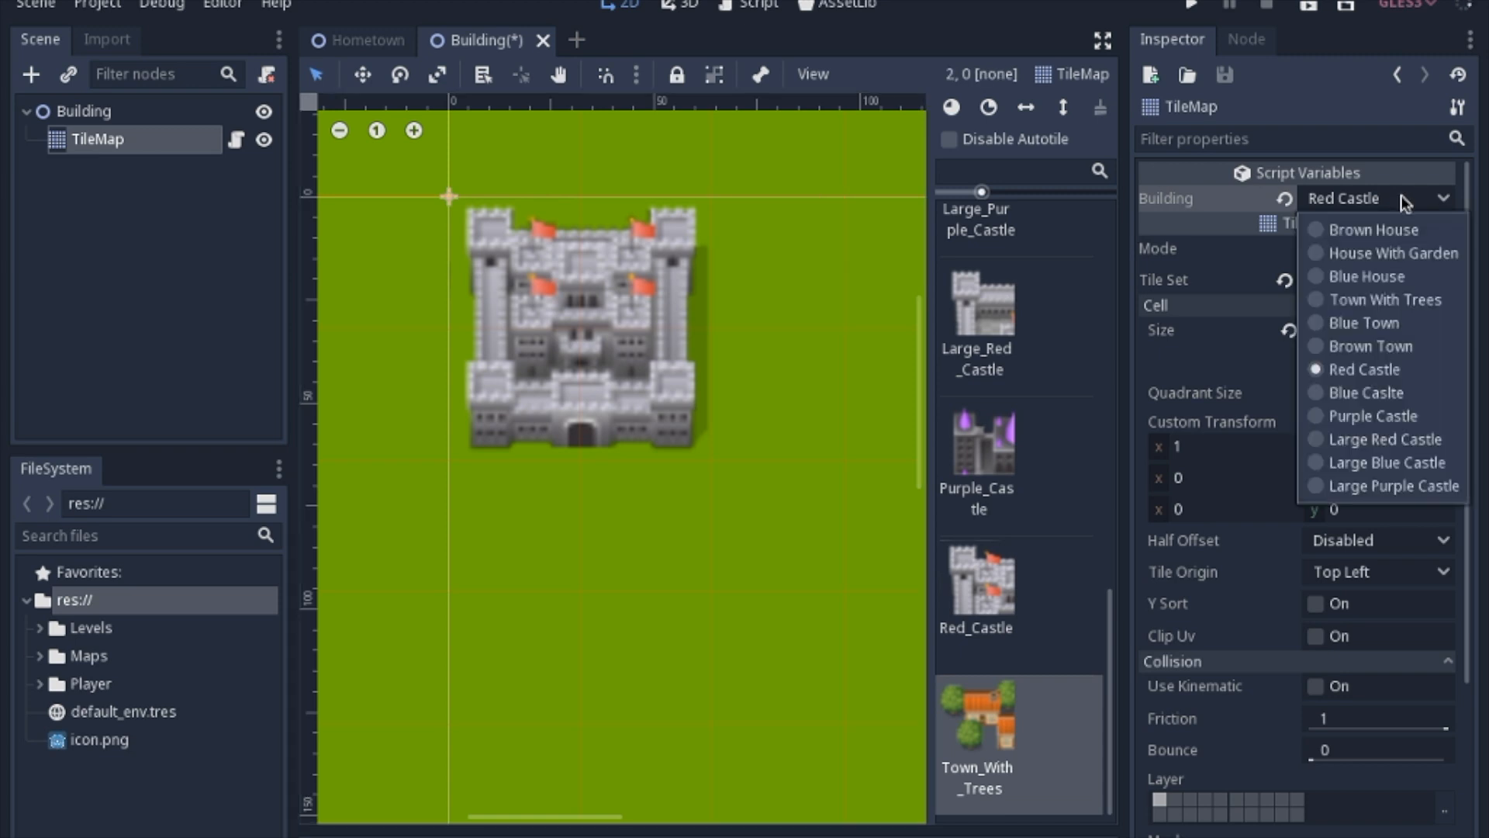
left_click(1365, 322)
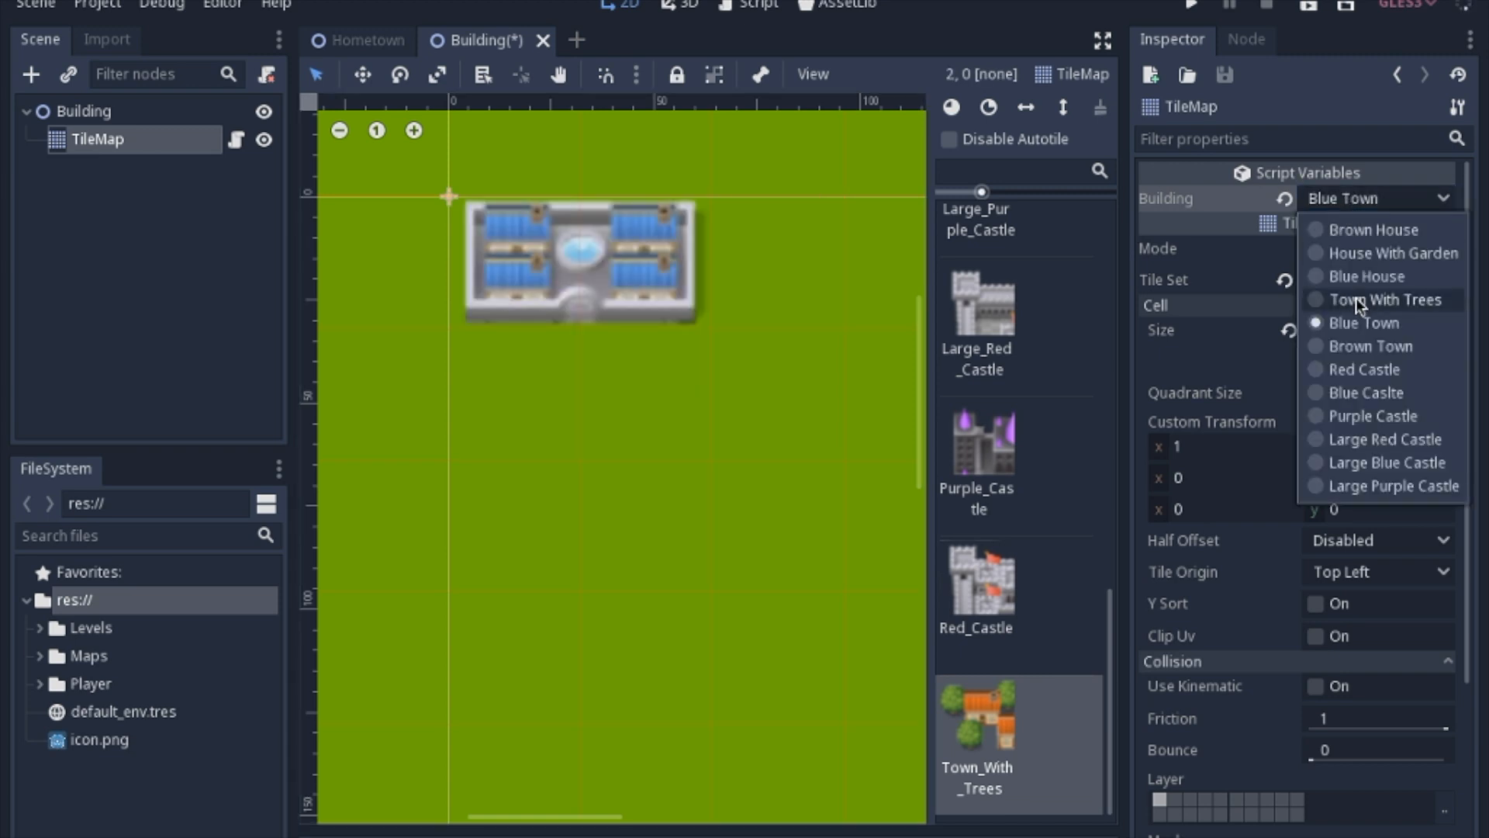
left_click(1383, 299)
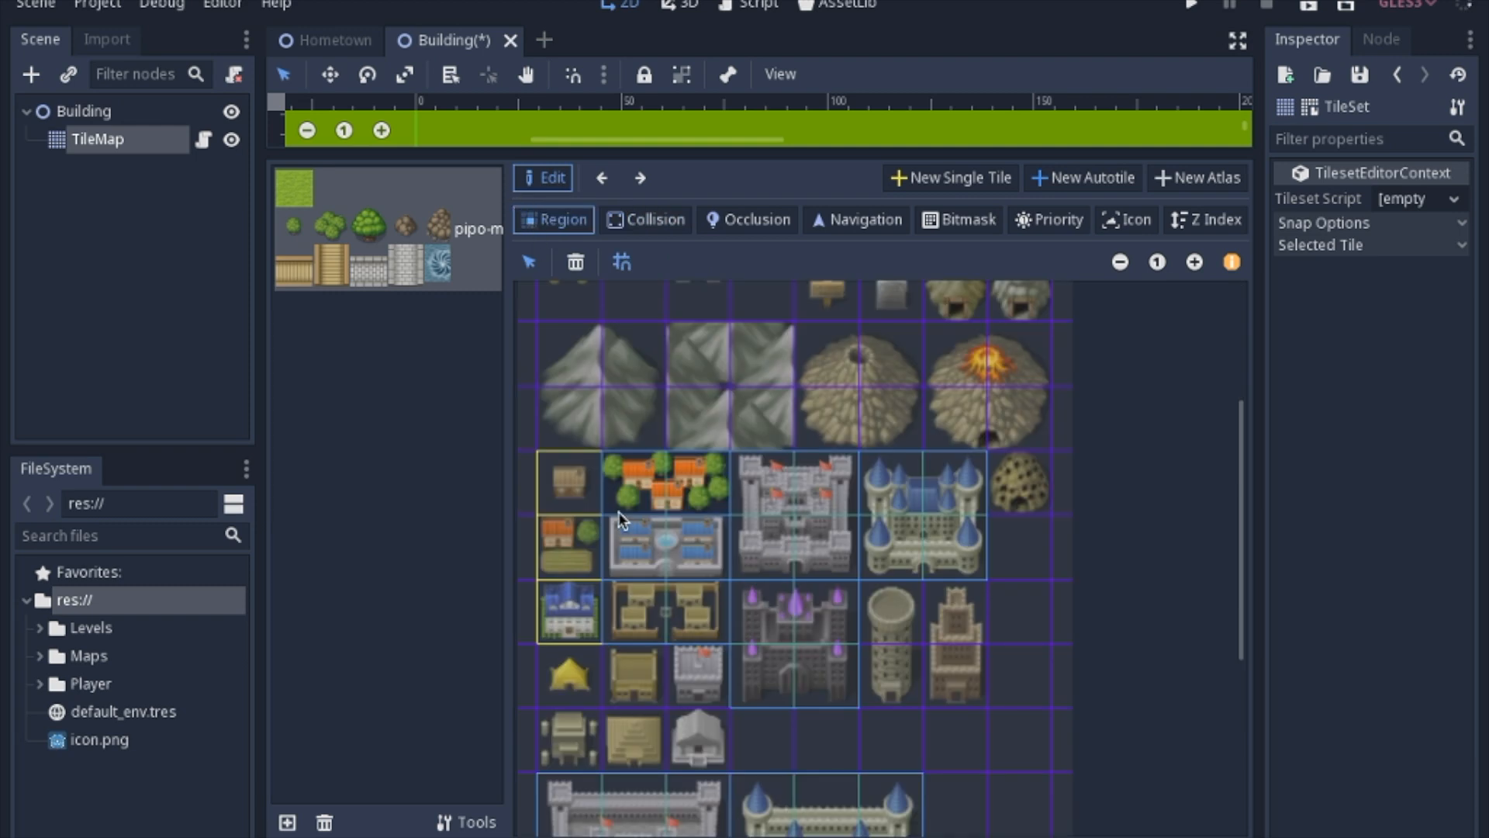
mouse_move(897, 325)
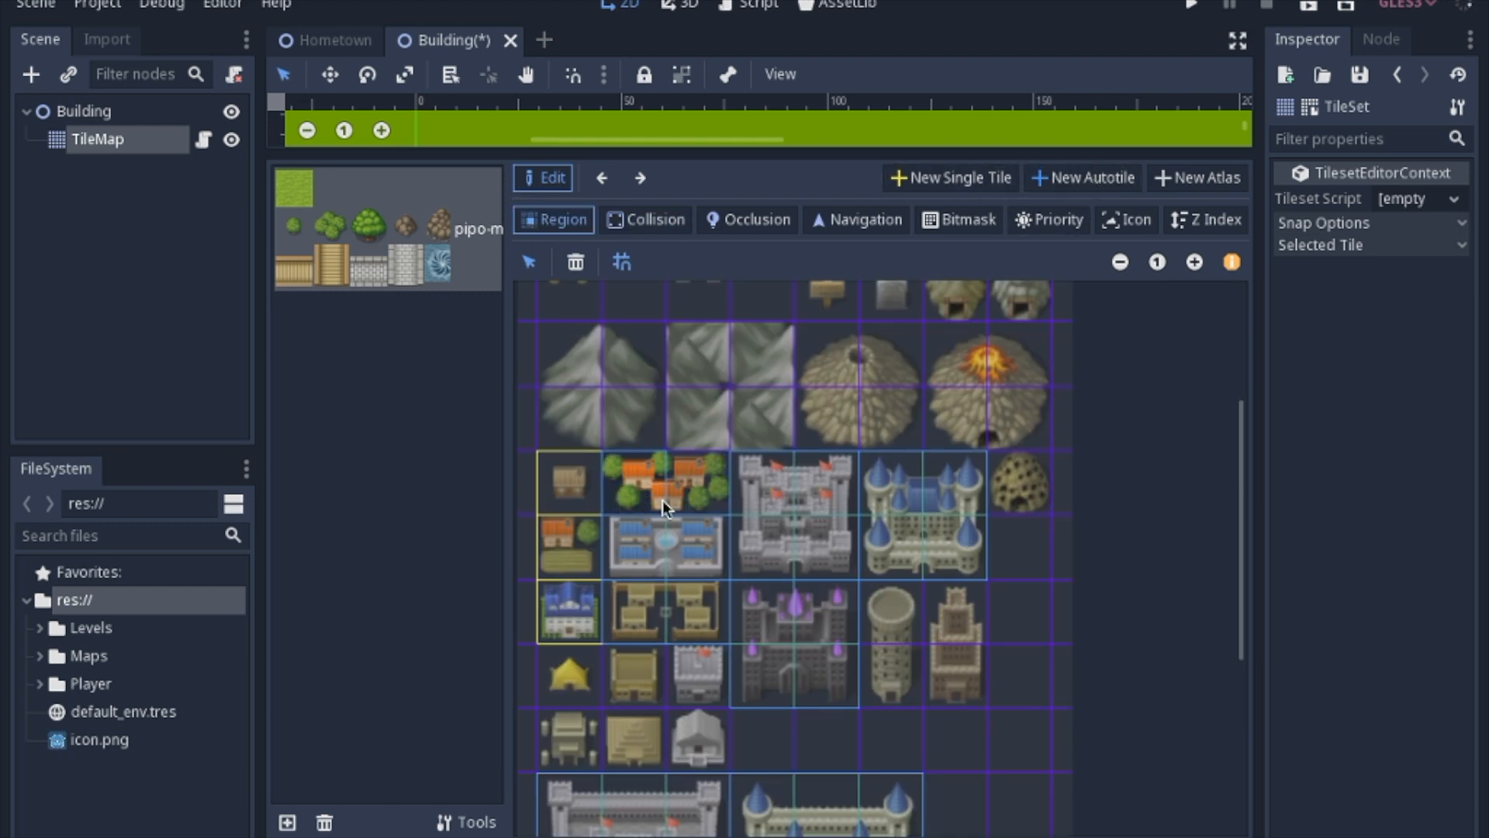
mouse_move(687, 524)
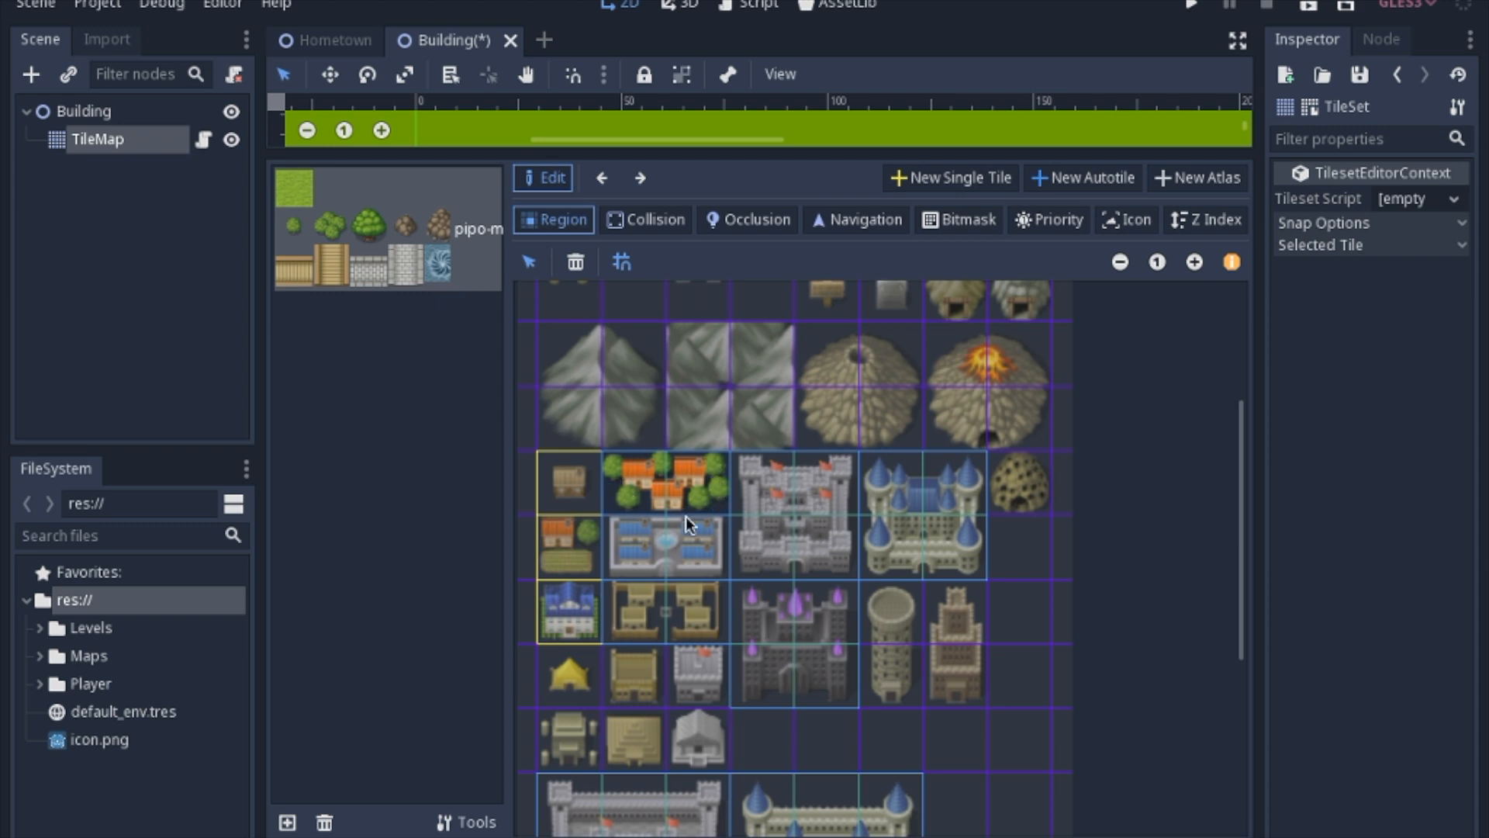
Step: In Bitmask mode, inspect the Brown Town, Red Castle and Large Red Castle tile bitmasks
left_click(959, 220)
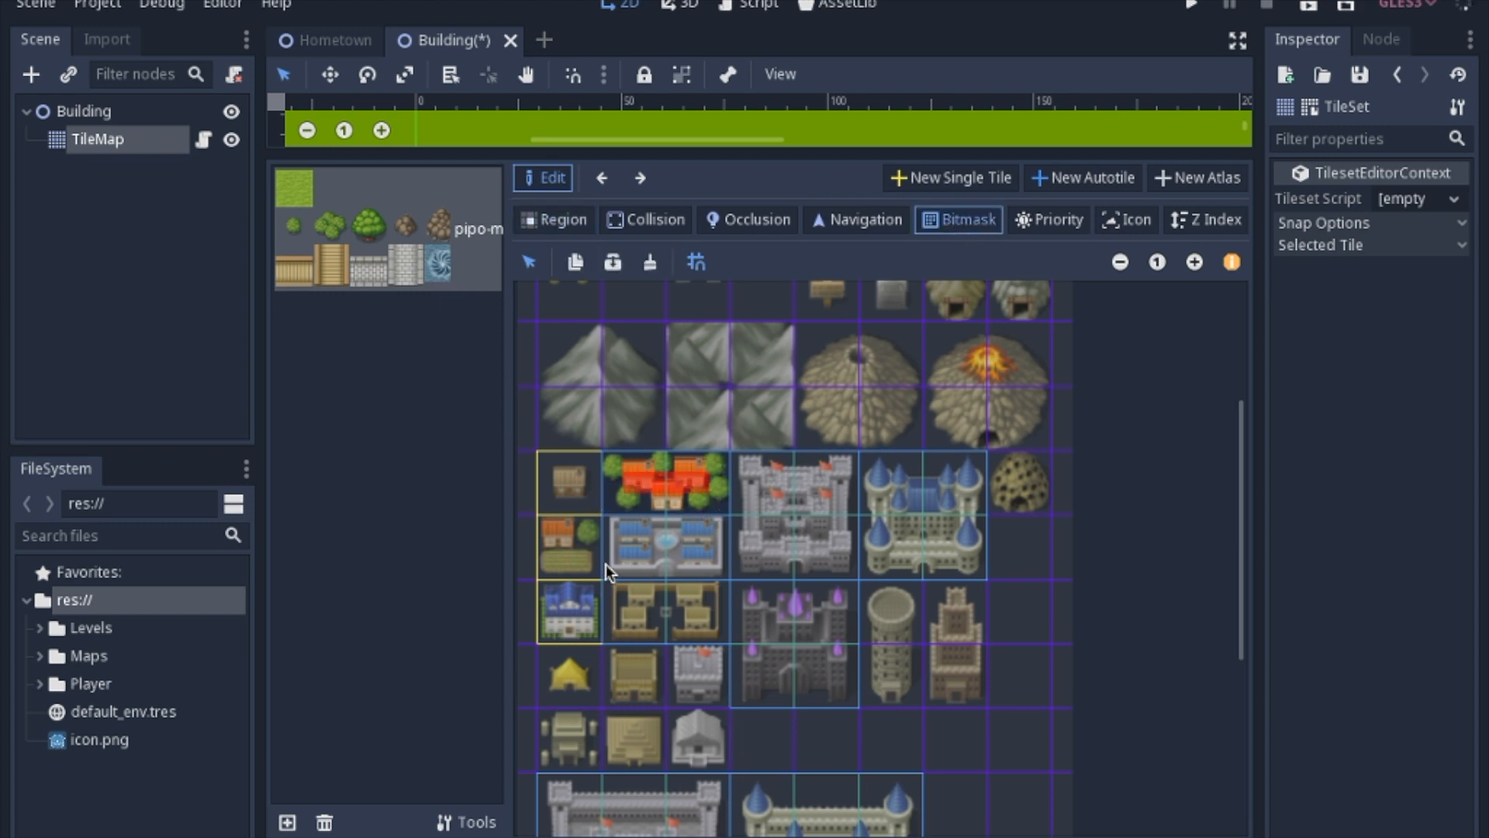
mouse_move(639, 500)
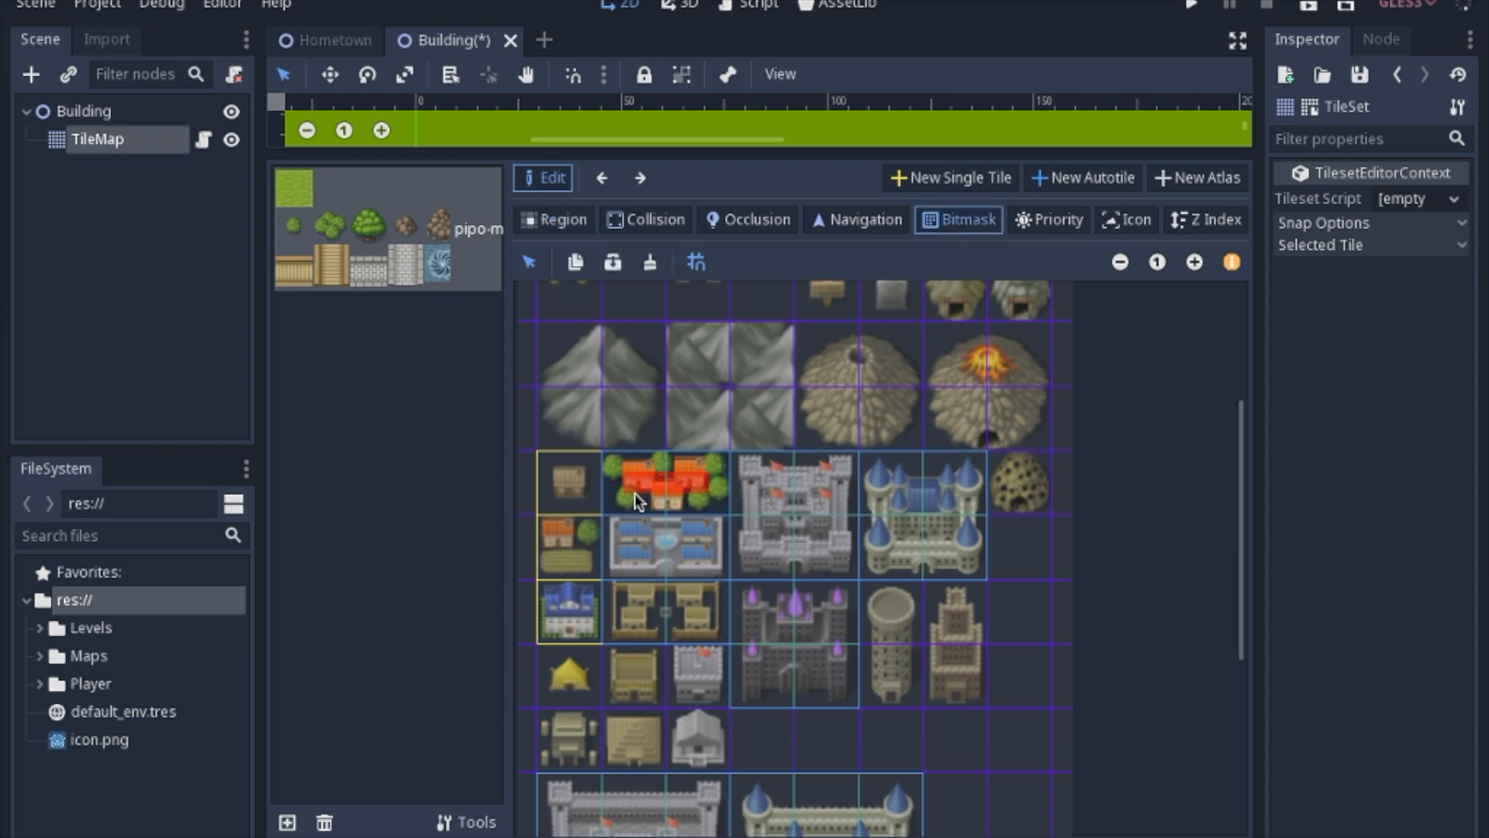
mouse_move(1387, 233)
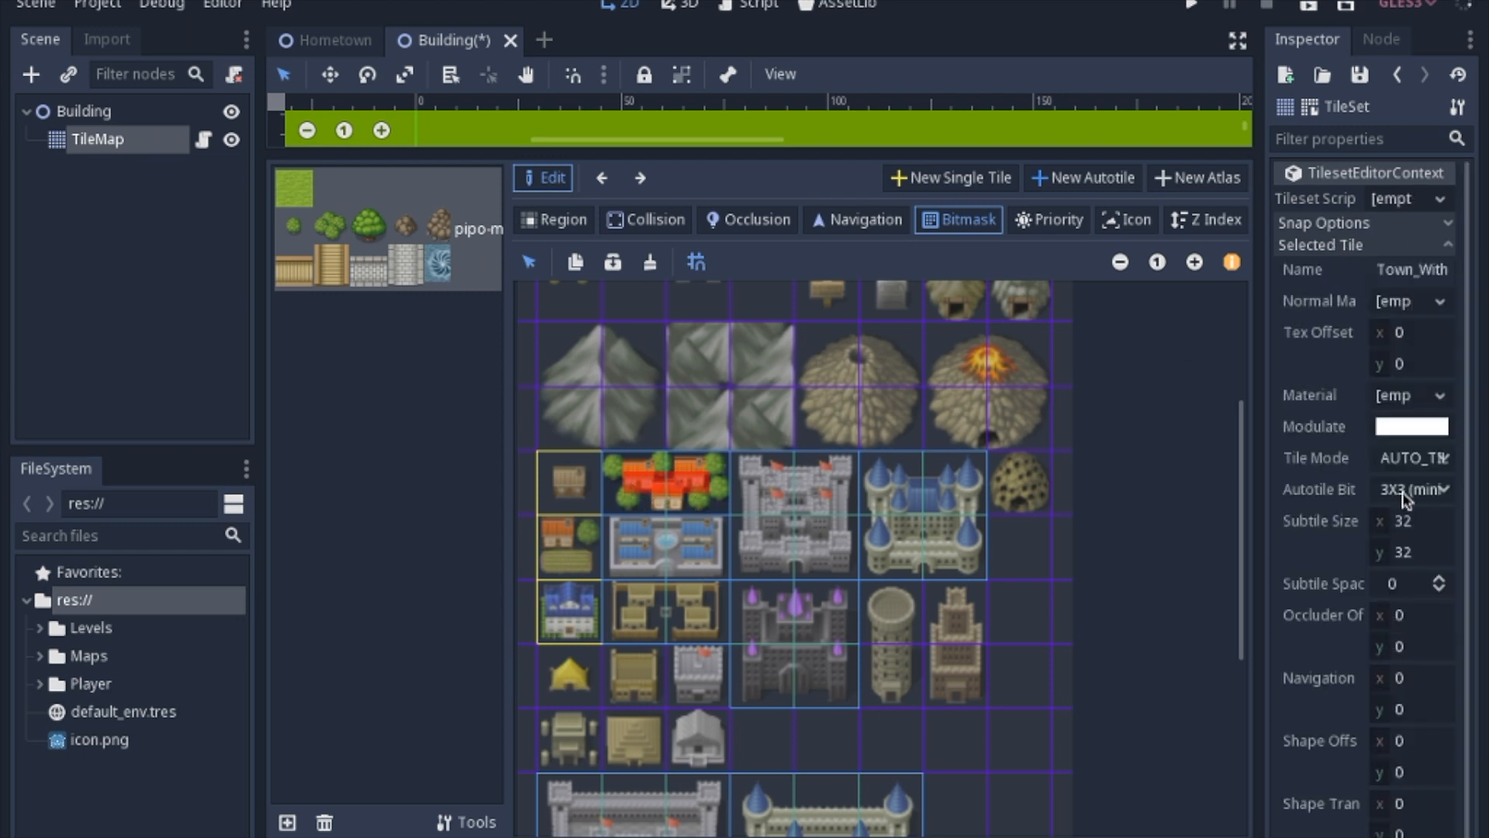
mouse_move(654, 487)
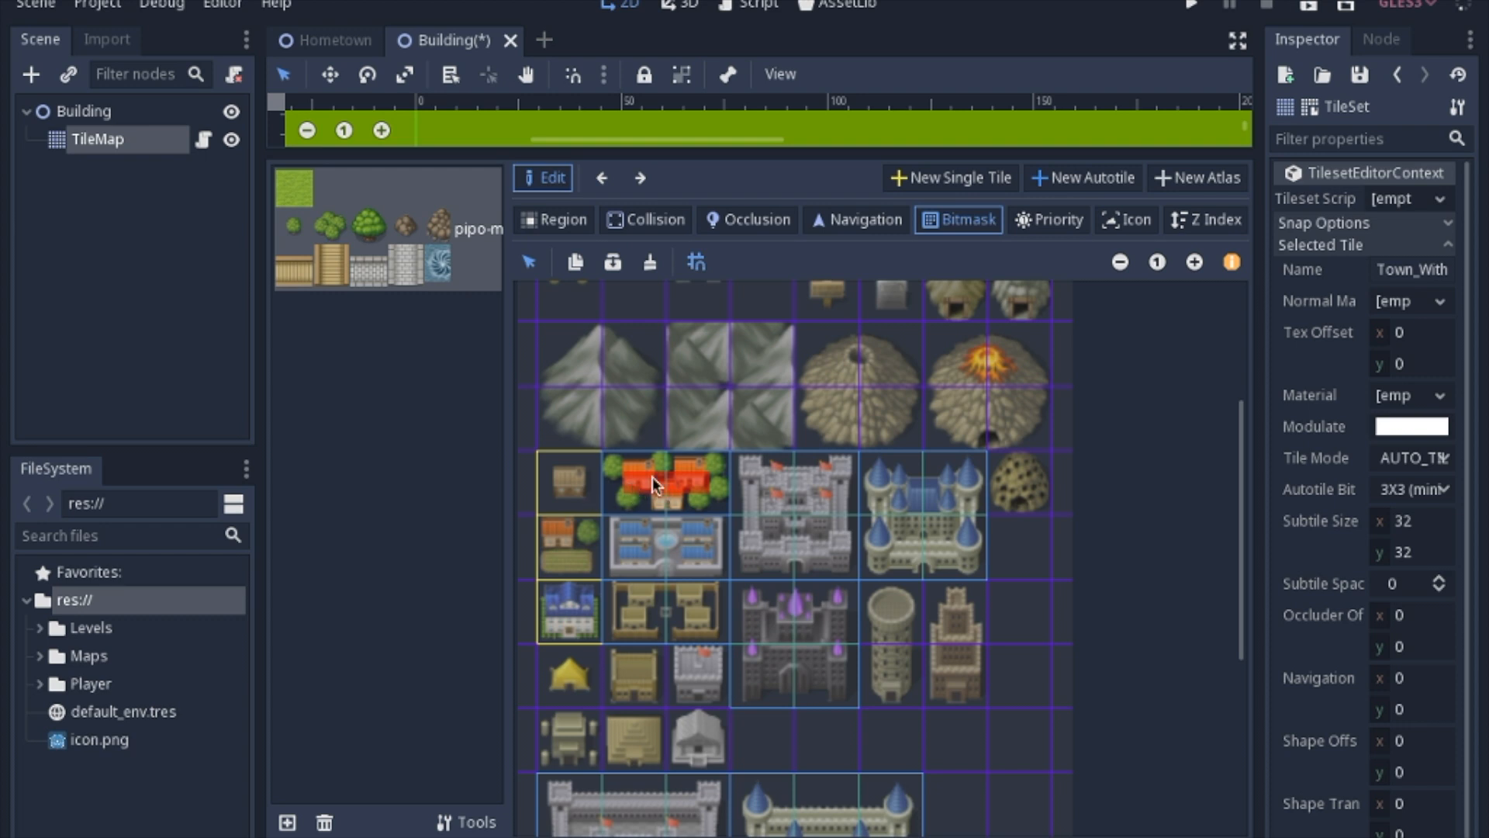
mouse_move(657, 458)
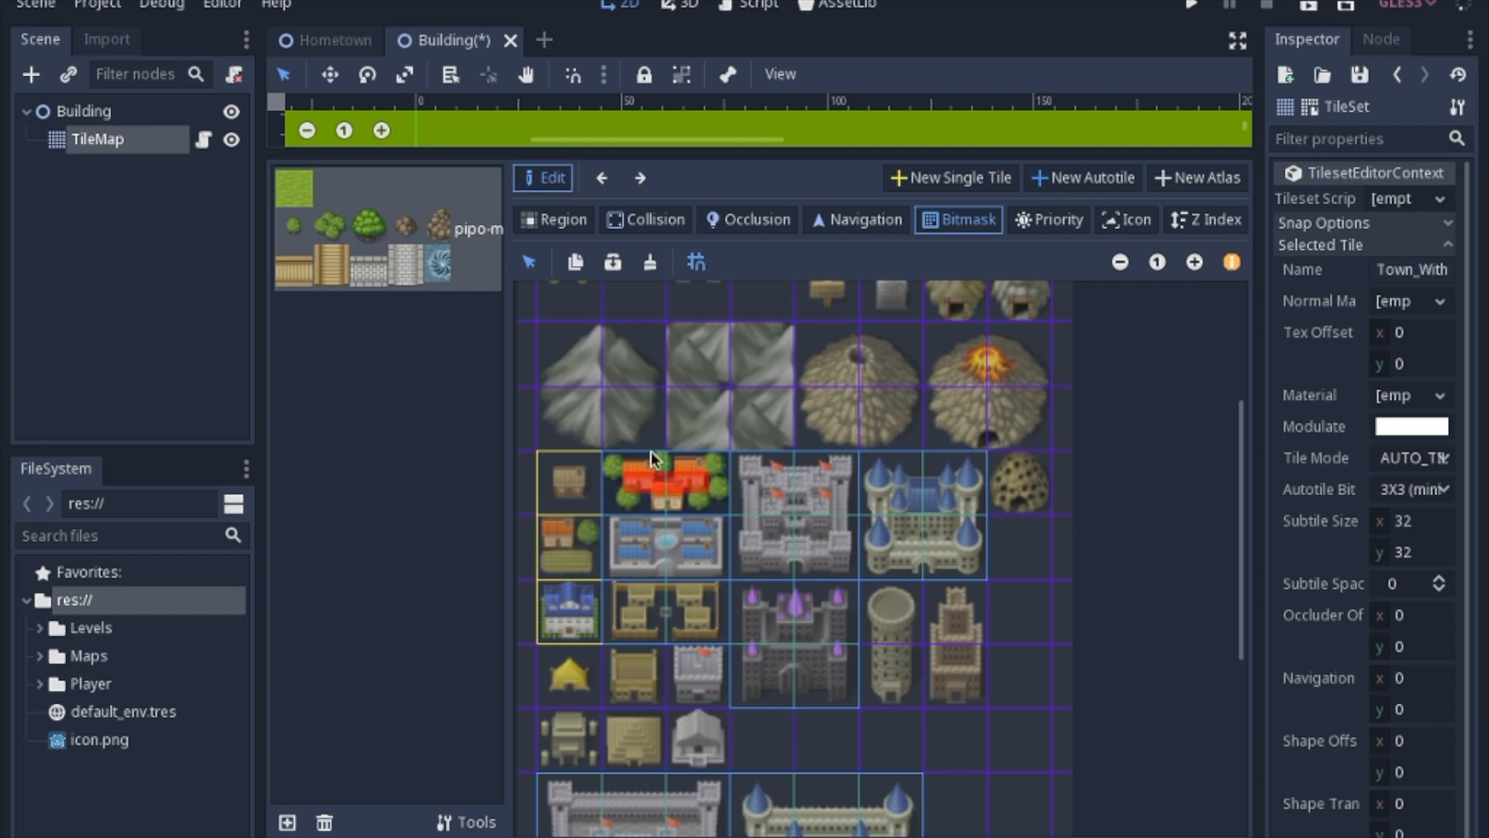
mouse_move(703, 521)
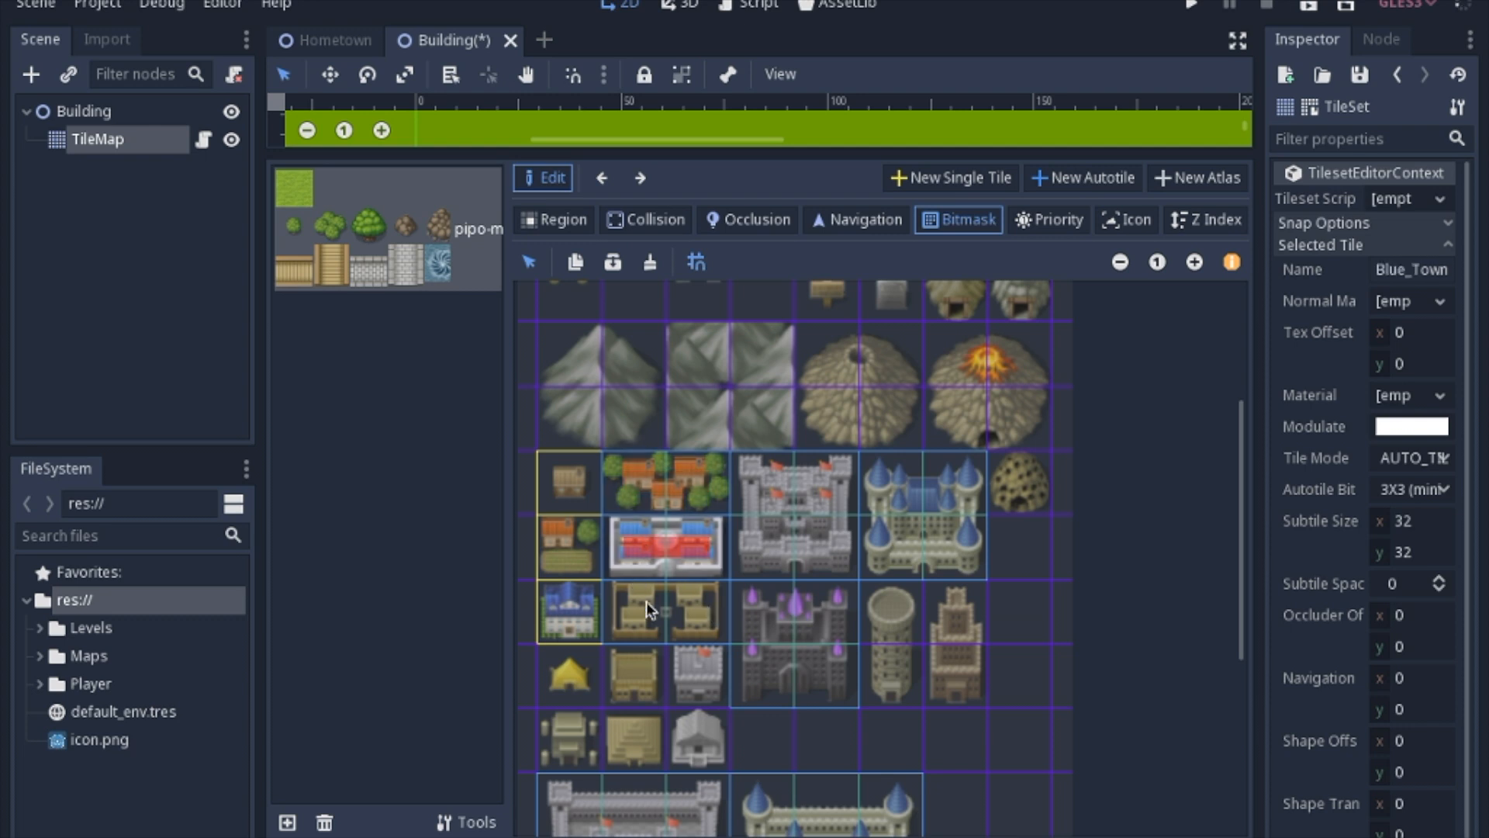
left_click(661, 613)
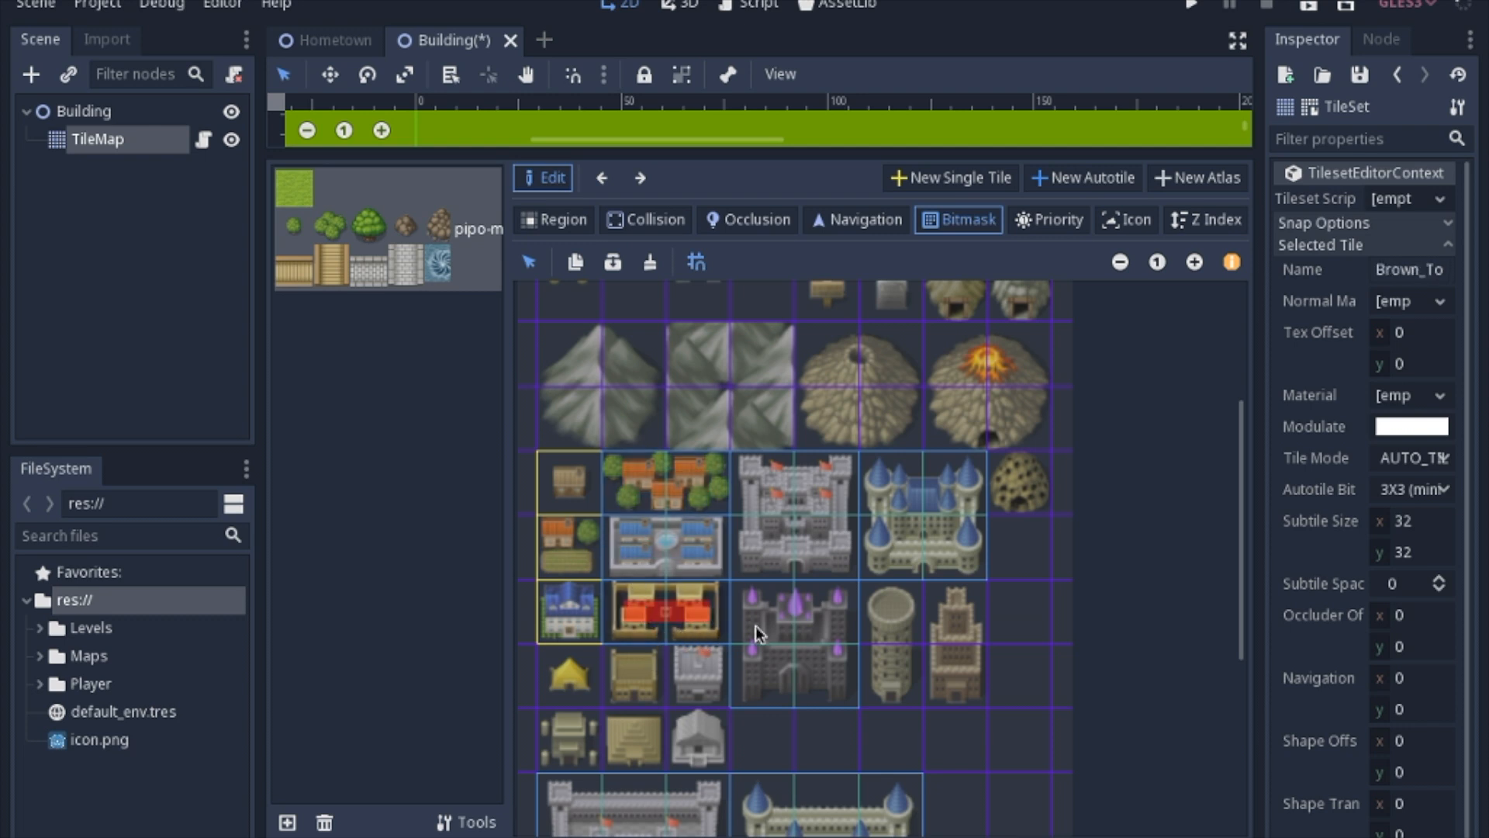
left_click(795, 508)
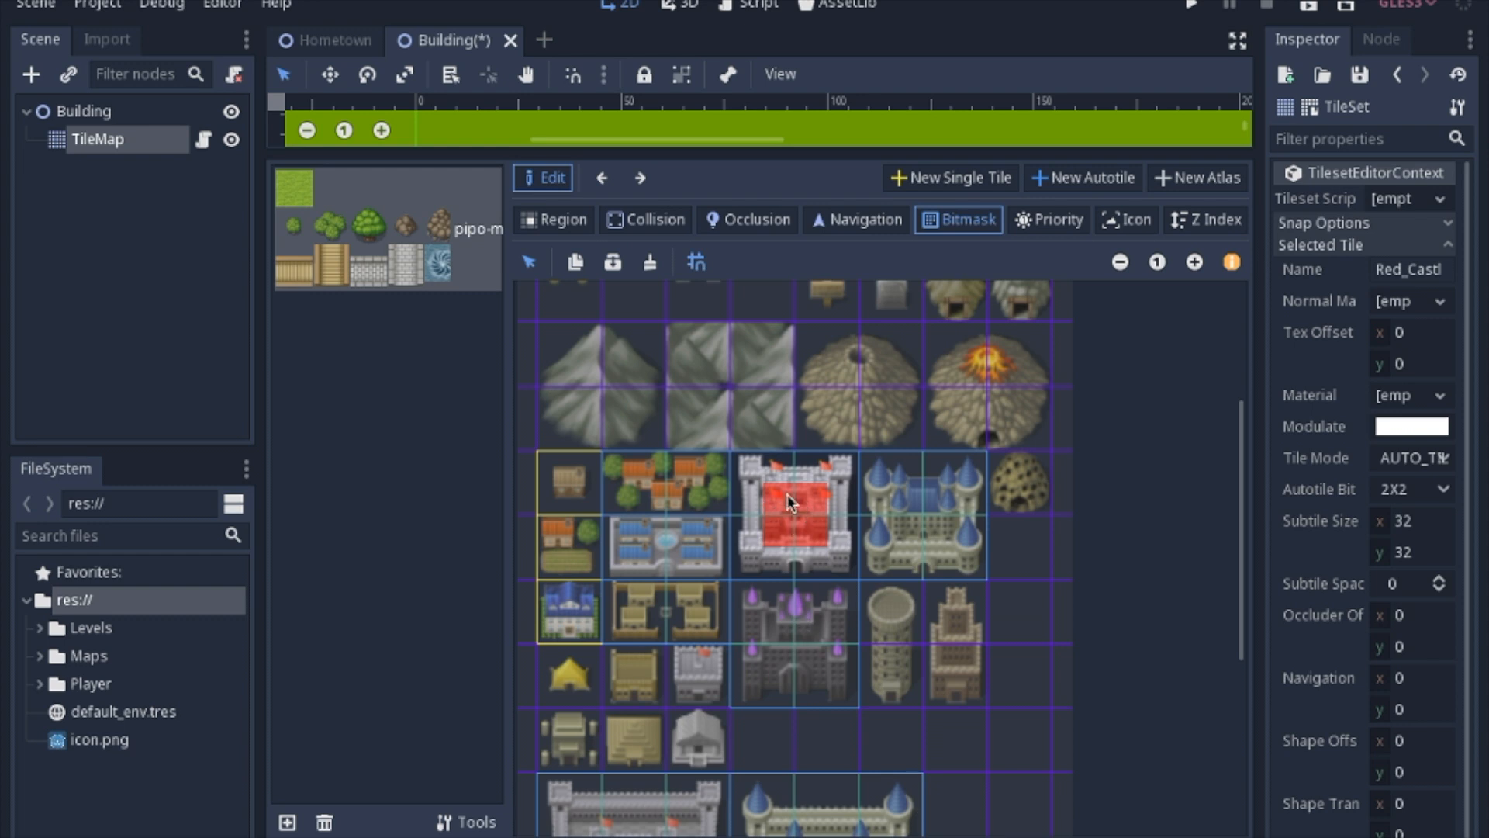
left_click(926, 513)
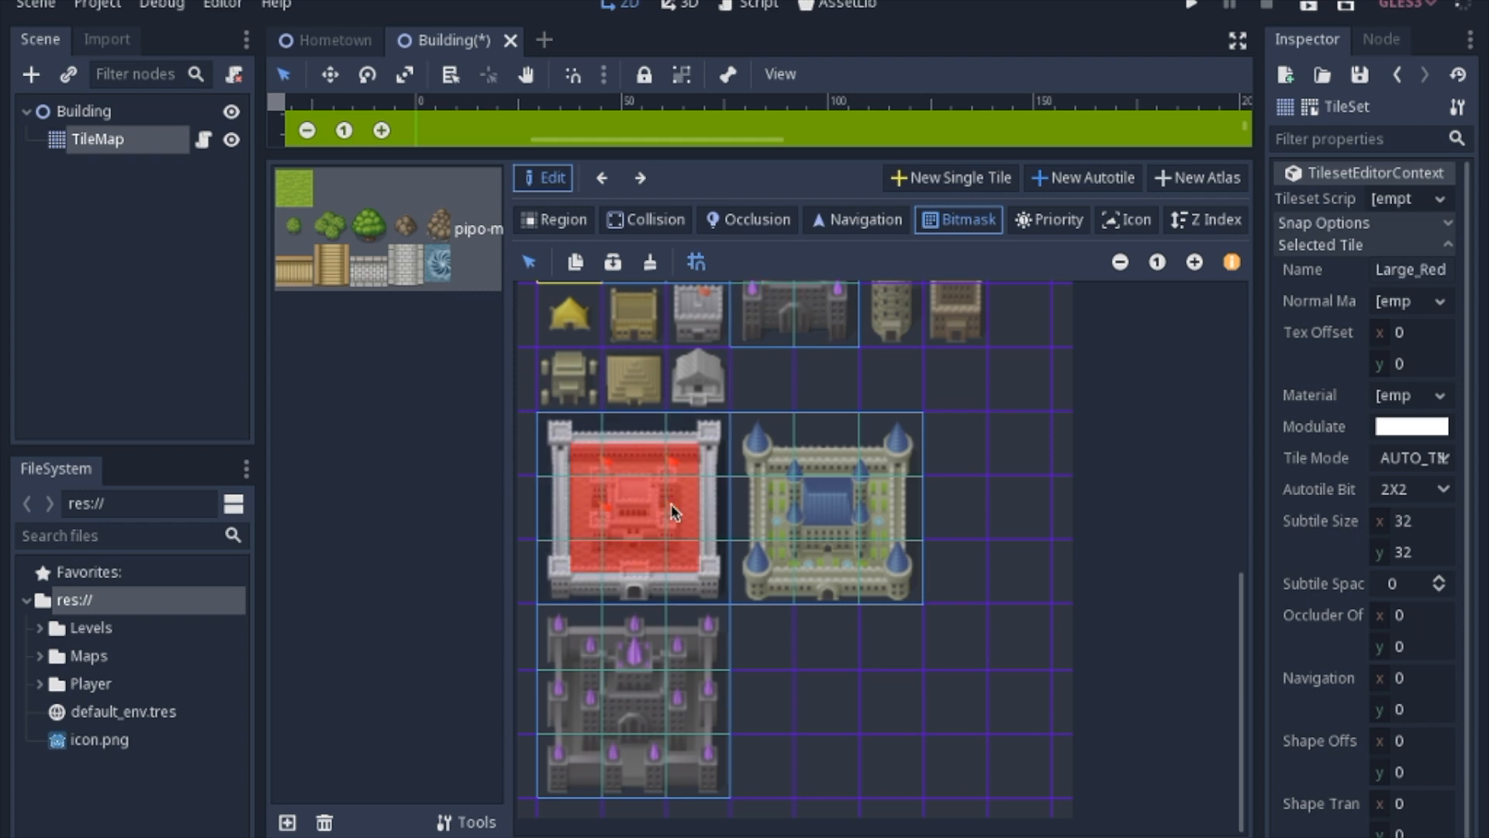
left_click(630, 708)
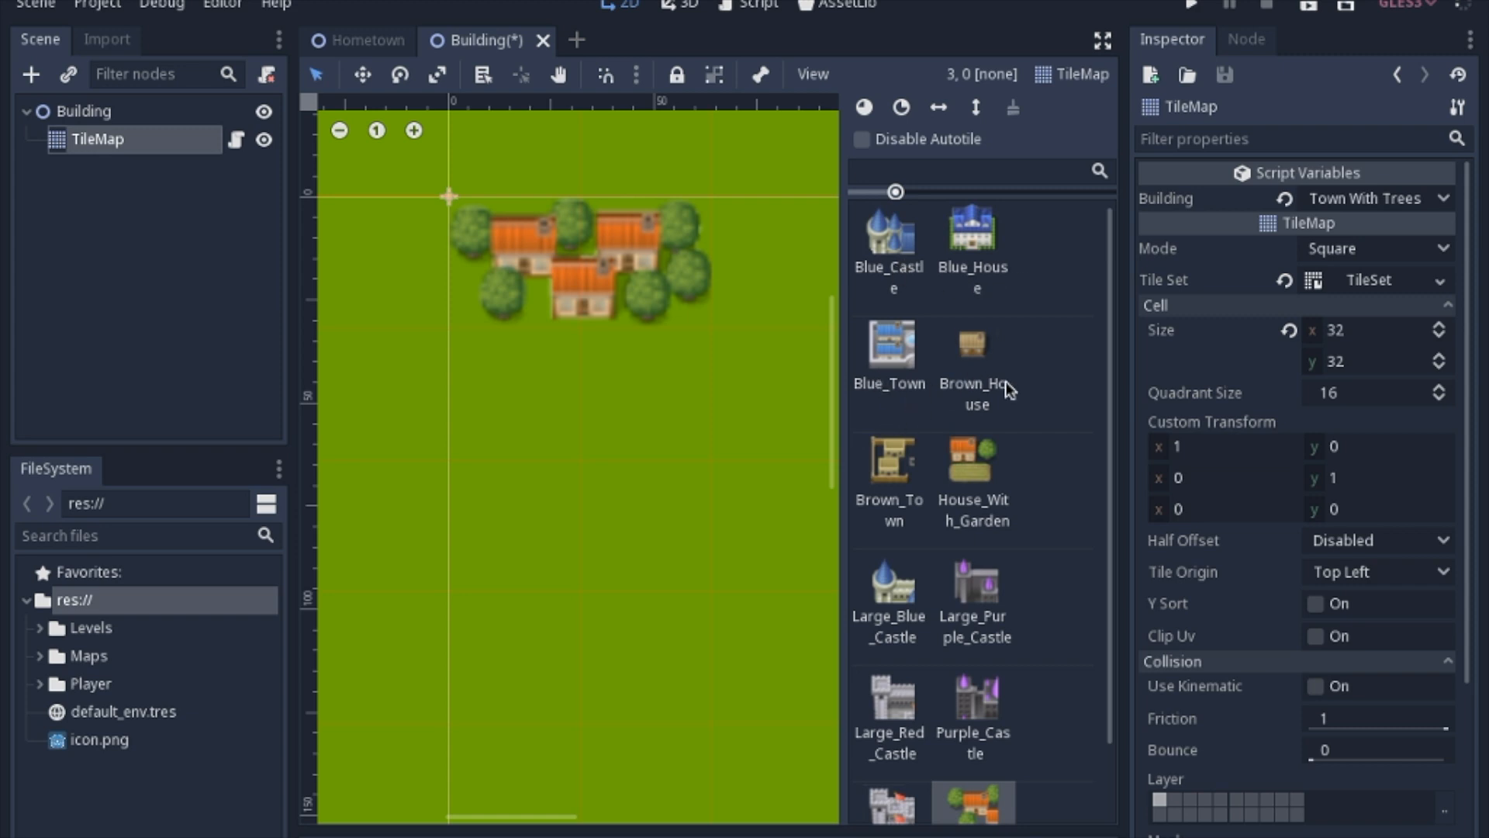
Step: Select the TileMap in the 2D view and confirm Building reads Blue House
left_click(739, 522)
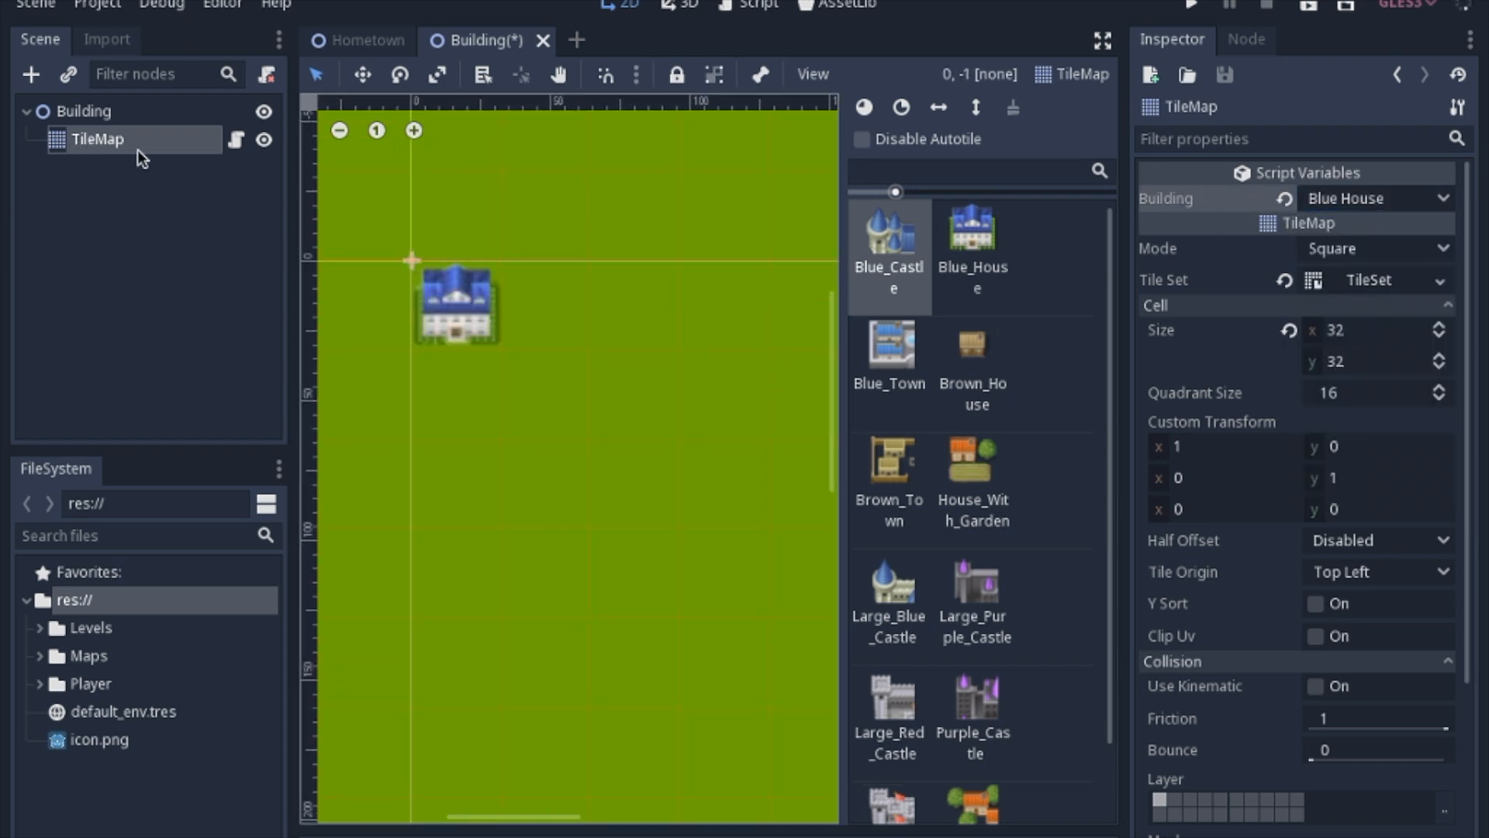
Step: Open TileMap.gd in the Script editor, showing the building enum and _update_building
left_click(753, 5)
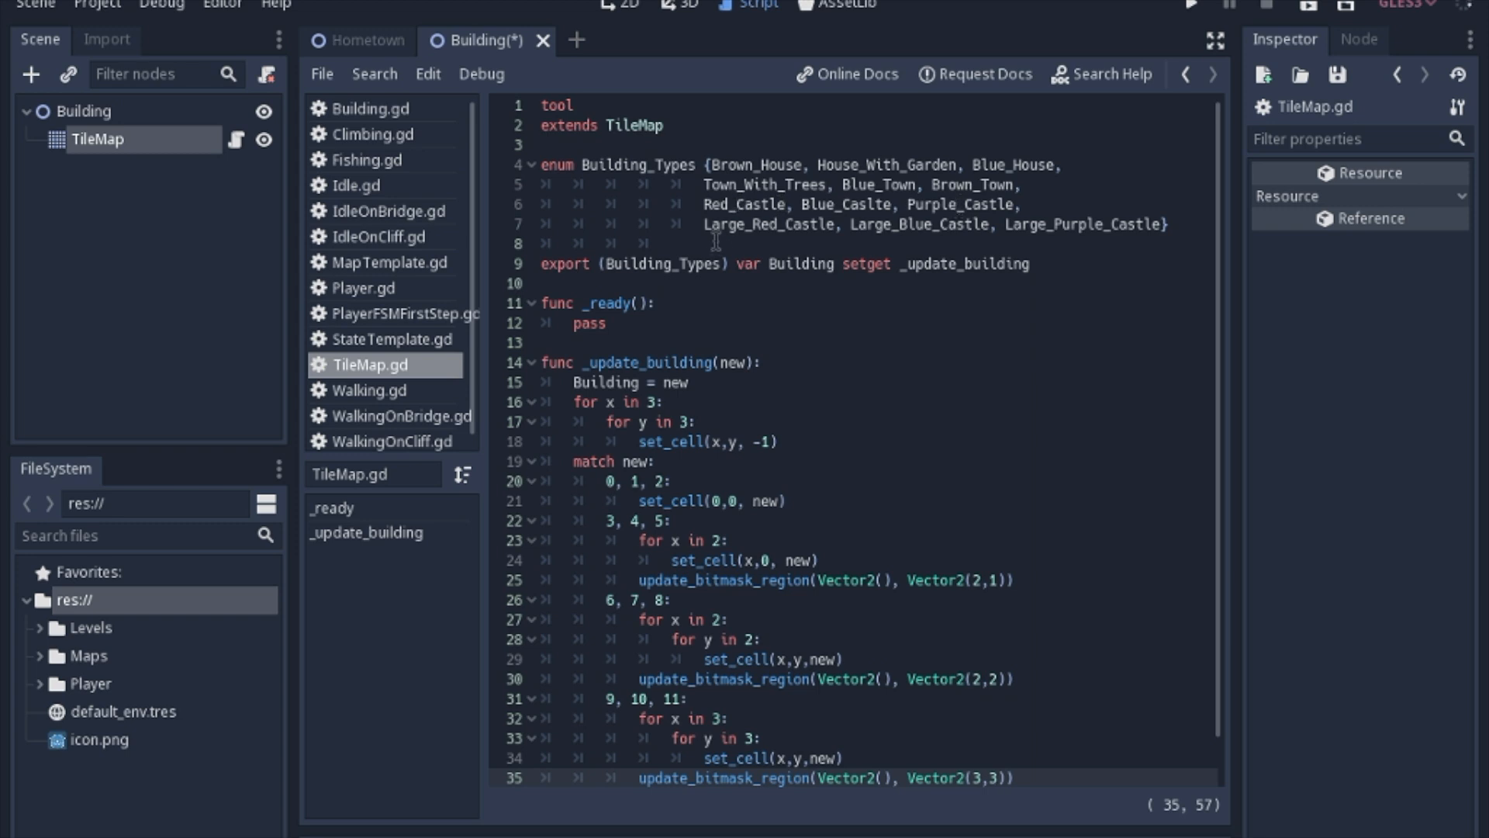
mouse_move(646, 186)
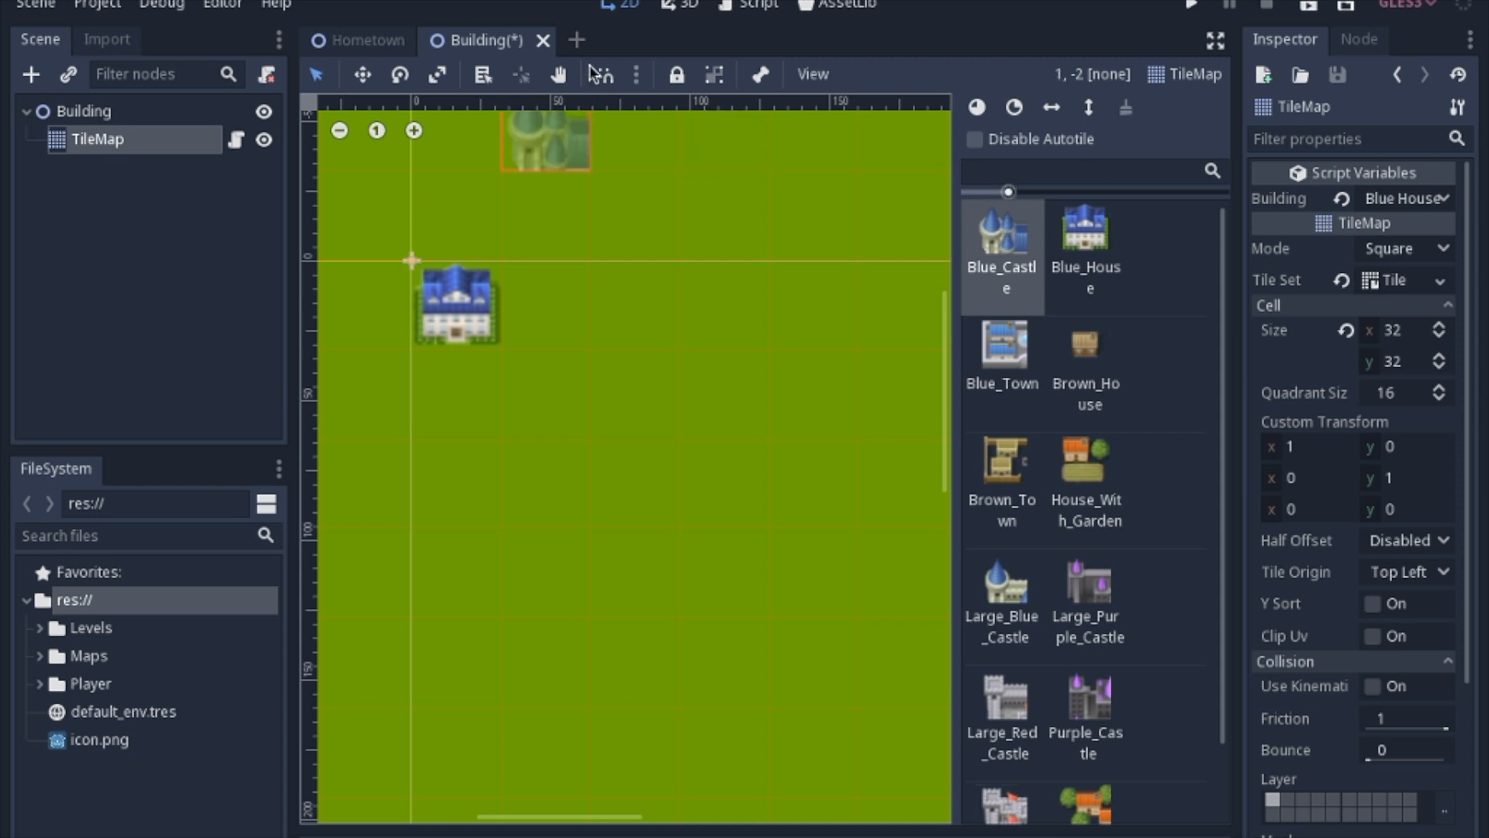
Step: Return to TileMap.gd, whose match now covers the 3-by-3 types 9, 10, 11
left_click(757, 5)
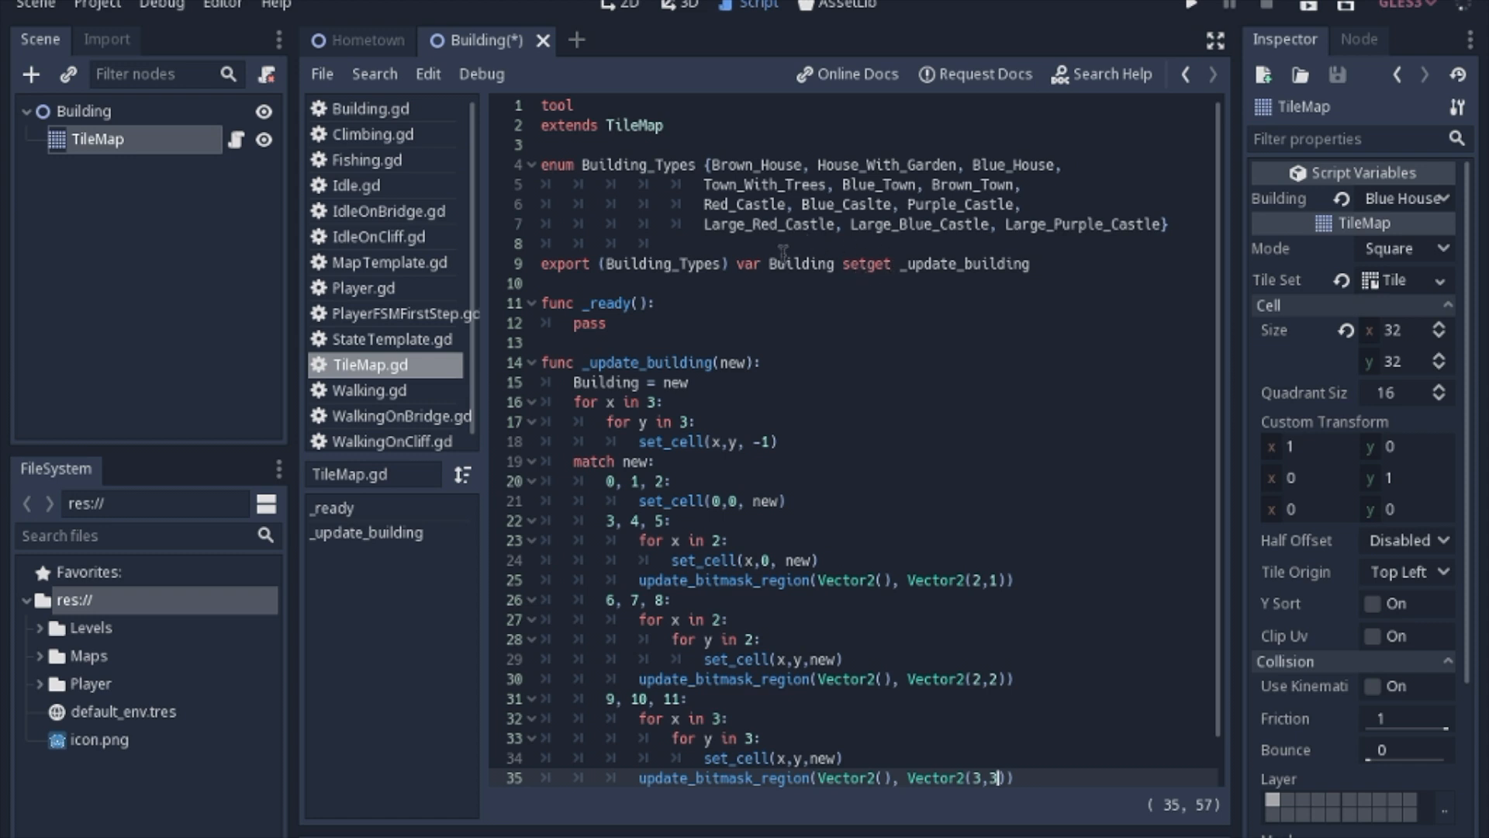
Step: Set the TileMap's Building to House With Garden, then Blue Castle
left_click(1405, 198)
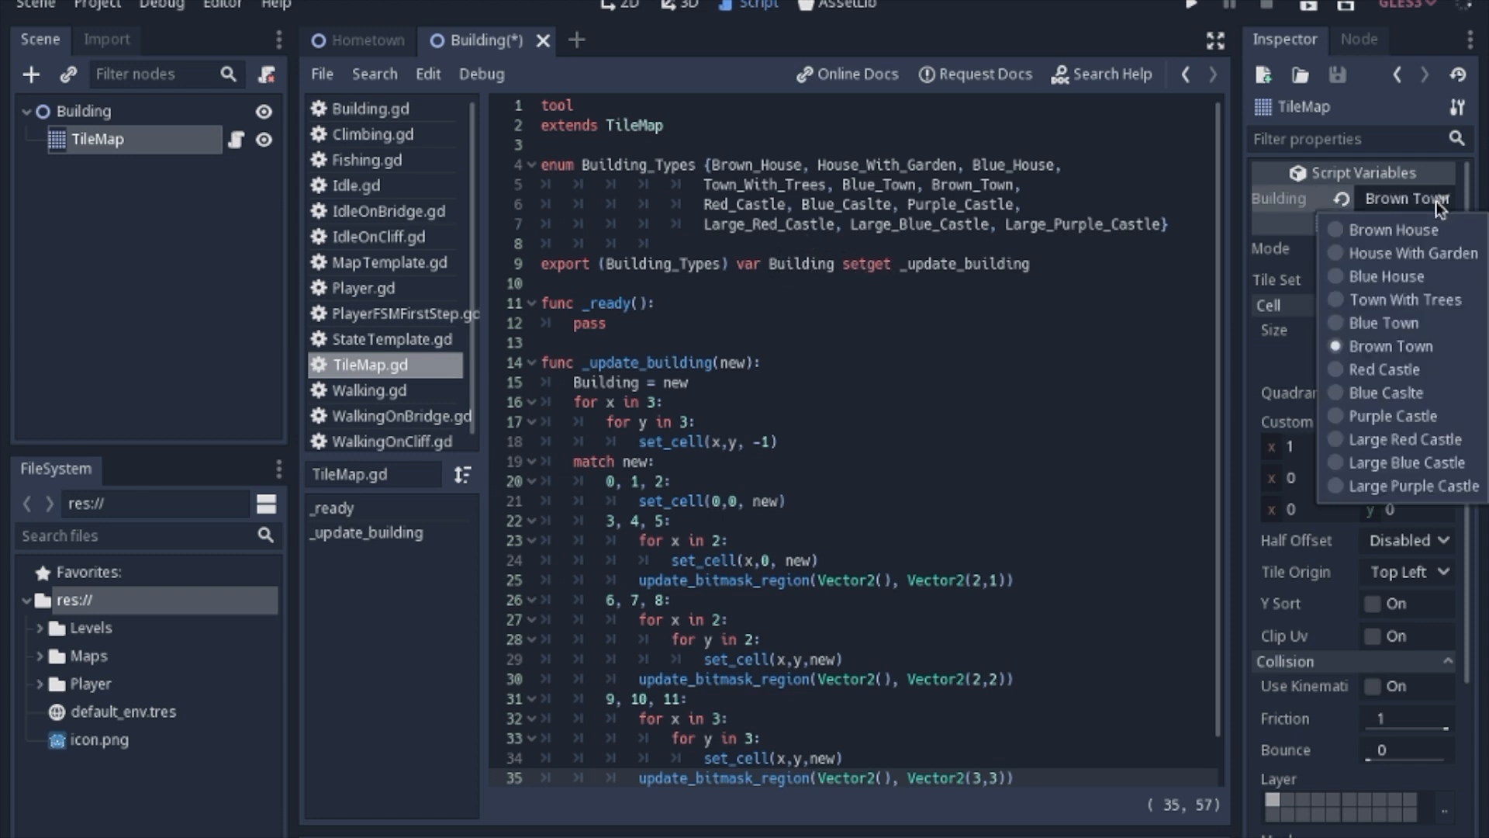
left_click(1412, 253)
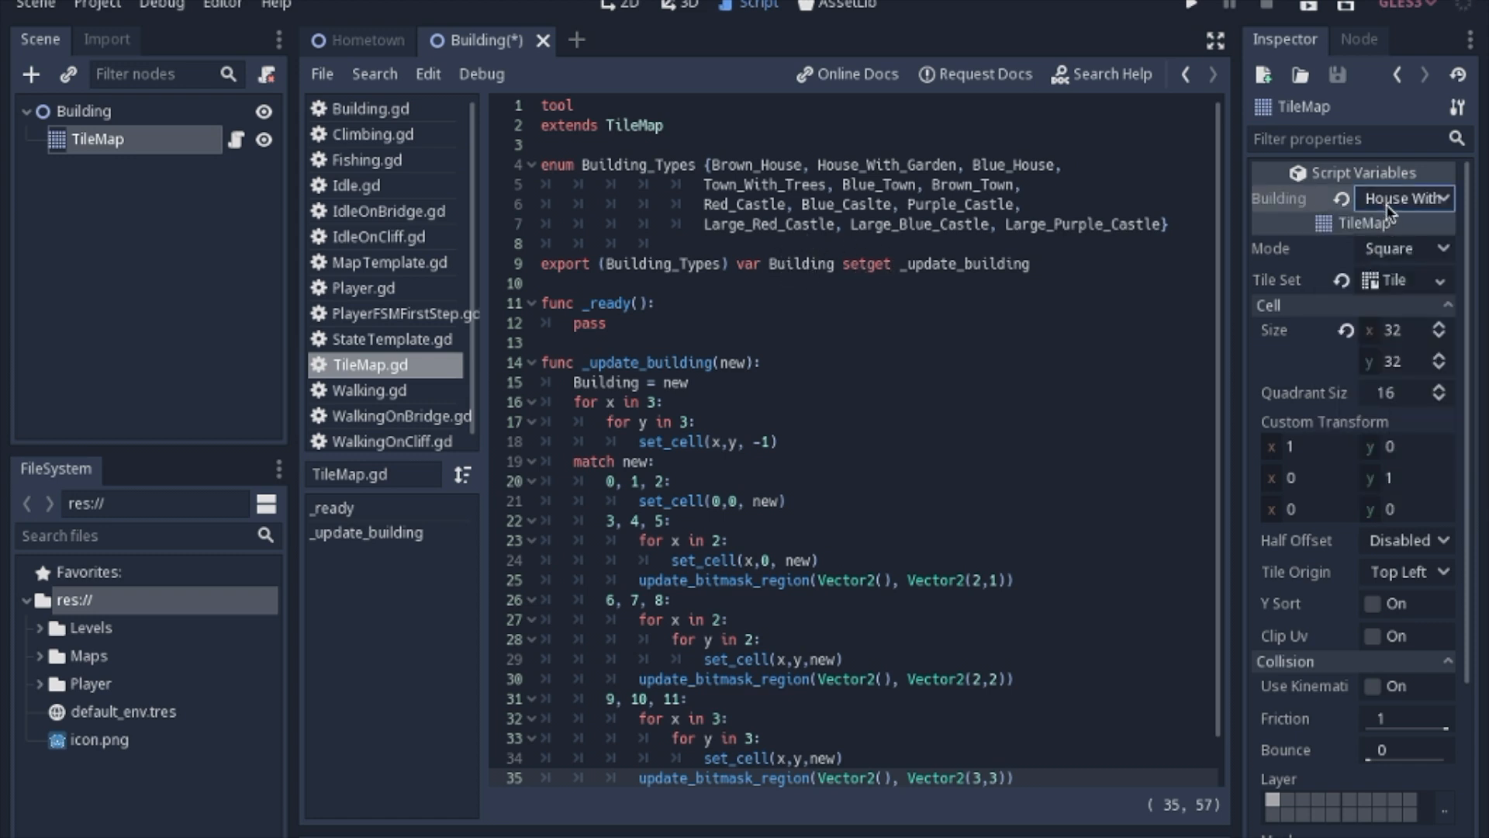
left_click(1408, 199)
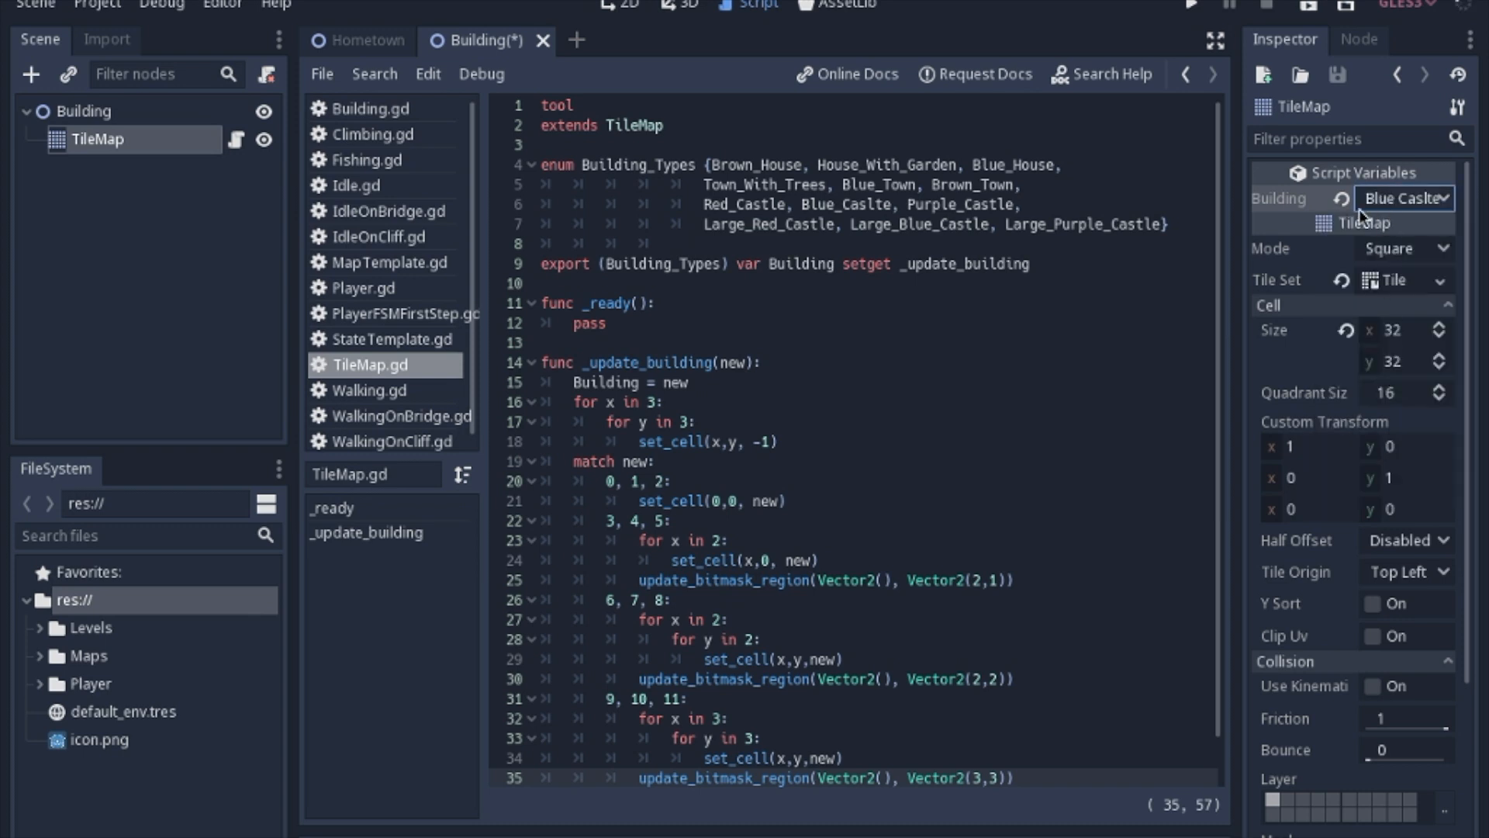
mouse_move(977, 263)
type("#")
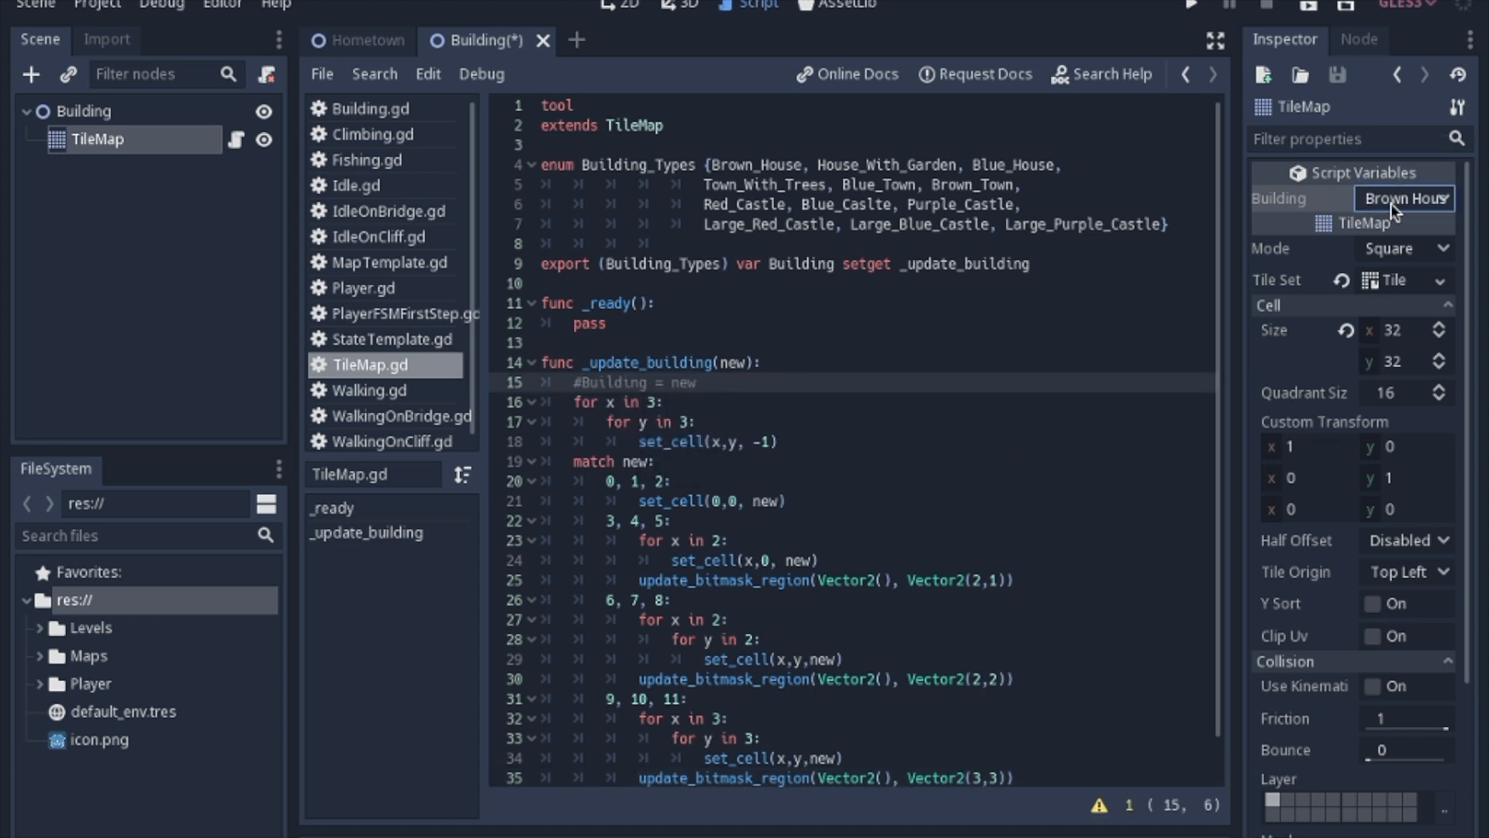
Step: Restore the Building = new line on line 15 and test the Building dropdown
left_click(1406, 197)
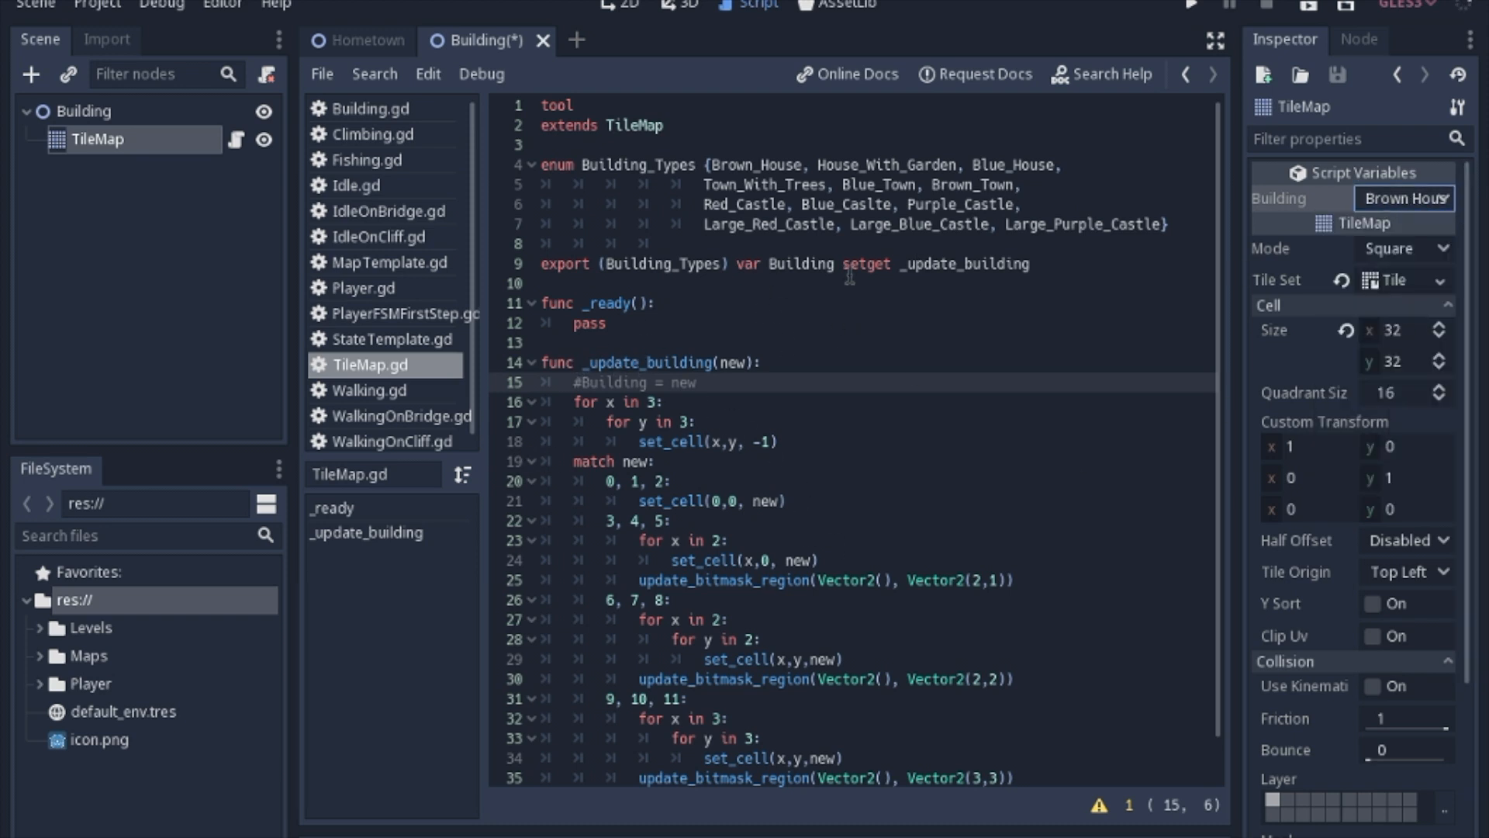
mouse_move(961, 304)
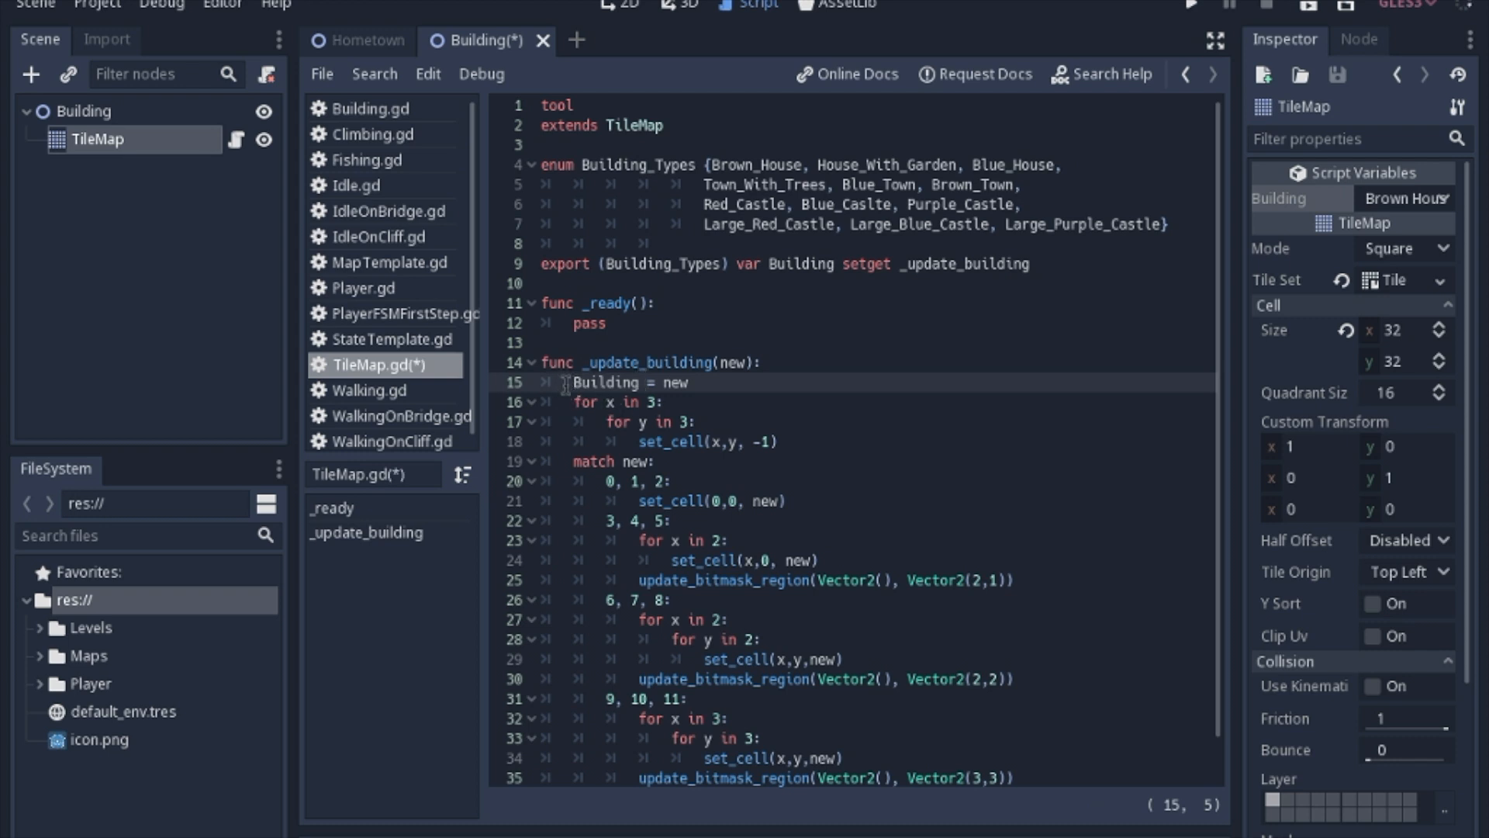
left_click(1409, 198)
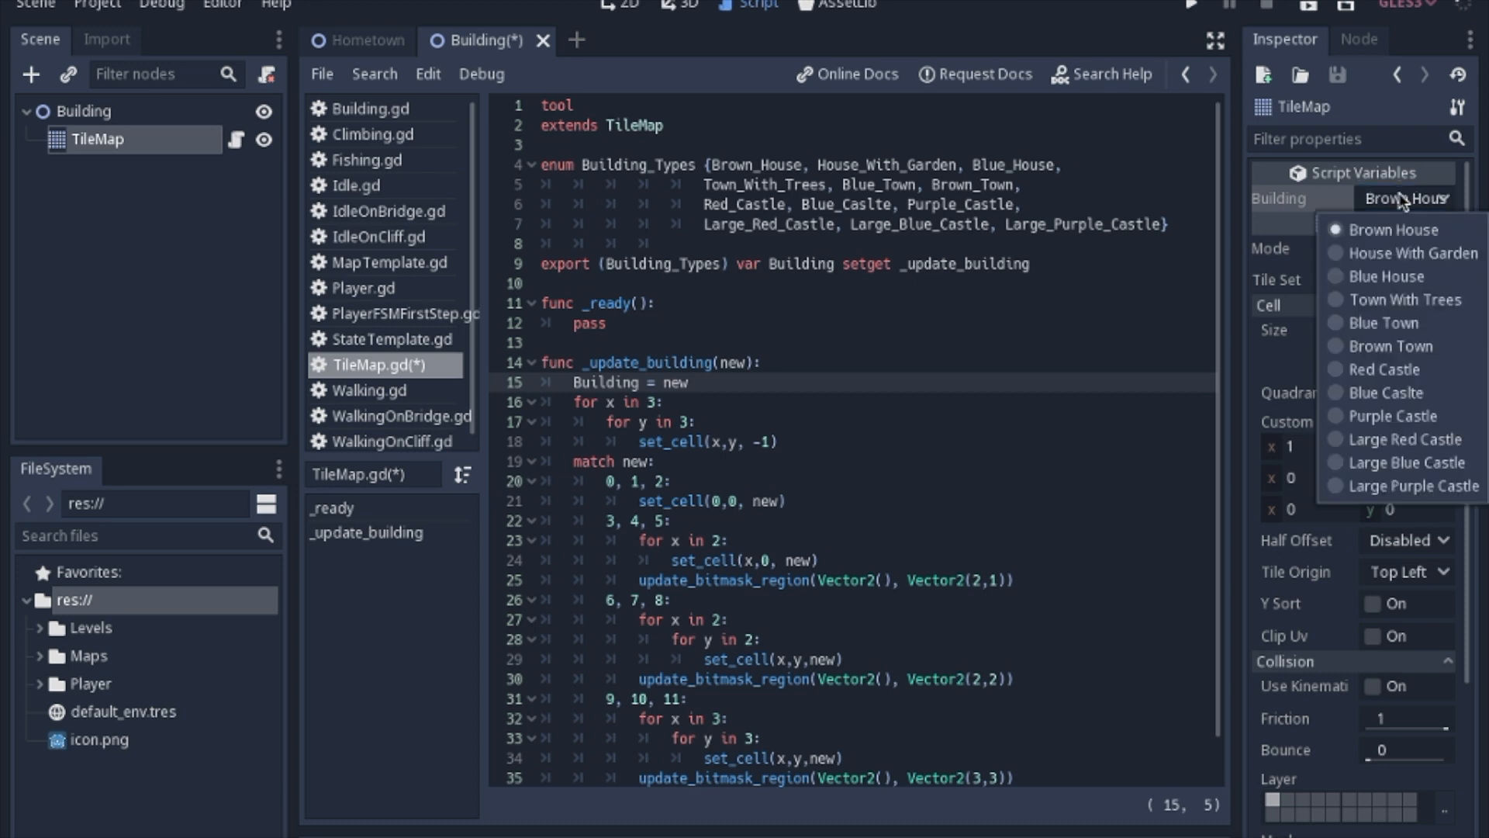
mouse_move(519, 50)
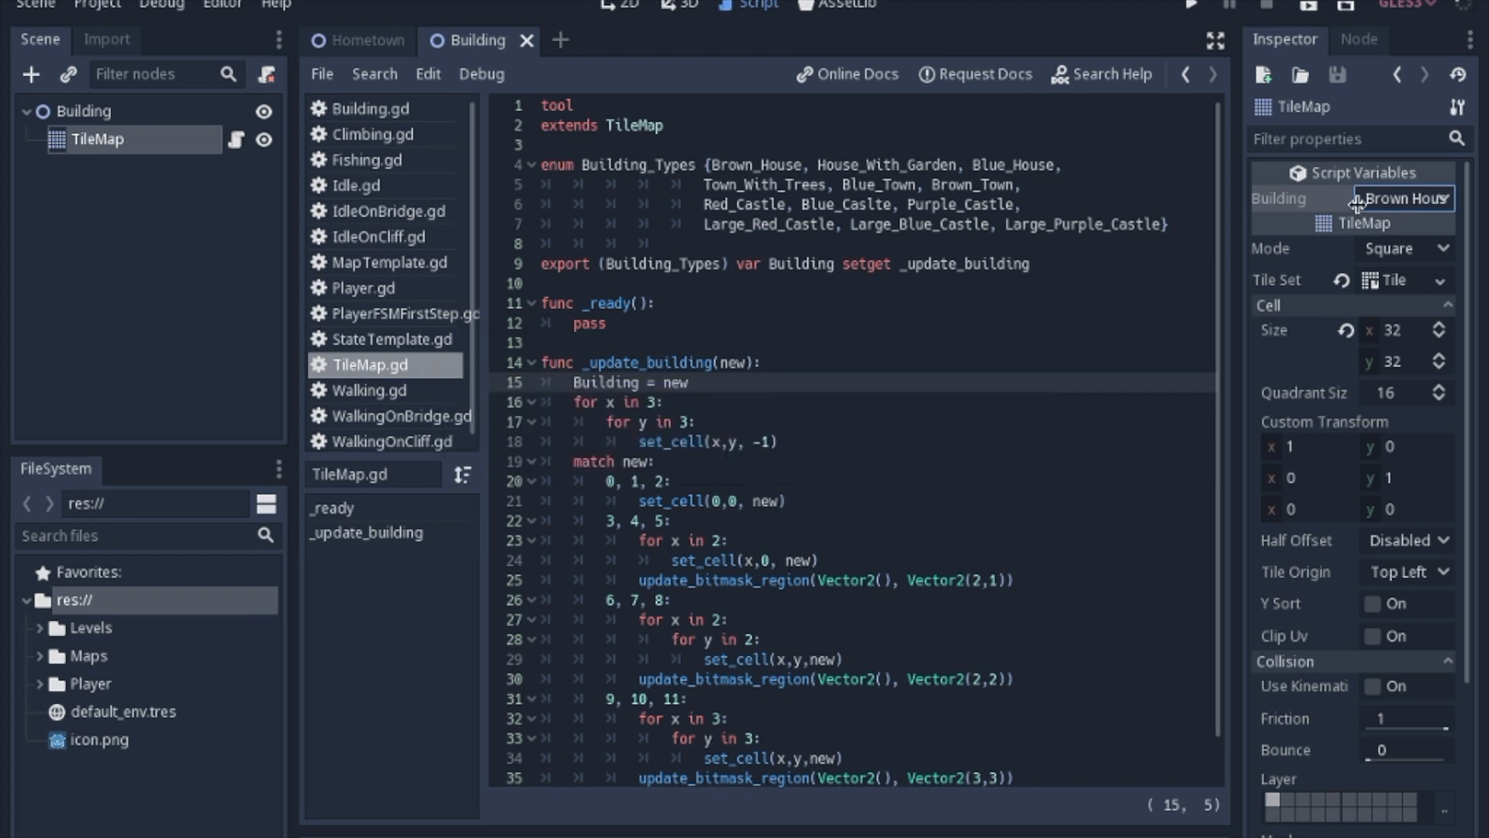
Step: Set Building to Blue House, check the 2D view, and review the script's cell-clearing loop
left_click(1408, 199)
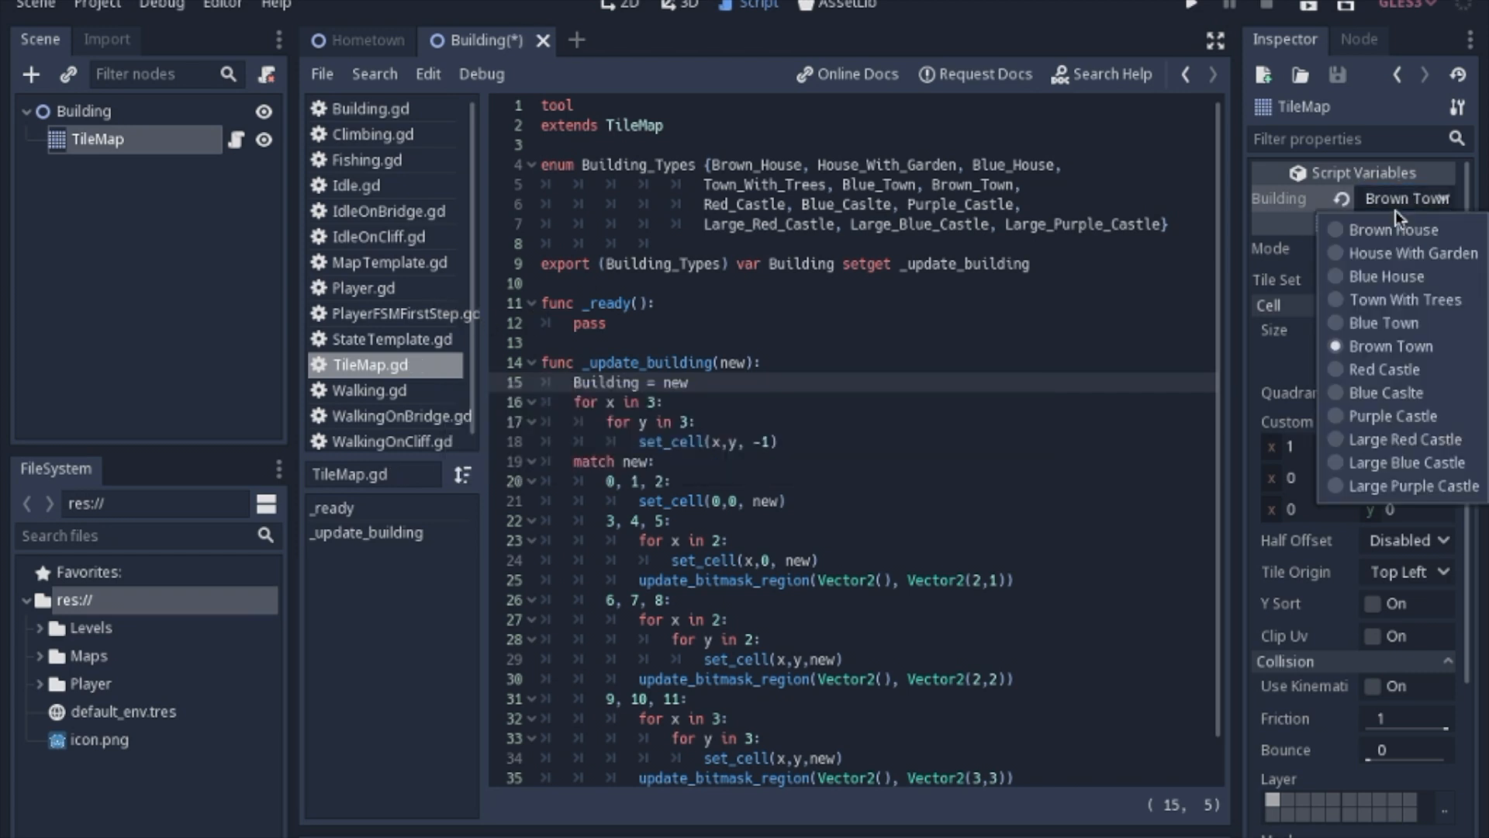
left_click(1386, 276)
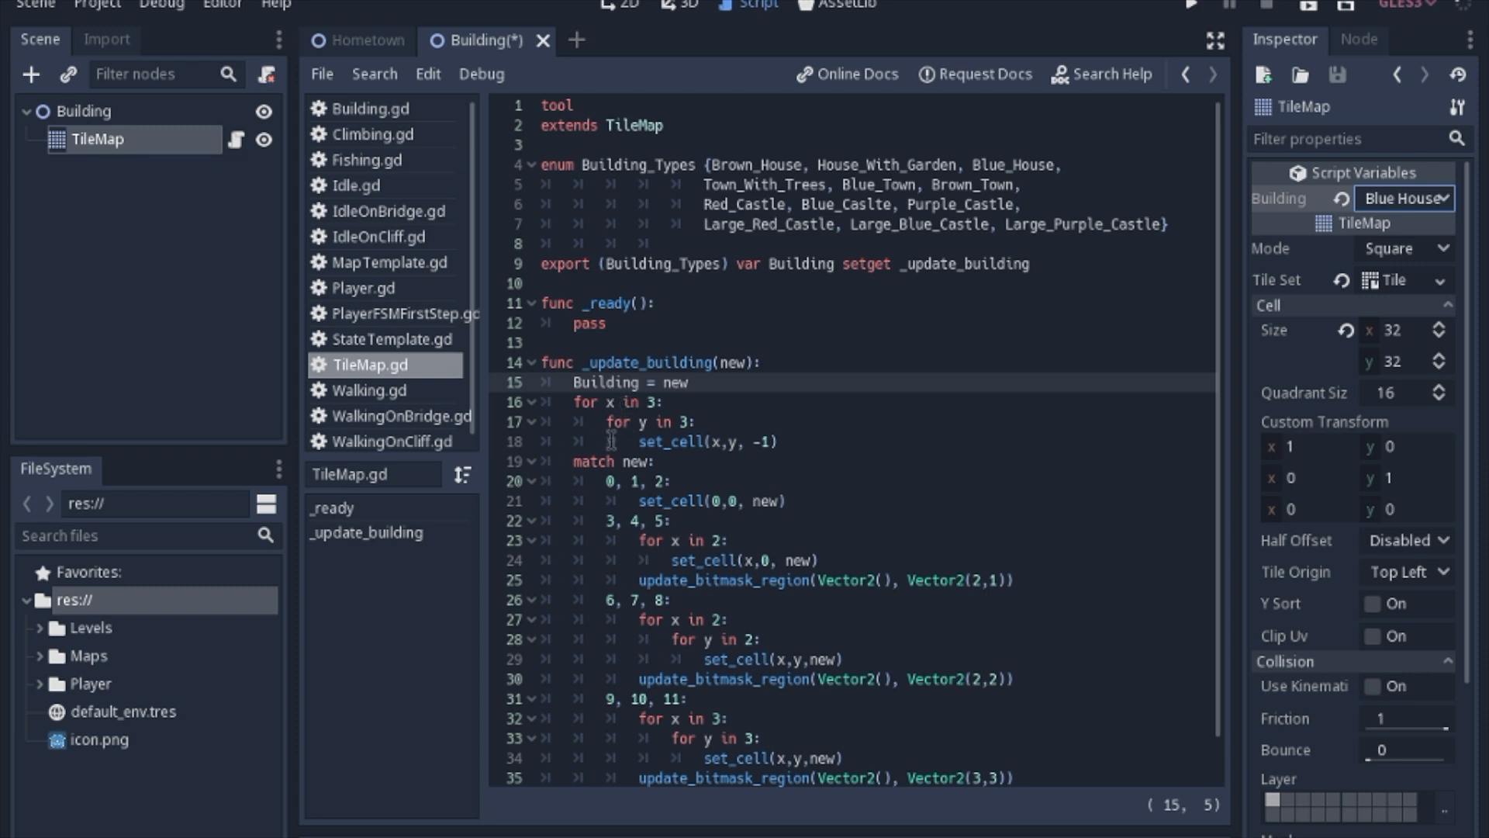
mouse_move(744, 461)
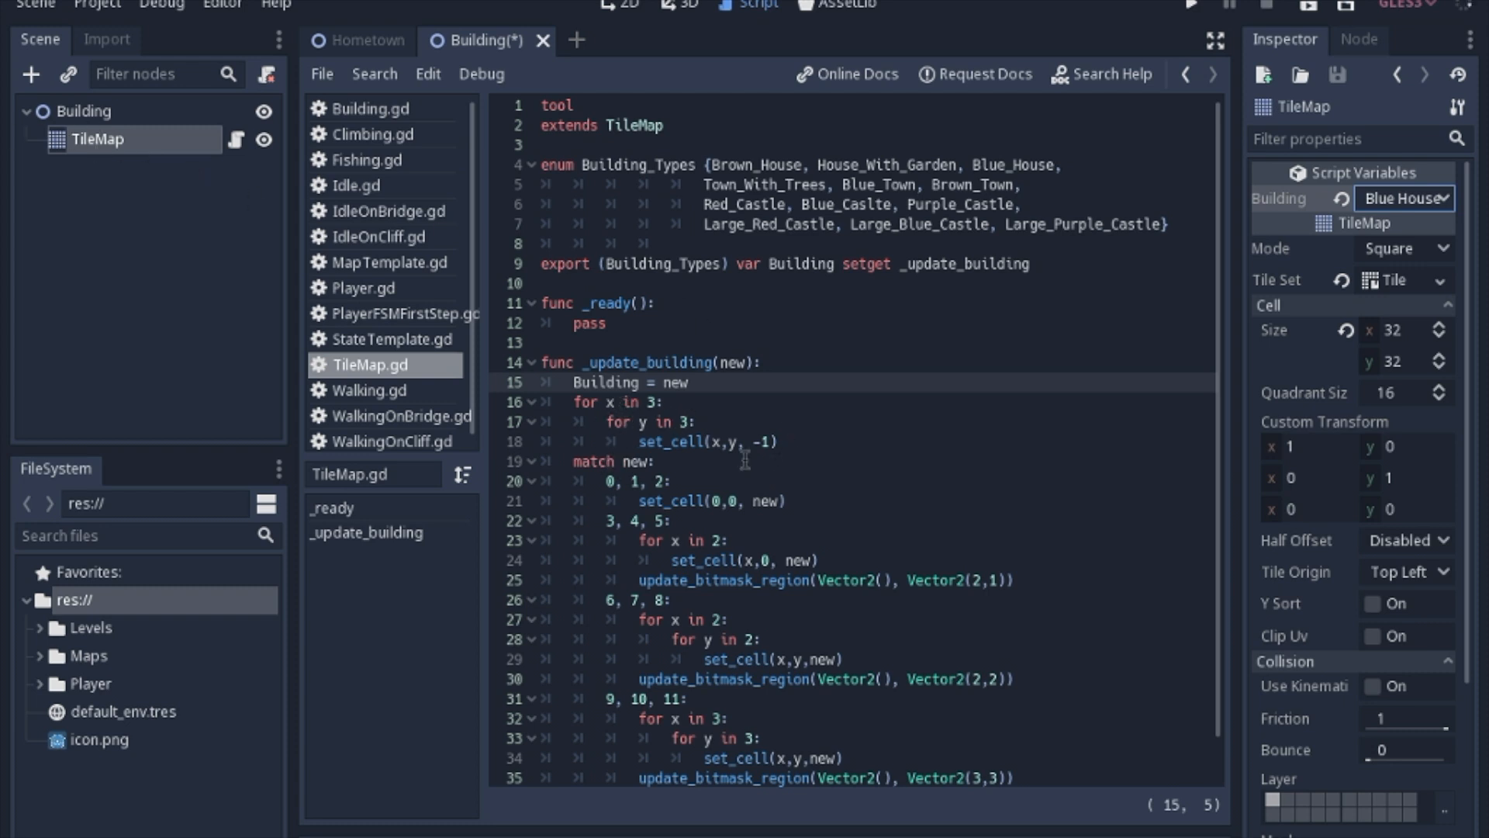
scroll("down", 3)
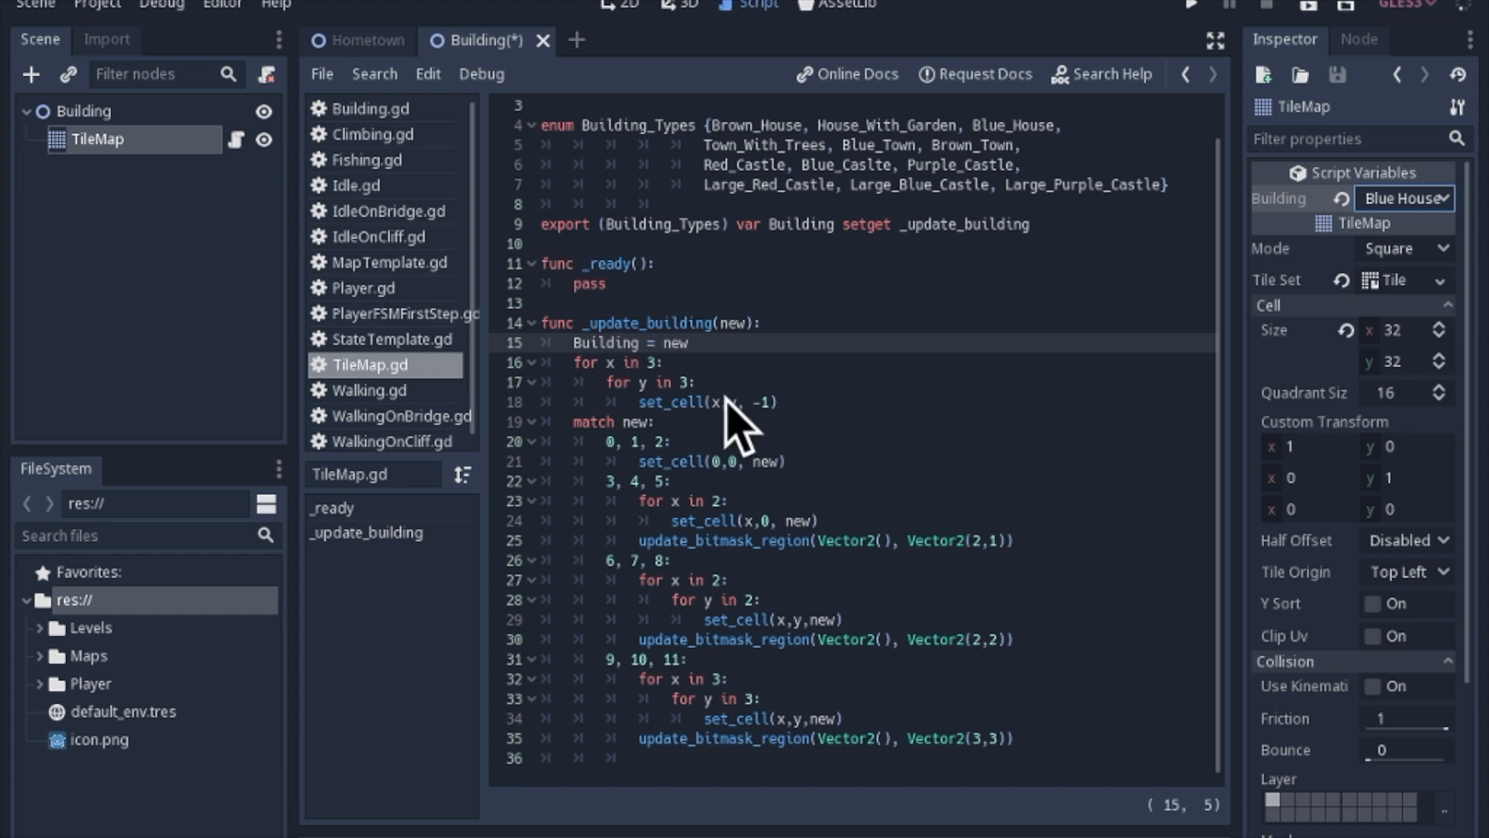
mouse_move(524, 412)
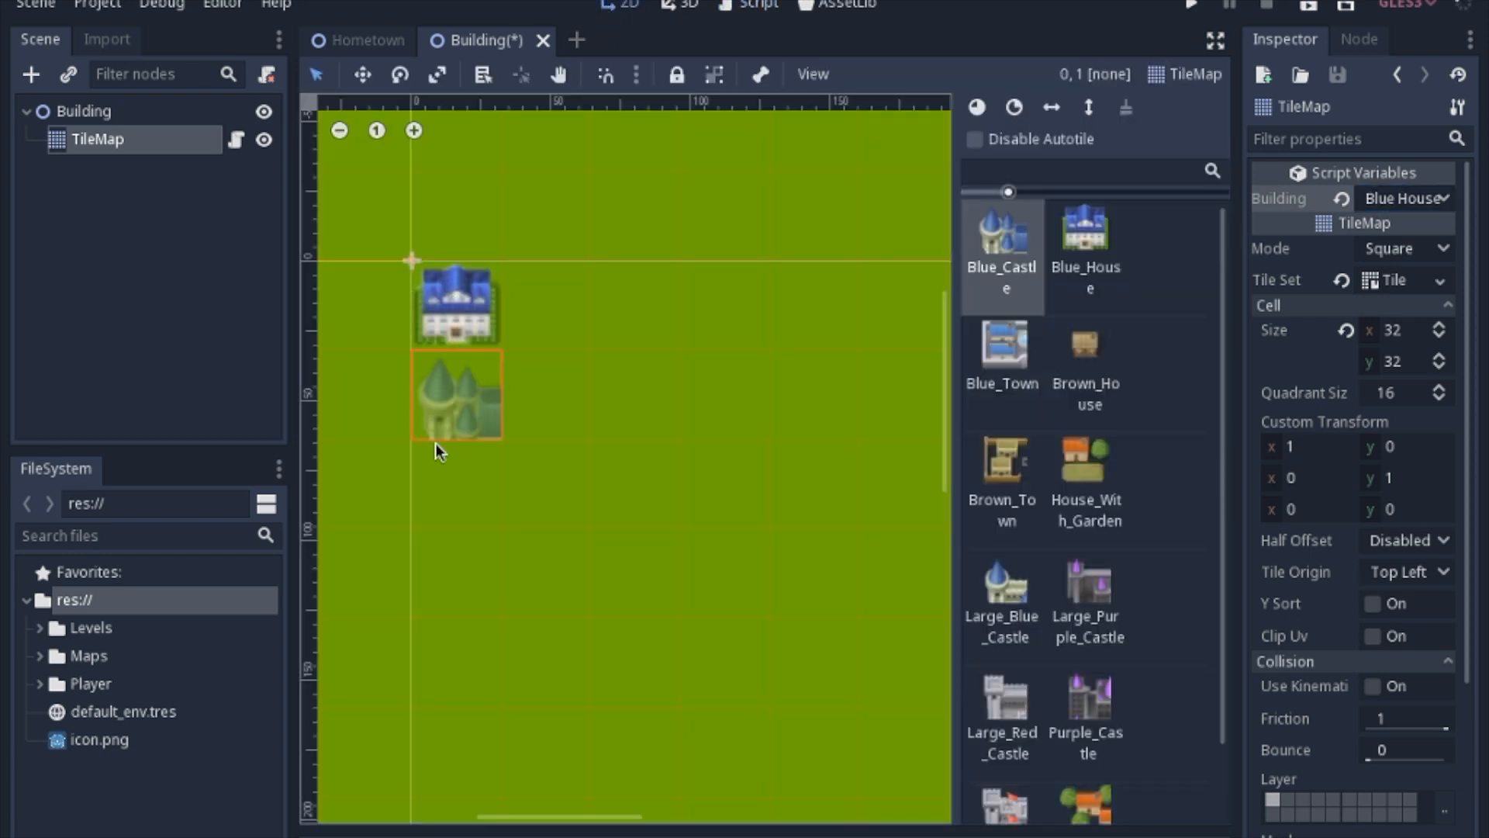
left_click_drag(456, 394, 546, 484)
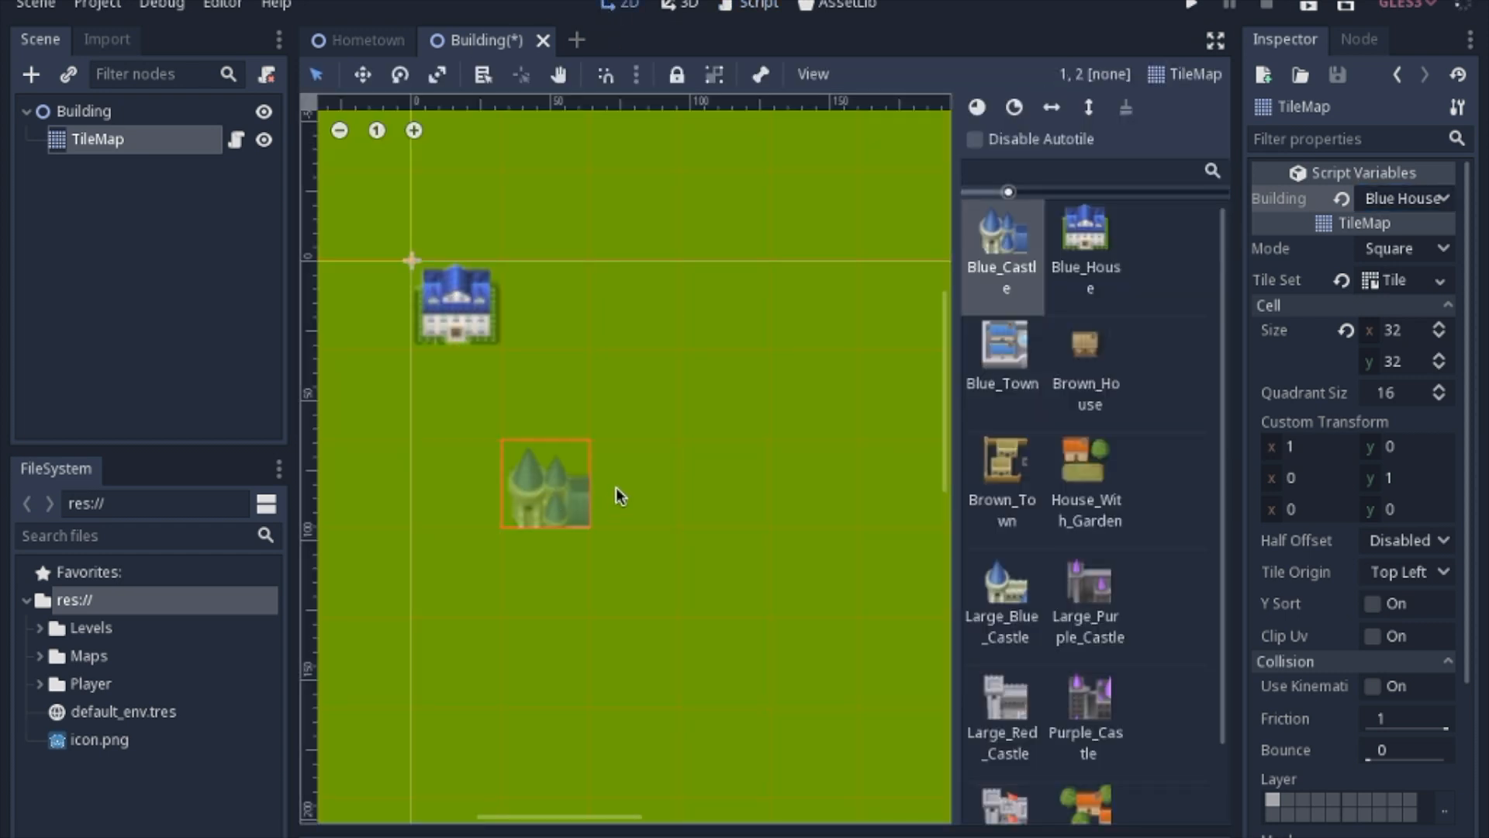
left_click(750, 5)
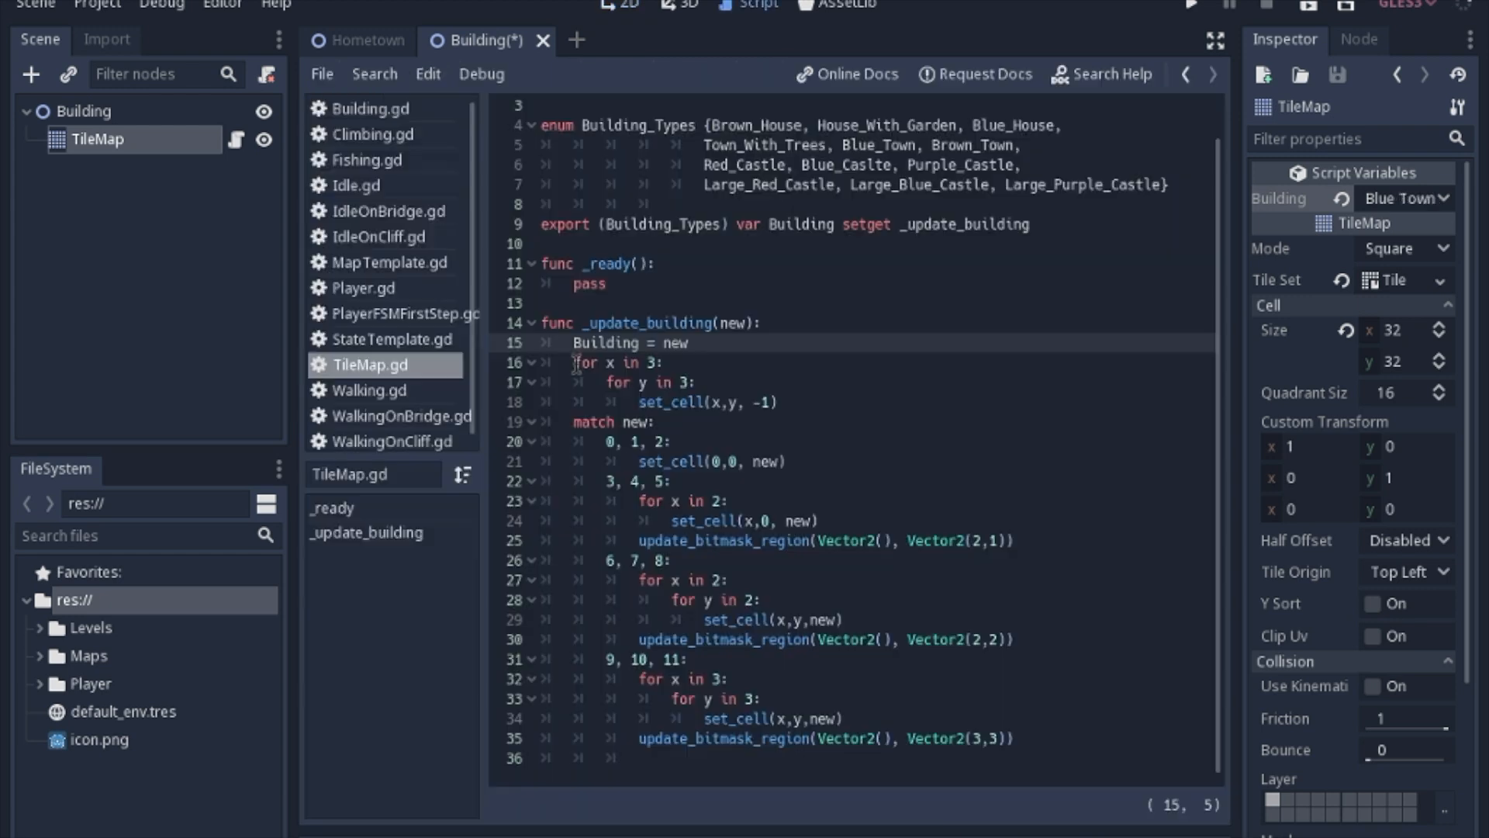
mouse_move(638, 402)
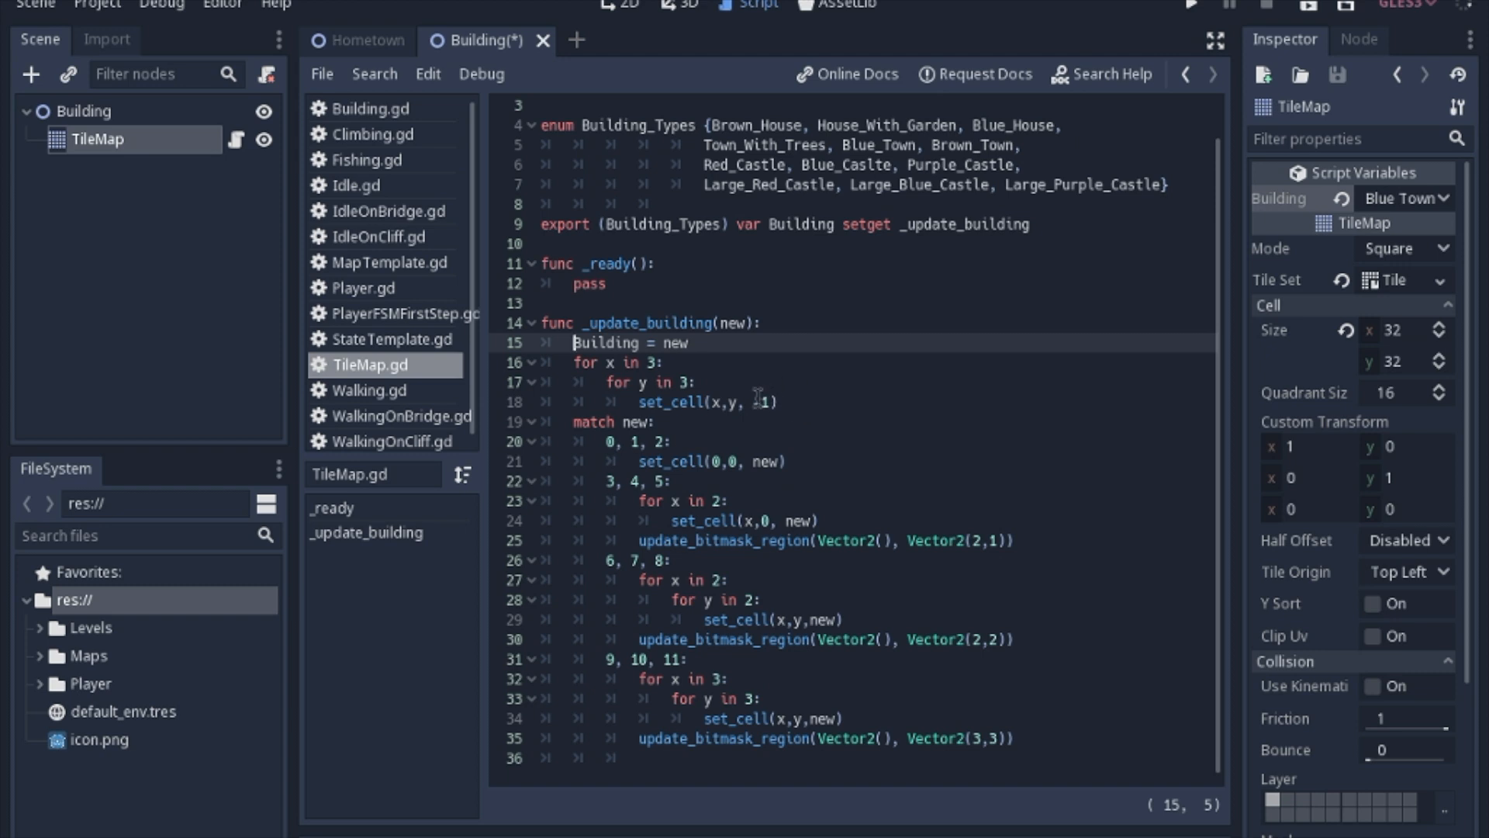
type("-")
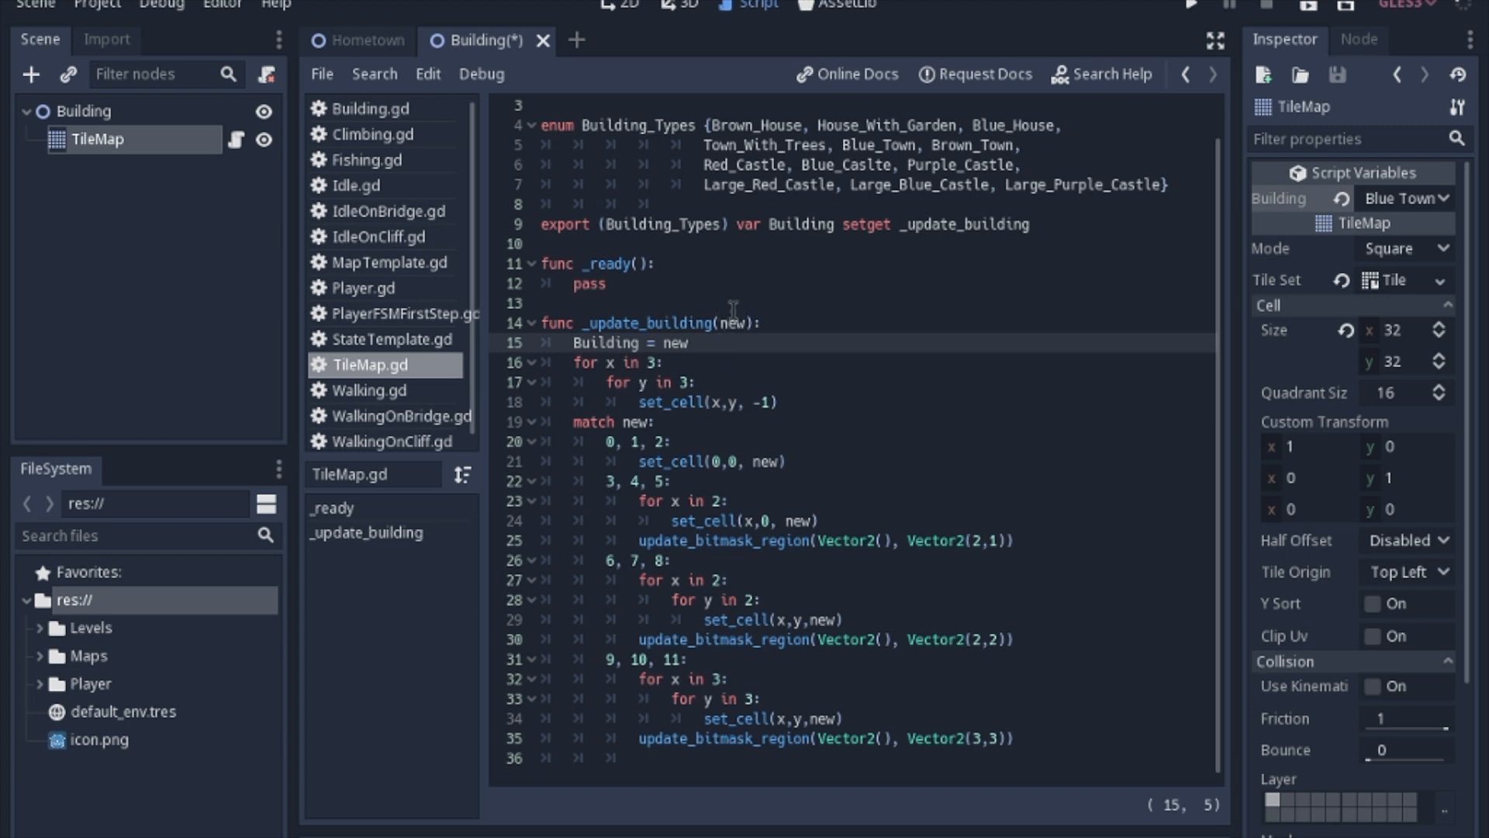
Step: Pick Blue House in the Building dropdown in place of Blue Town
left_click(1405, 197)
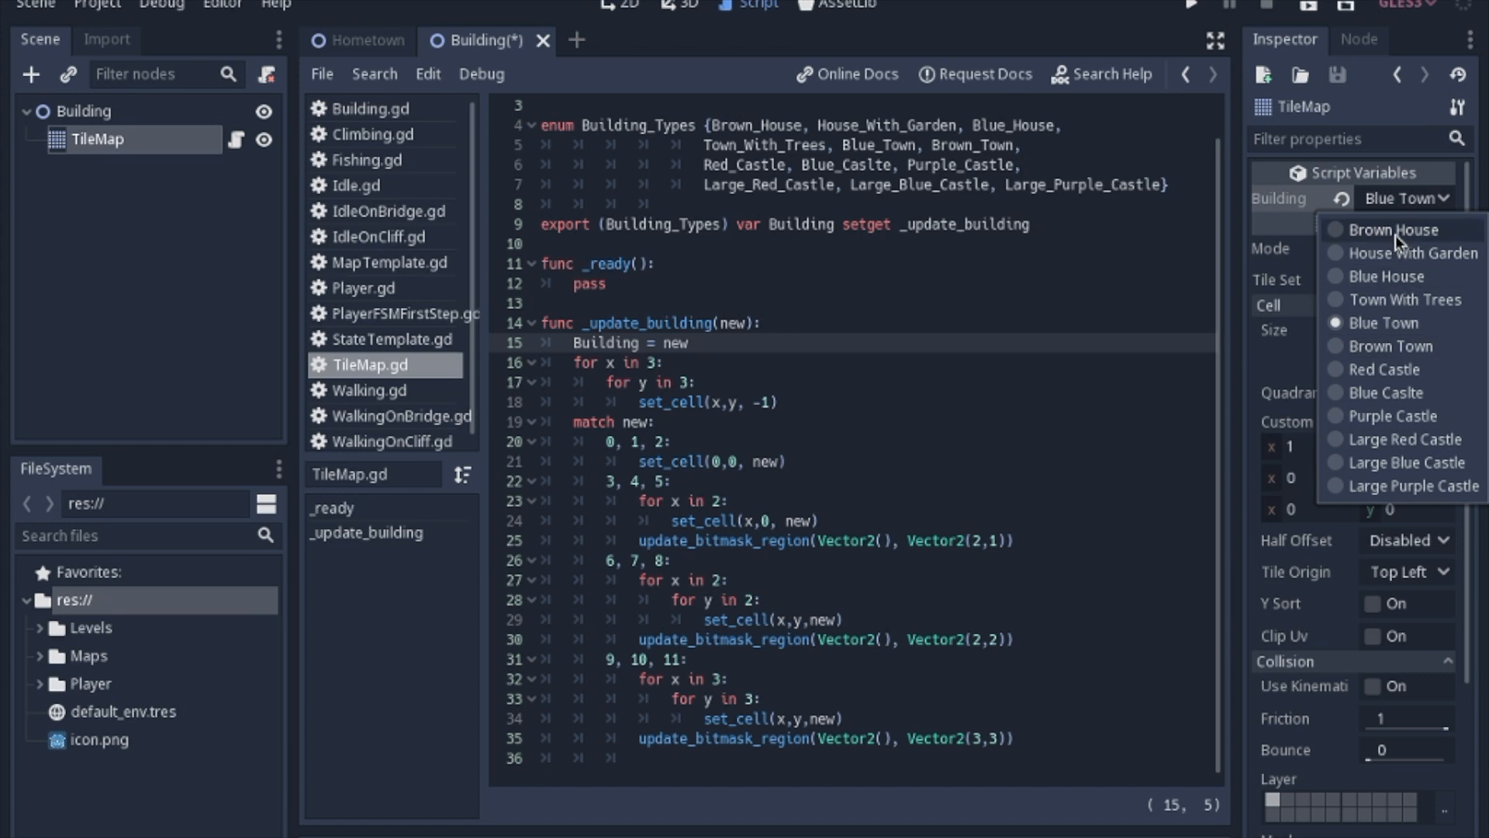
mouse_move(1397, 243)
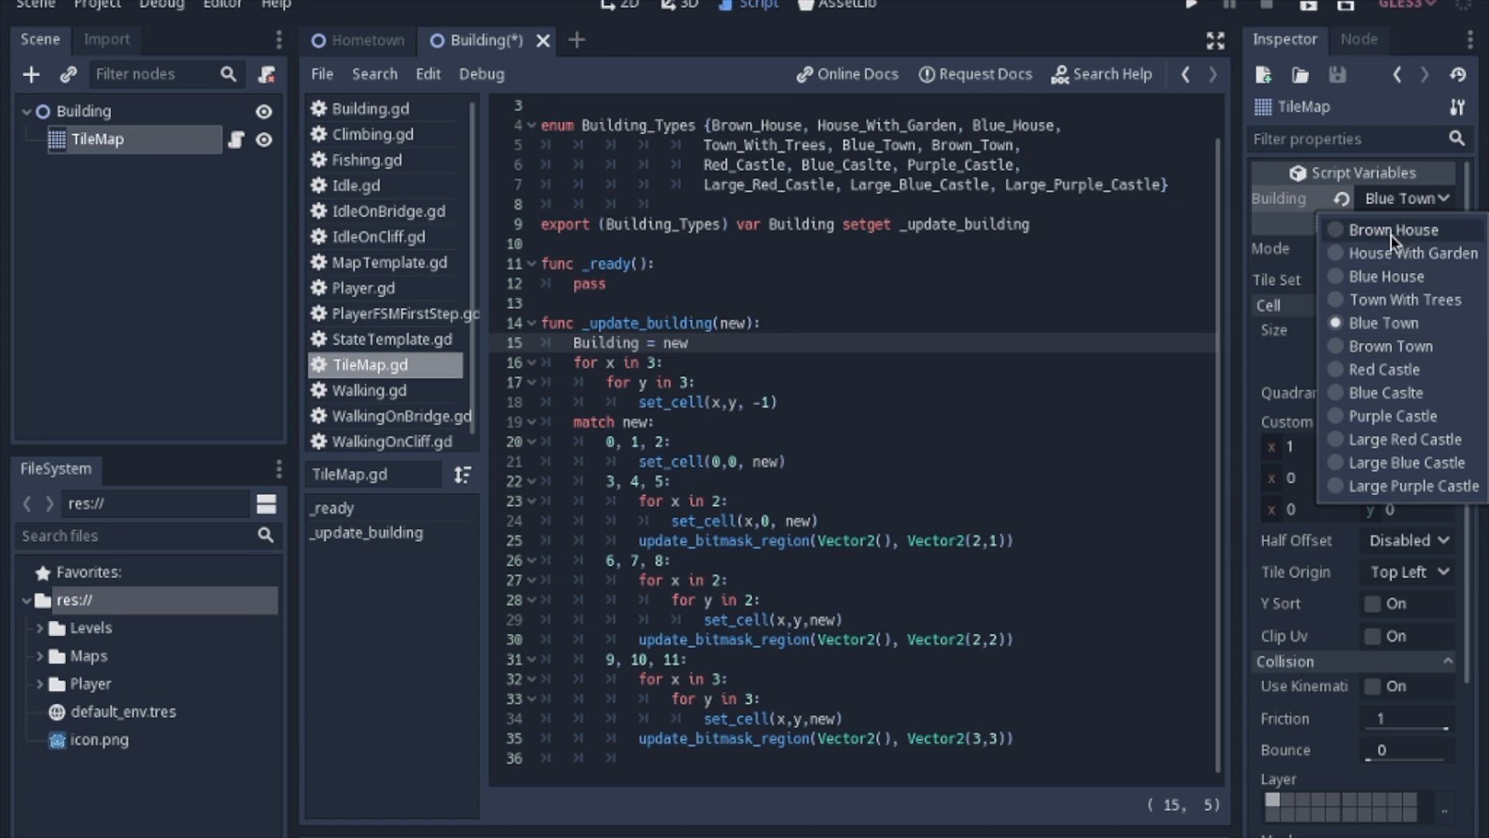
mouse_move(1397, 308)
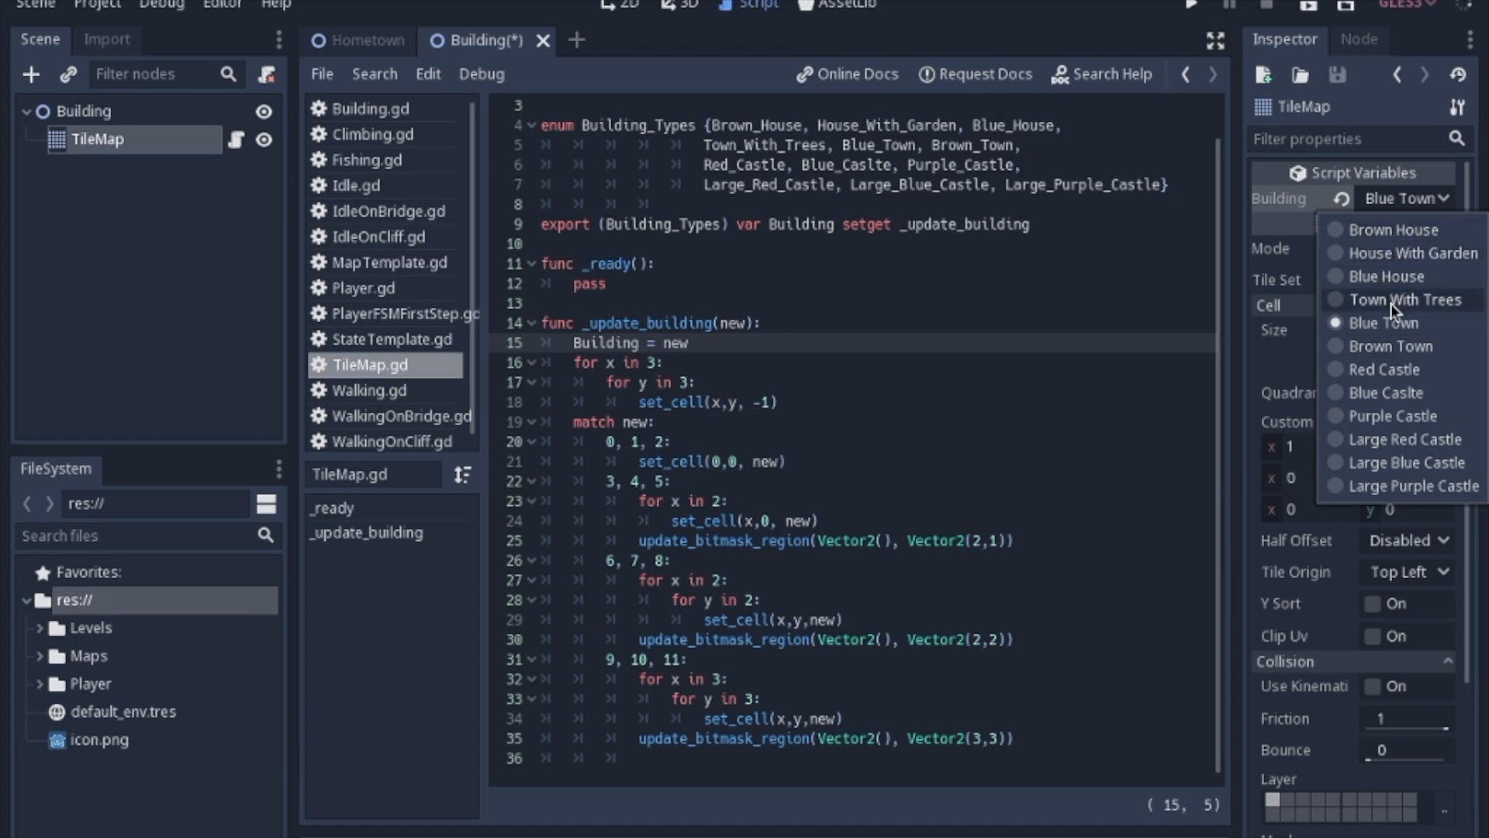
mouse_move(1409, 485)
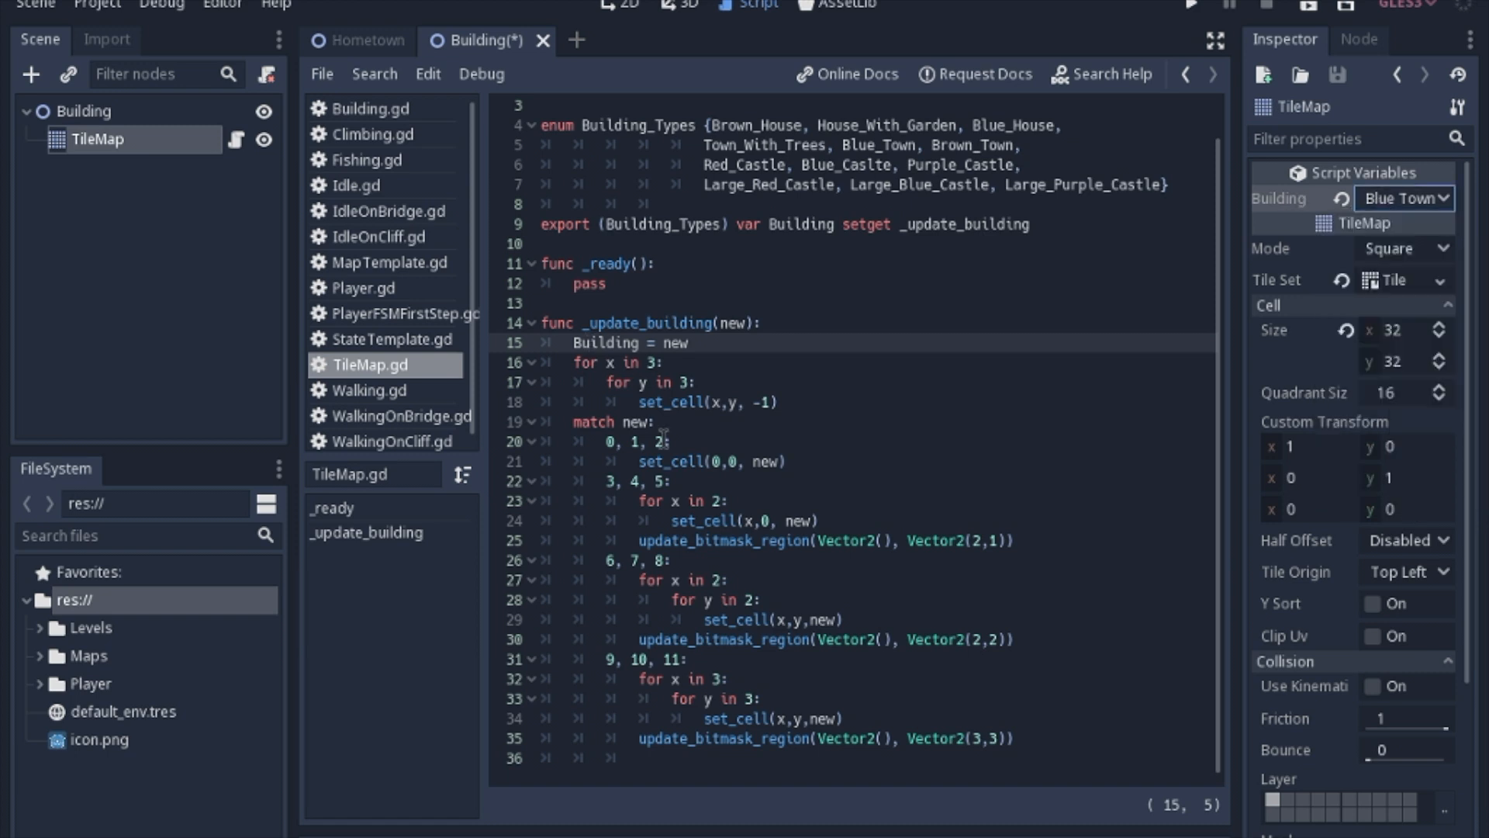
mouse_move(644, 422)
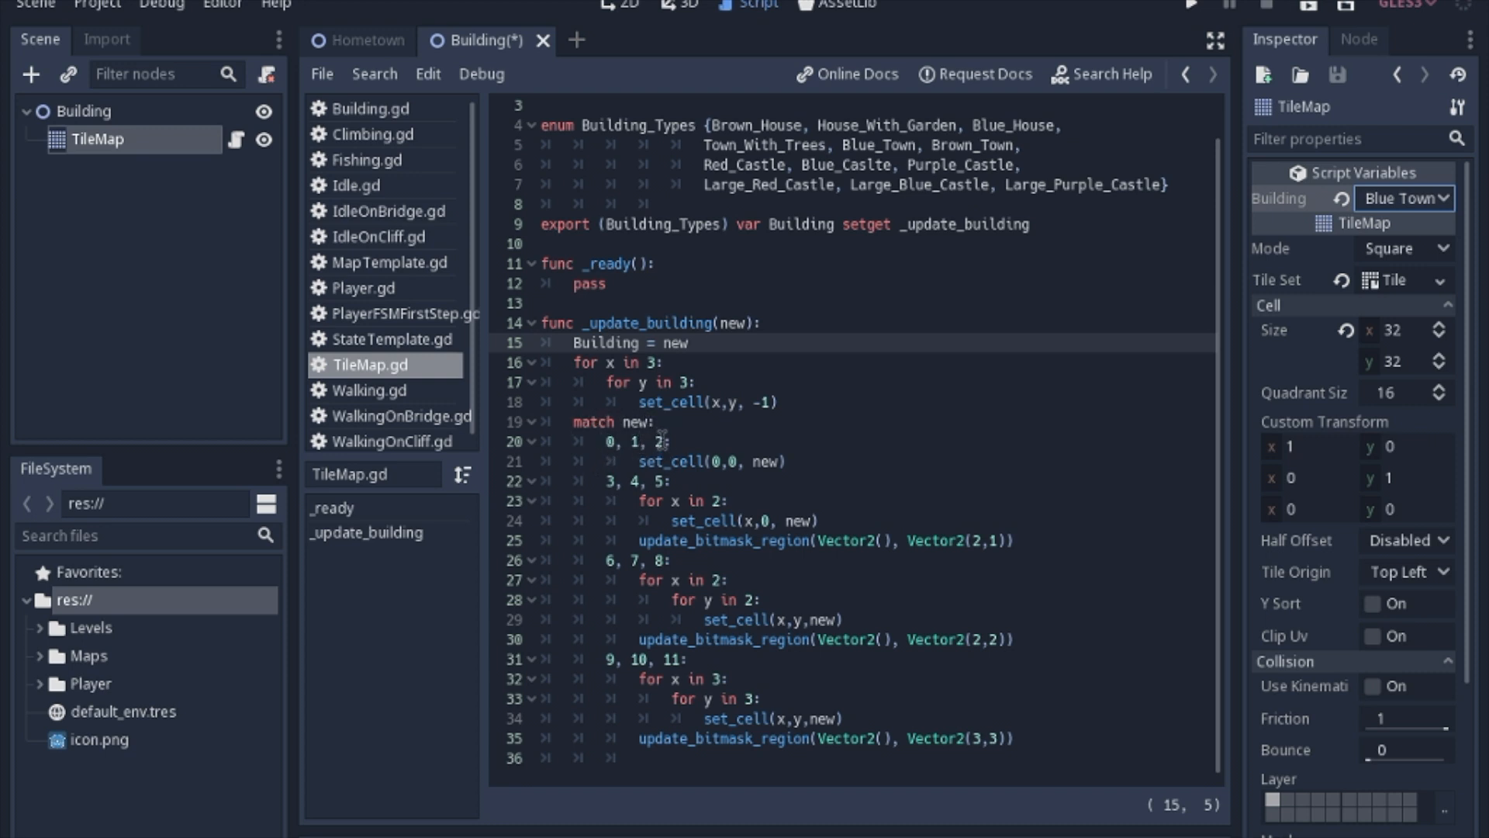
mouse_move(622, 479)
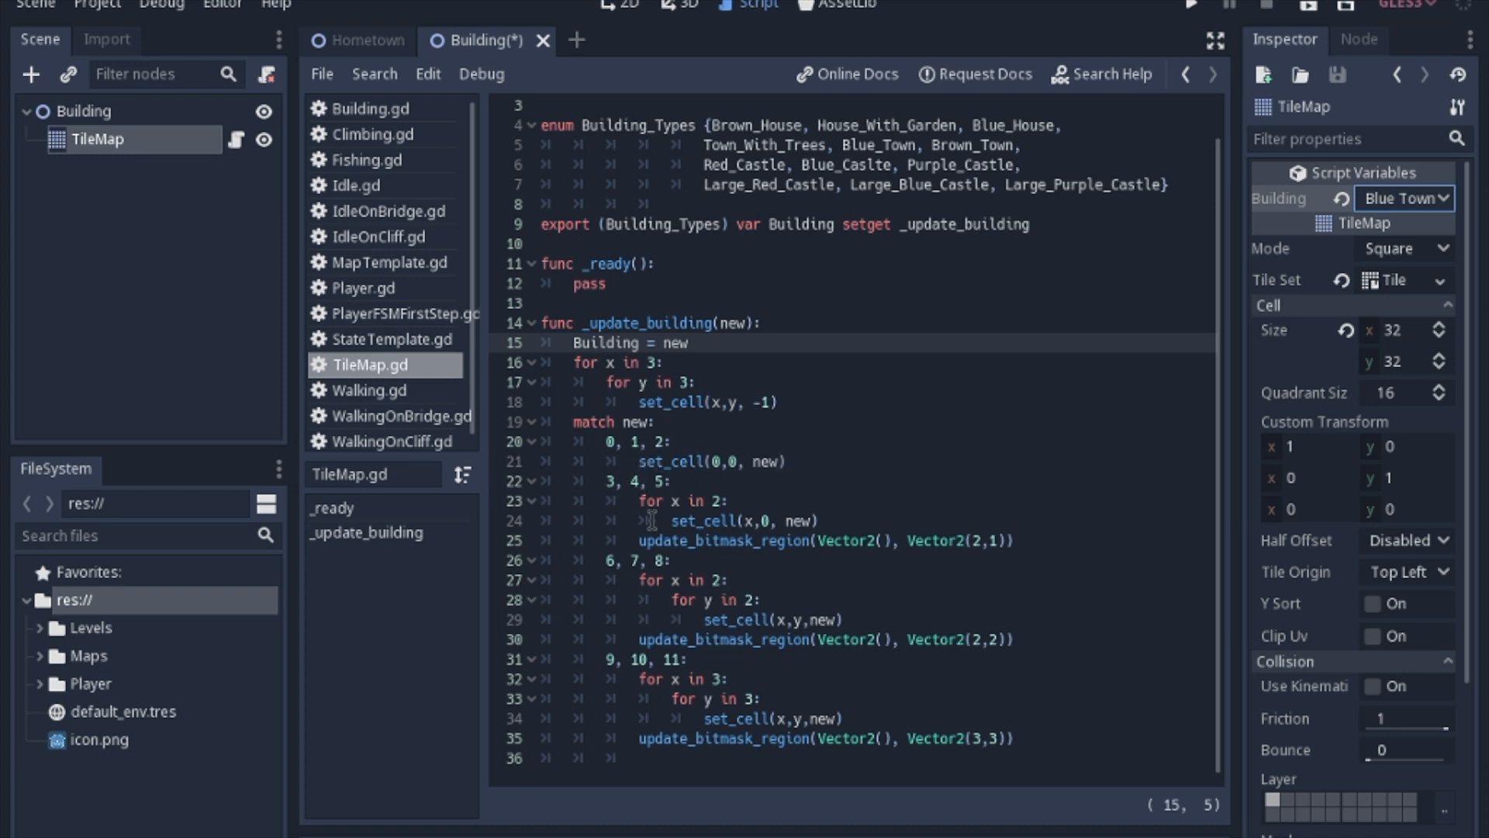
mouse_move(608, 501)
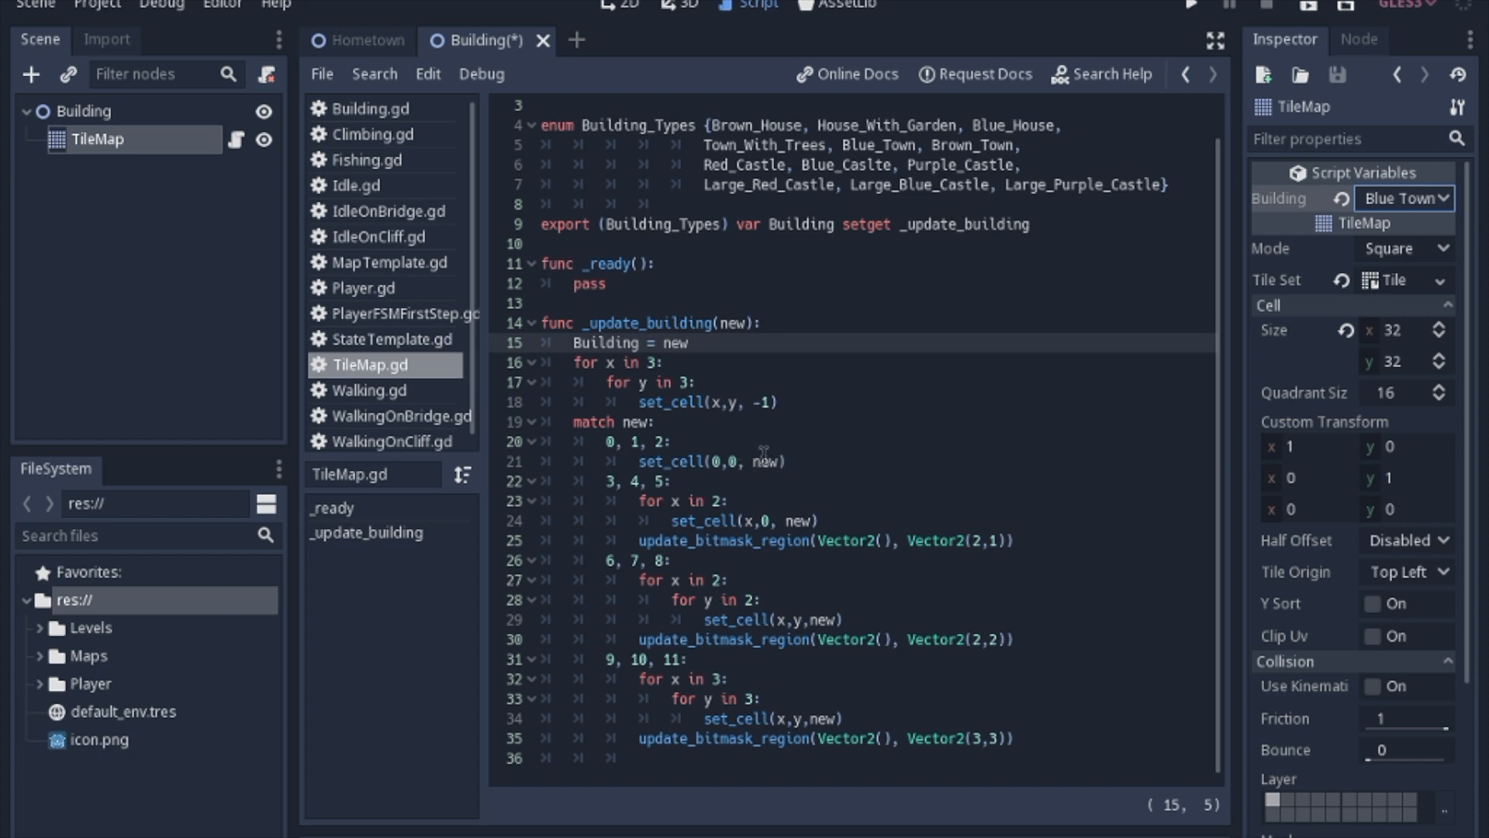
left_click(1404, 198)
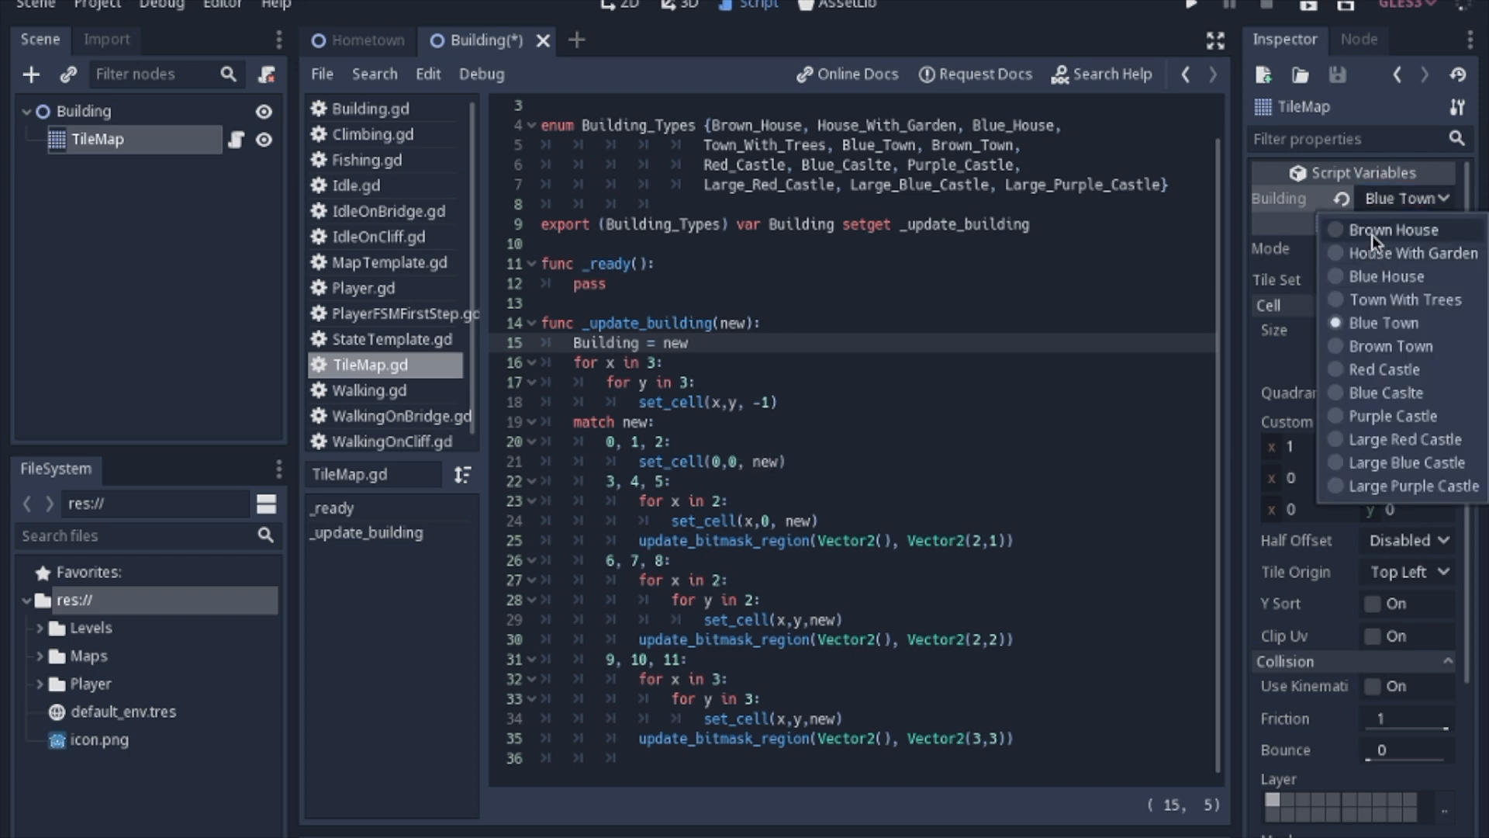
mouse_move(1403, 289)
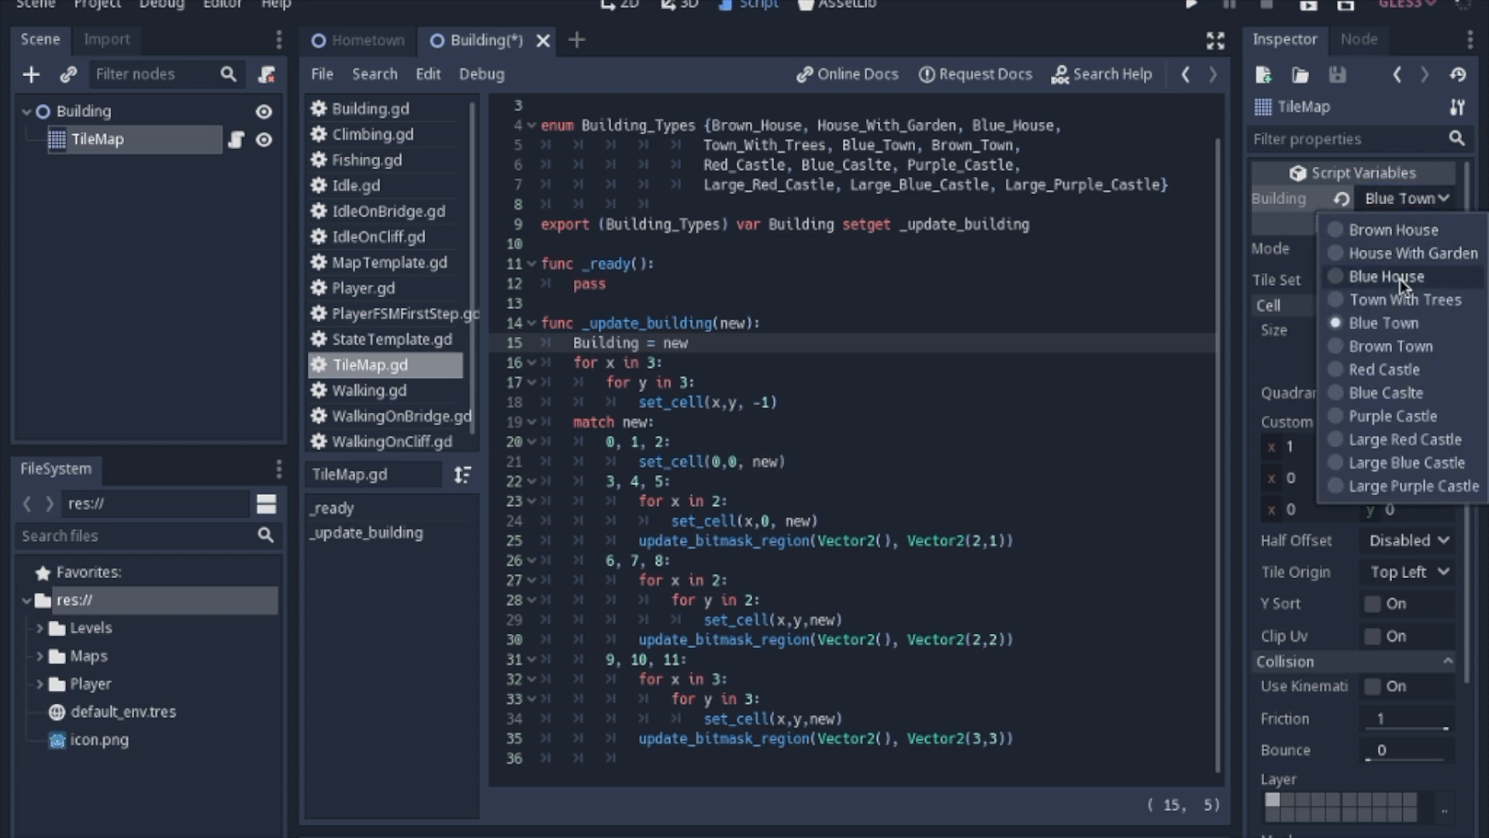
left_click(1388, 275)
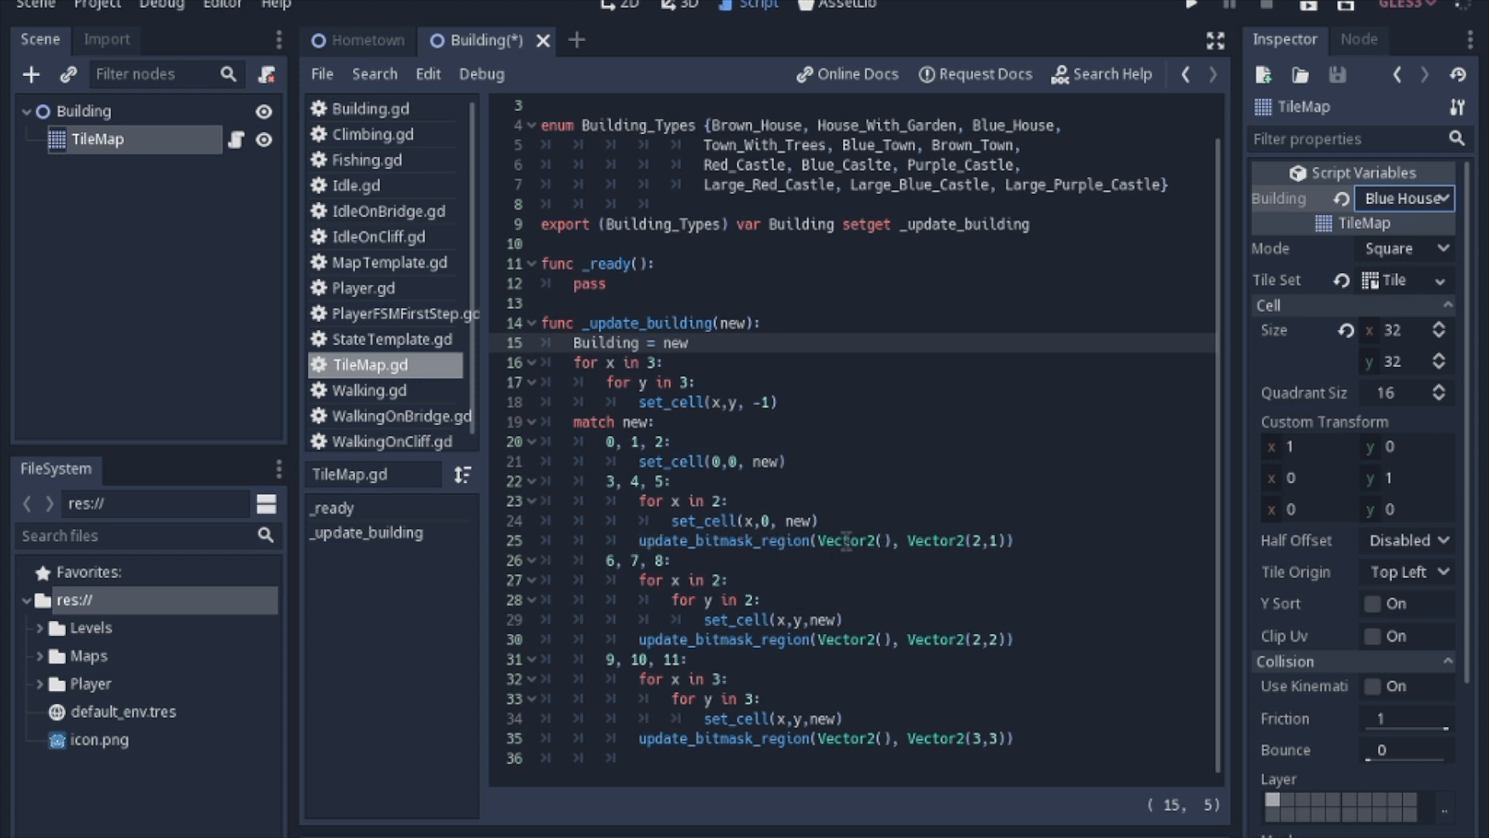
mouse_move(636, 500)
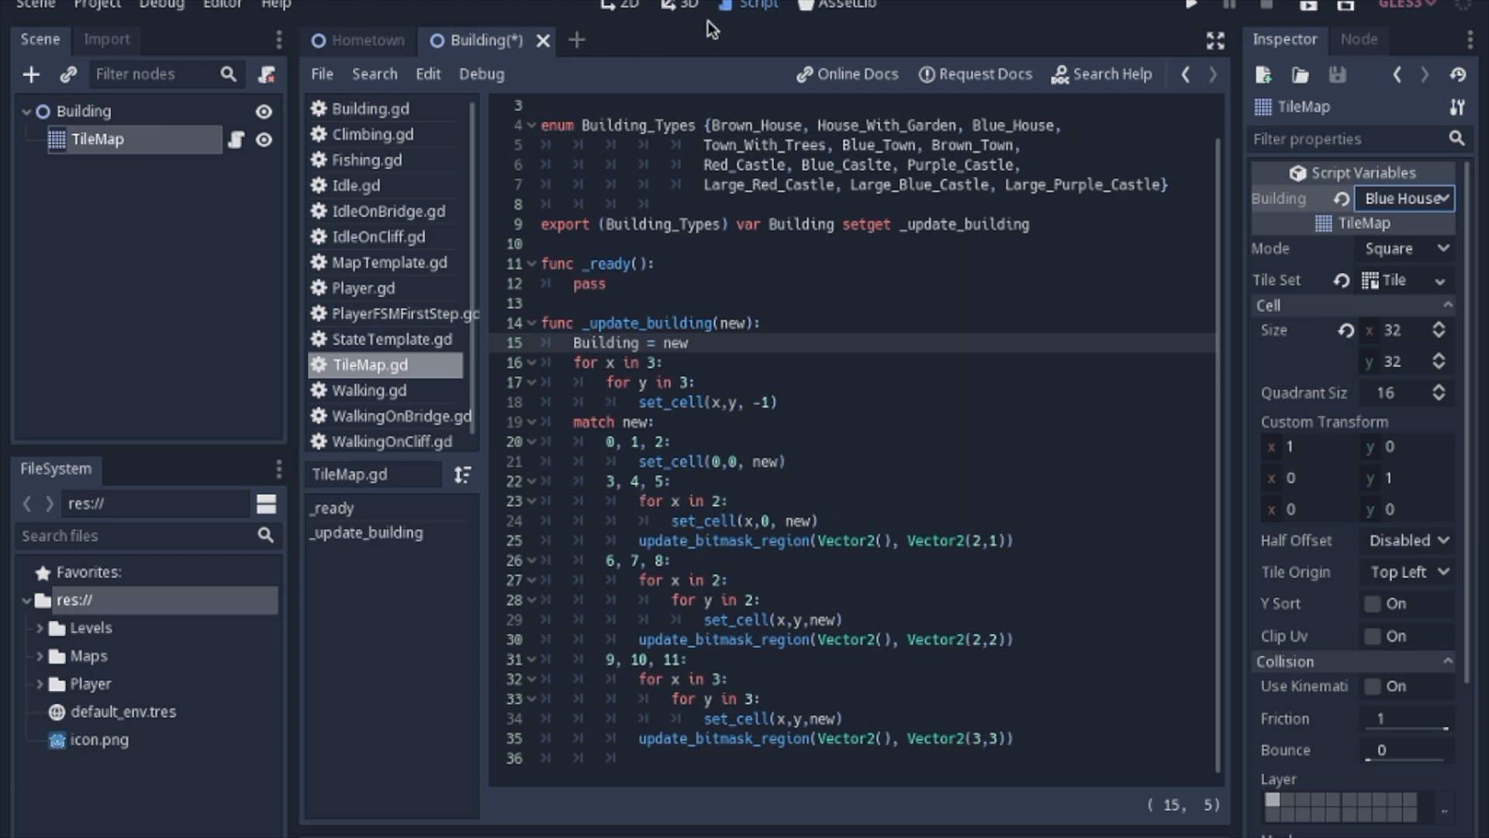
Step: Preview House With Garden and Town With Trees in the 2D view, then reopen the script
left_click(625, 5)
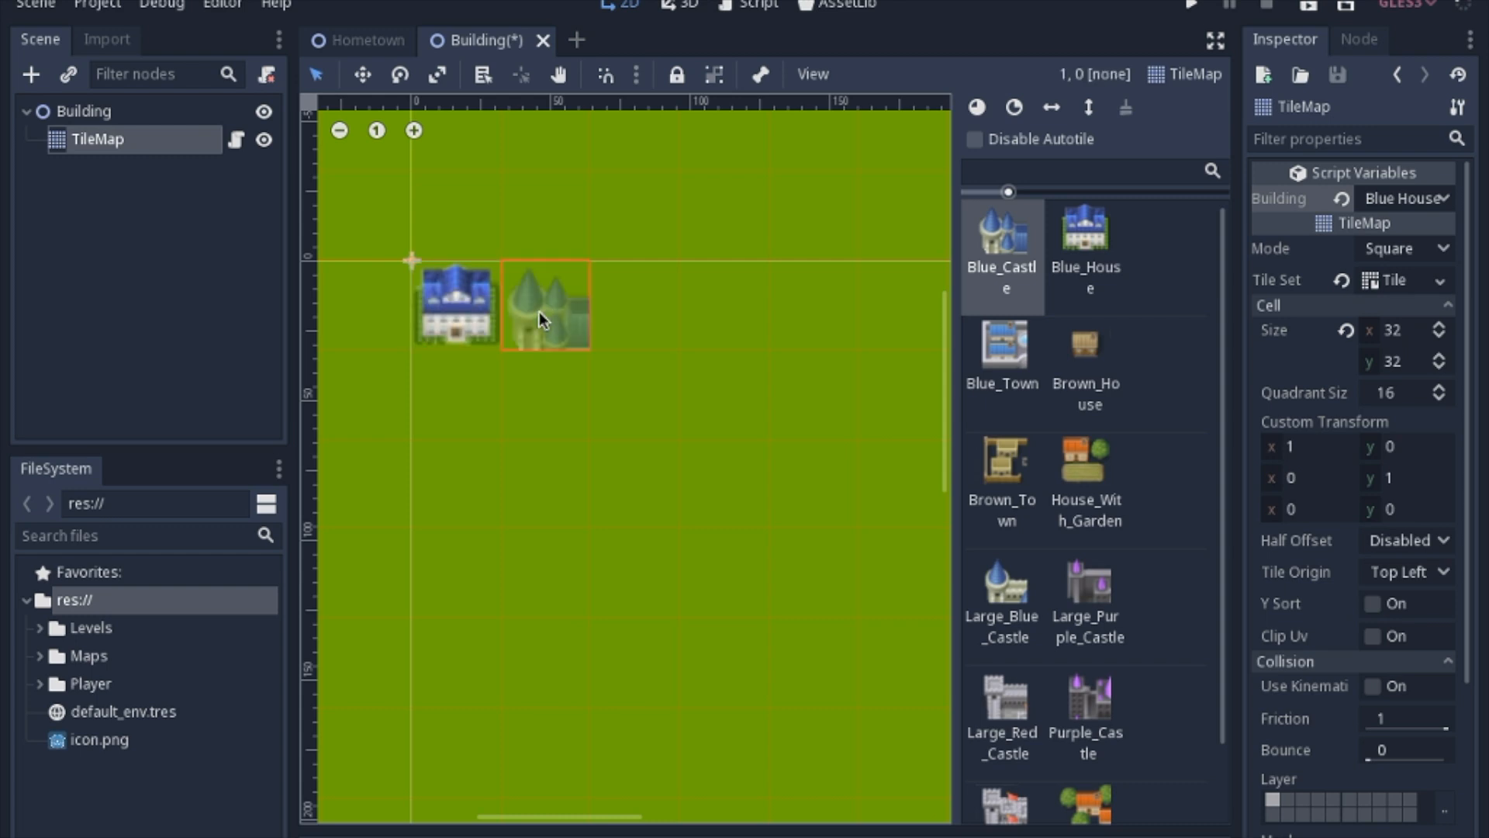
left_click(545, 306)
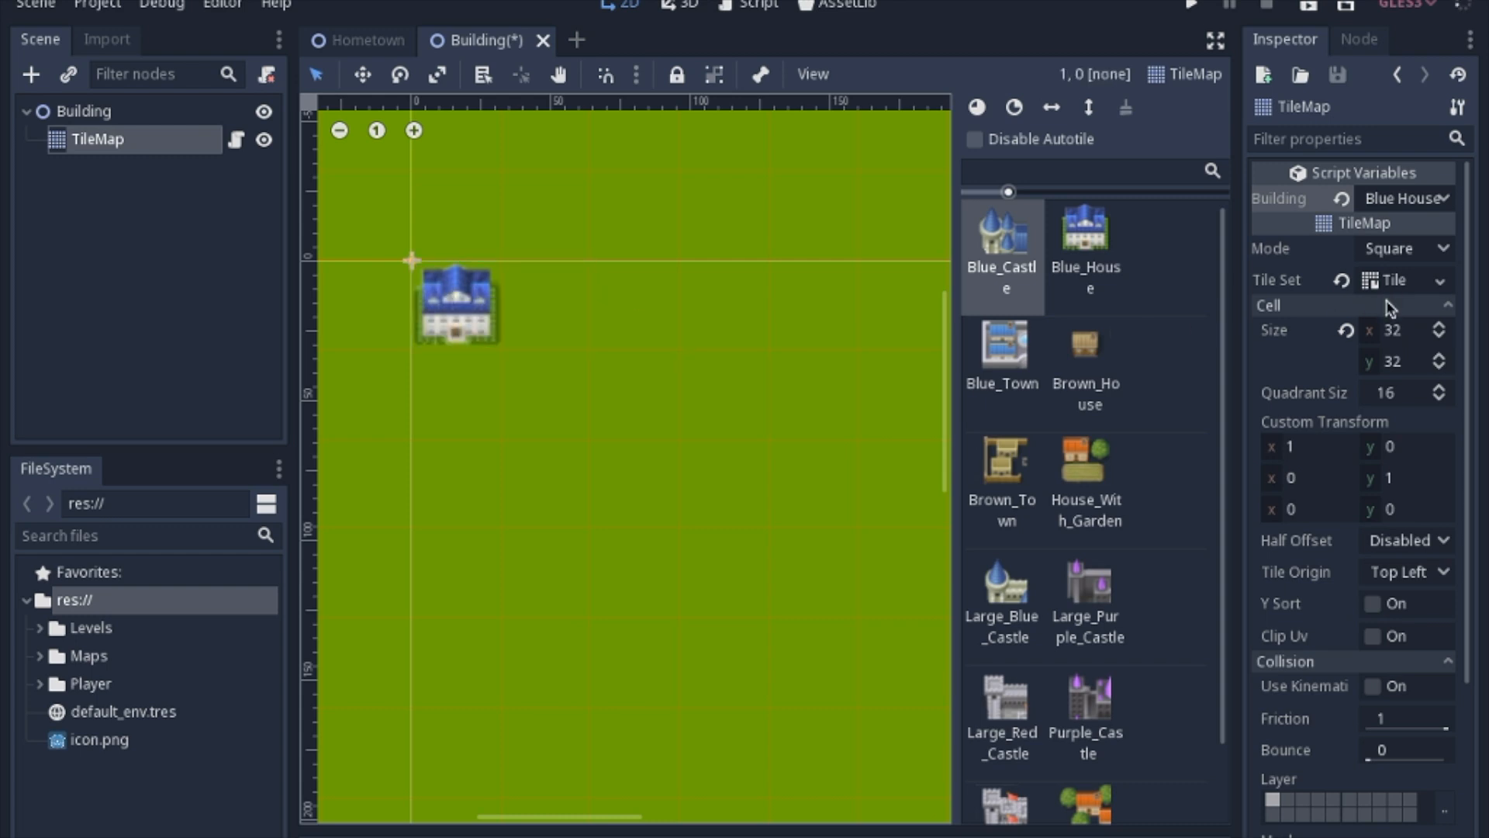
left_click(757, 5)
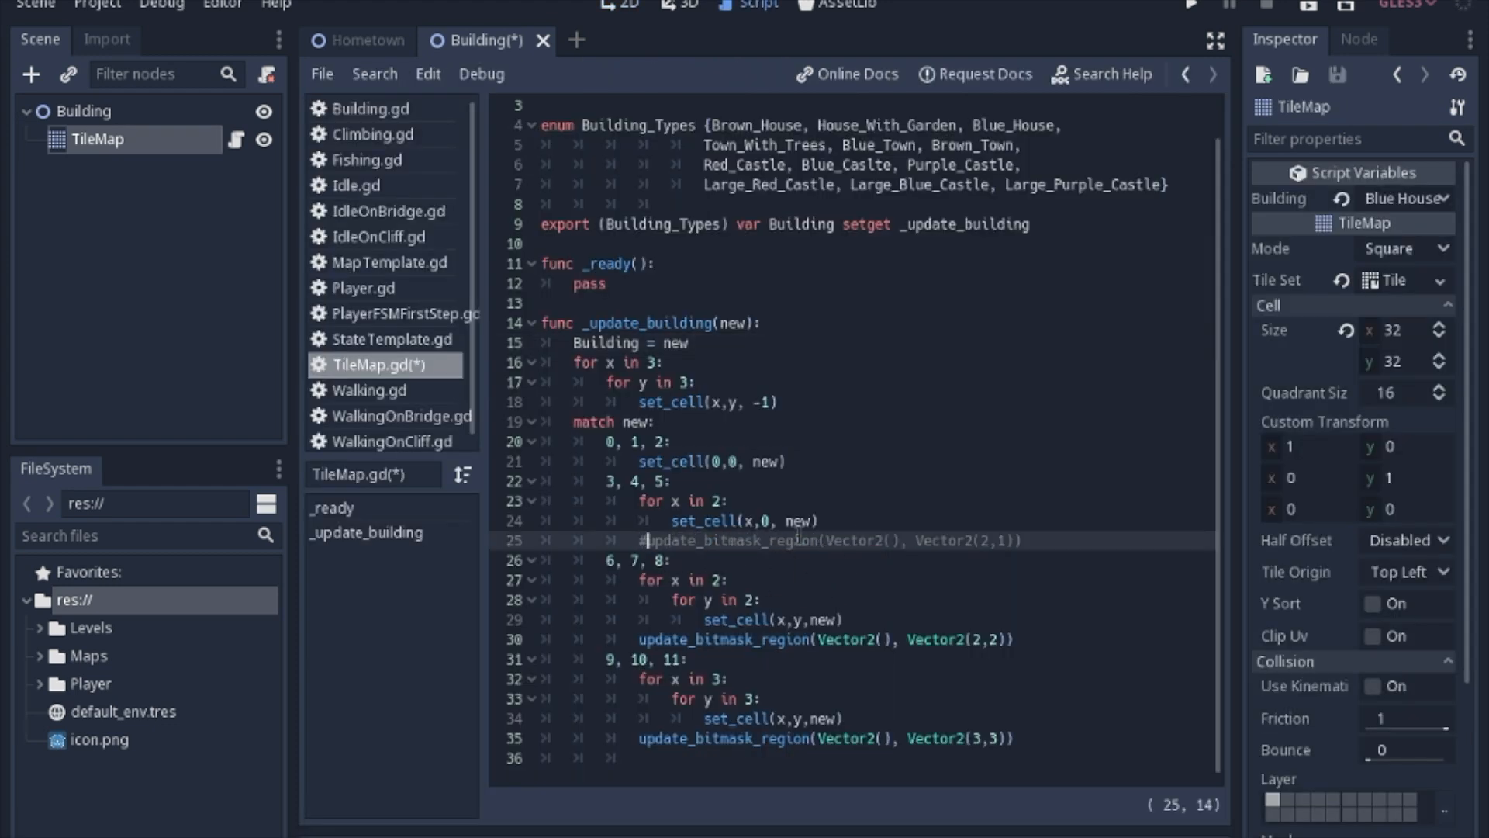
left_click(1405, 198)
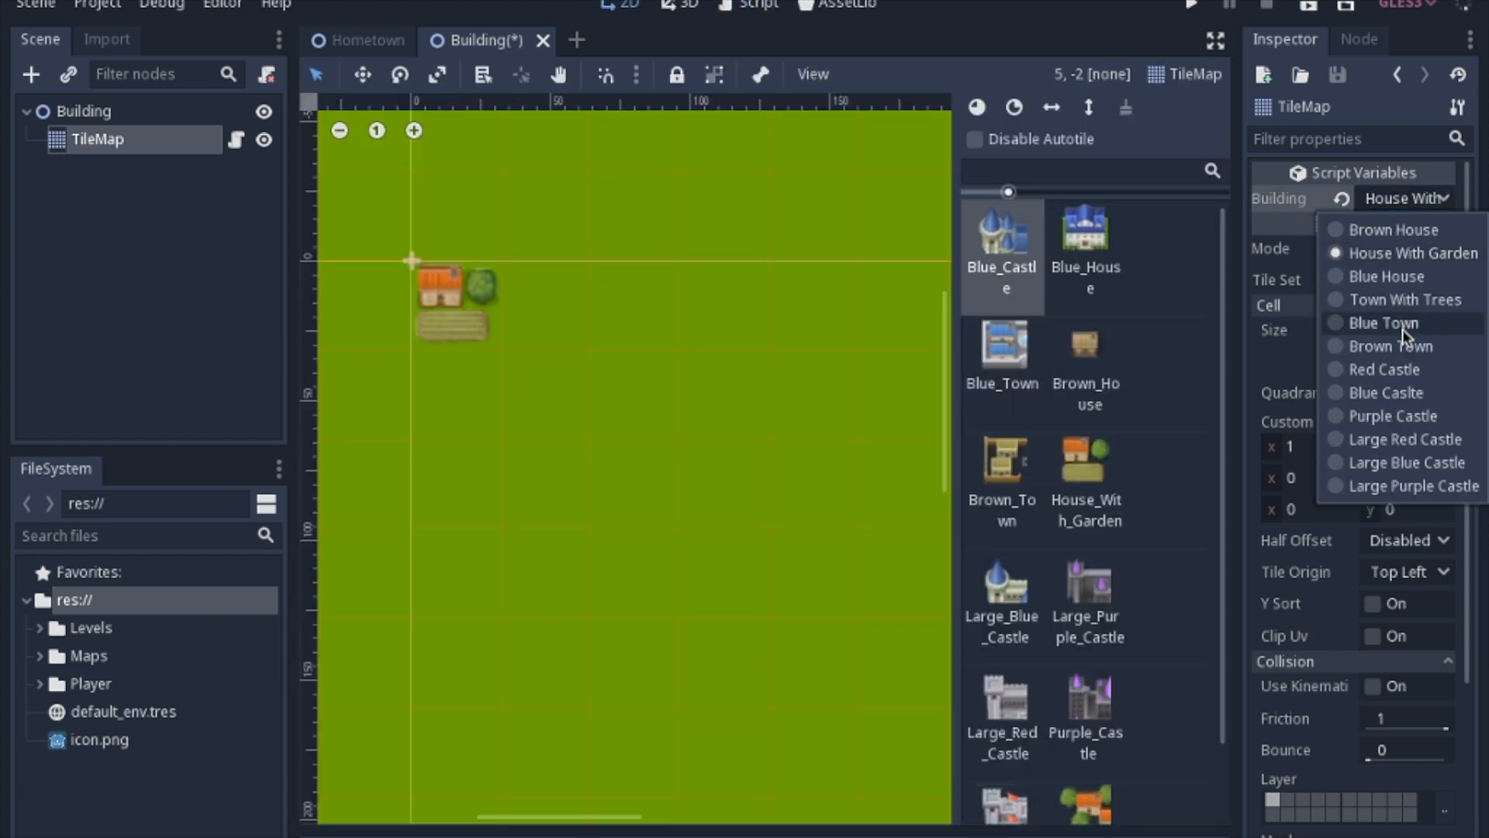
left_click(1400, 300)
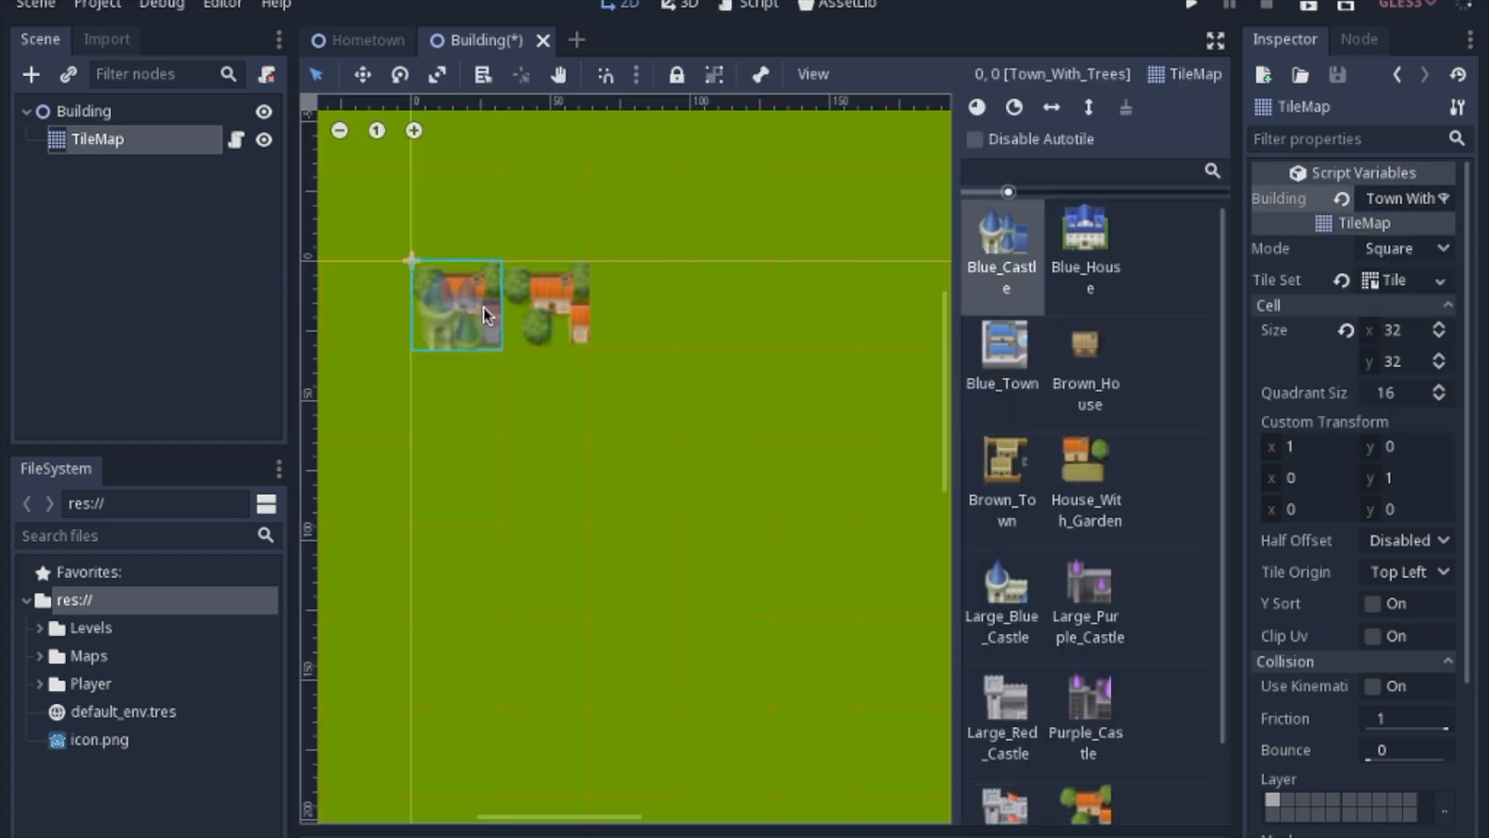
left_click(550, 304)
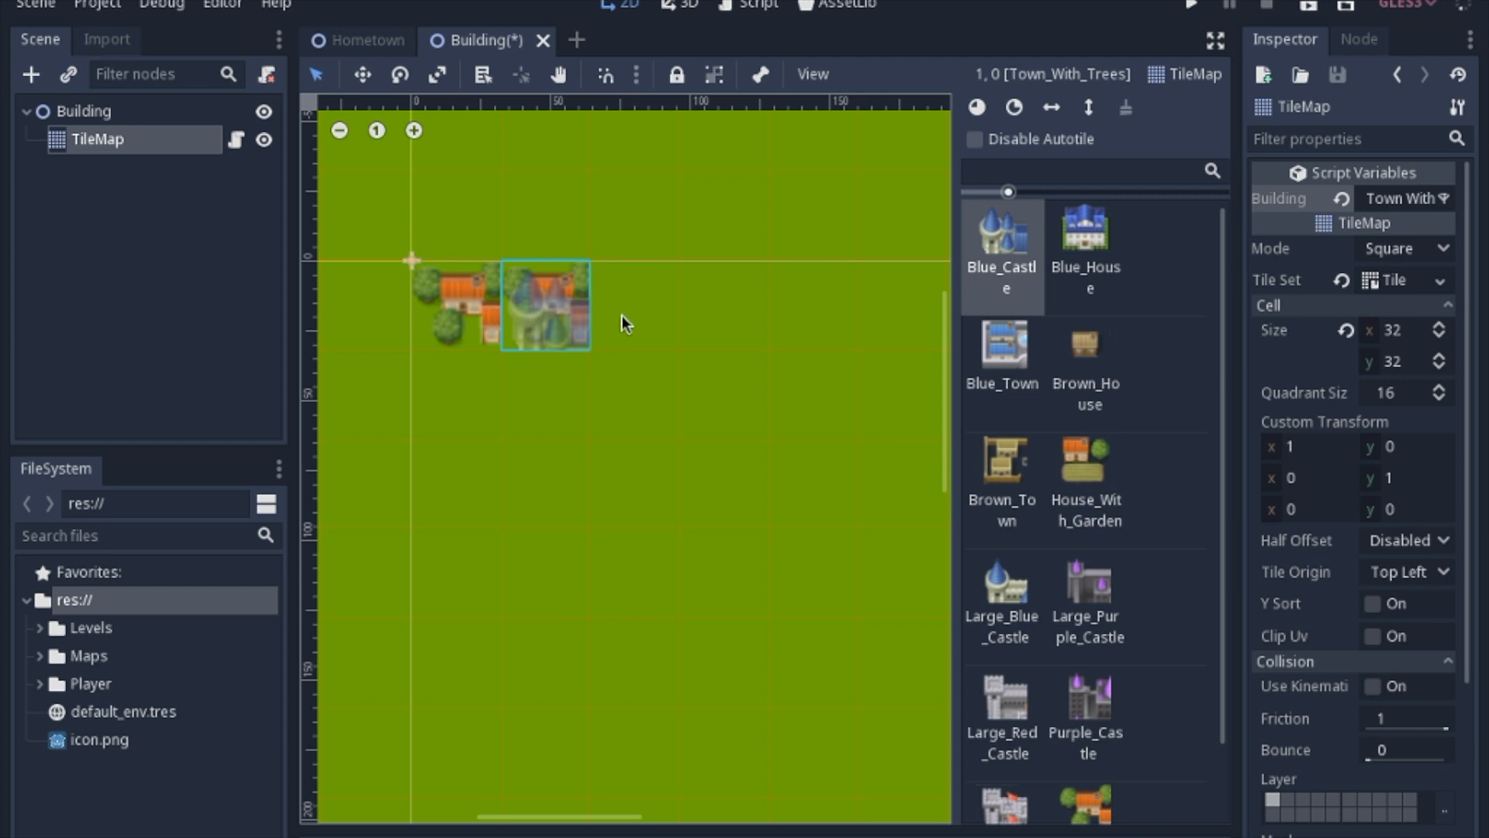
left_click(456, 304)
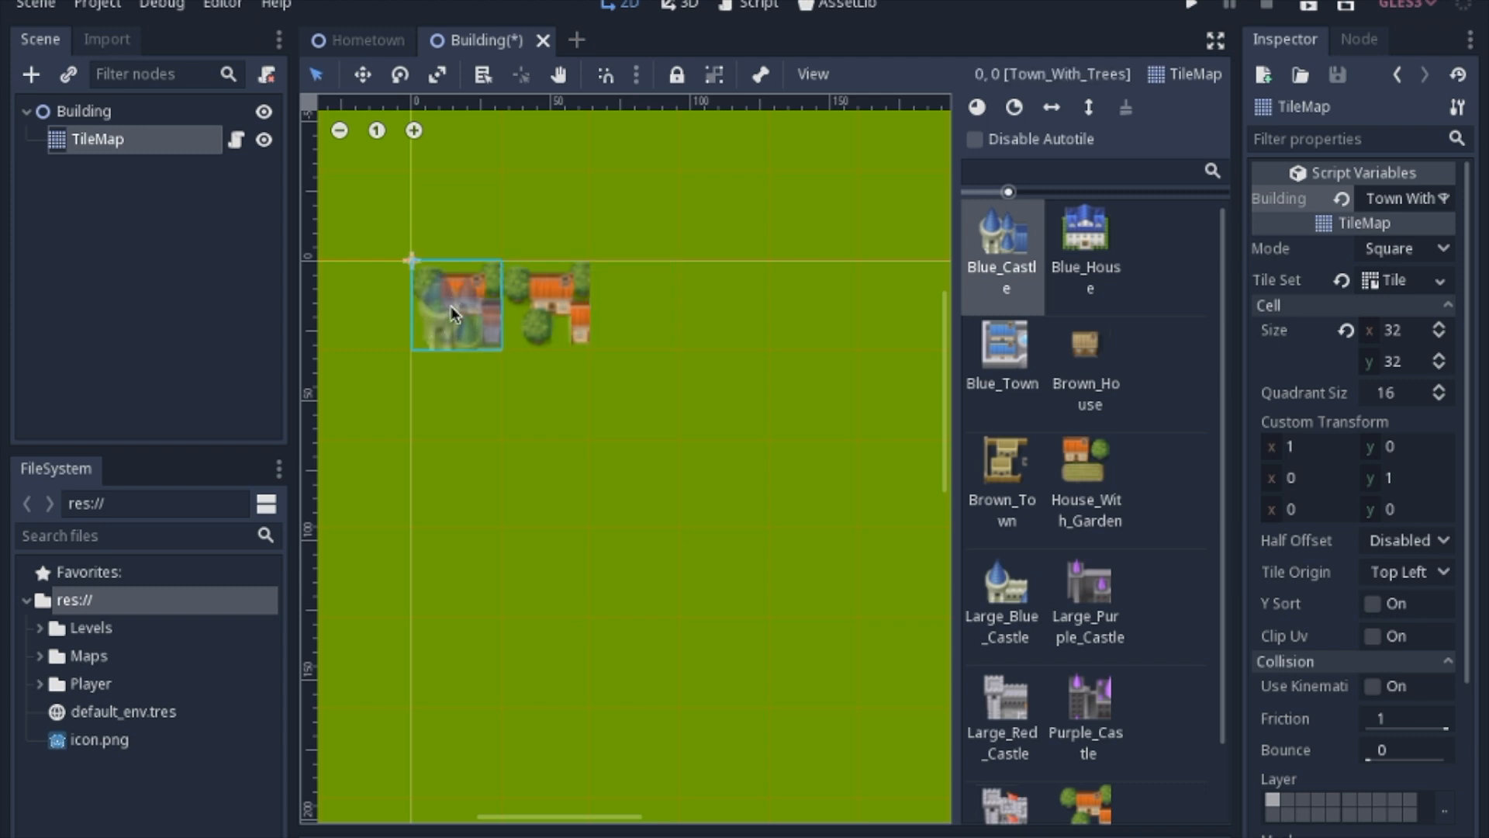
left_click(757, 5)
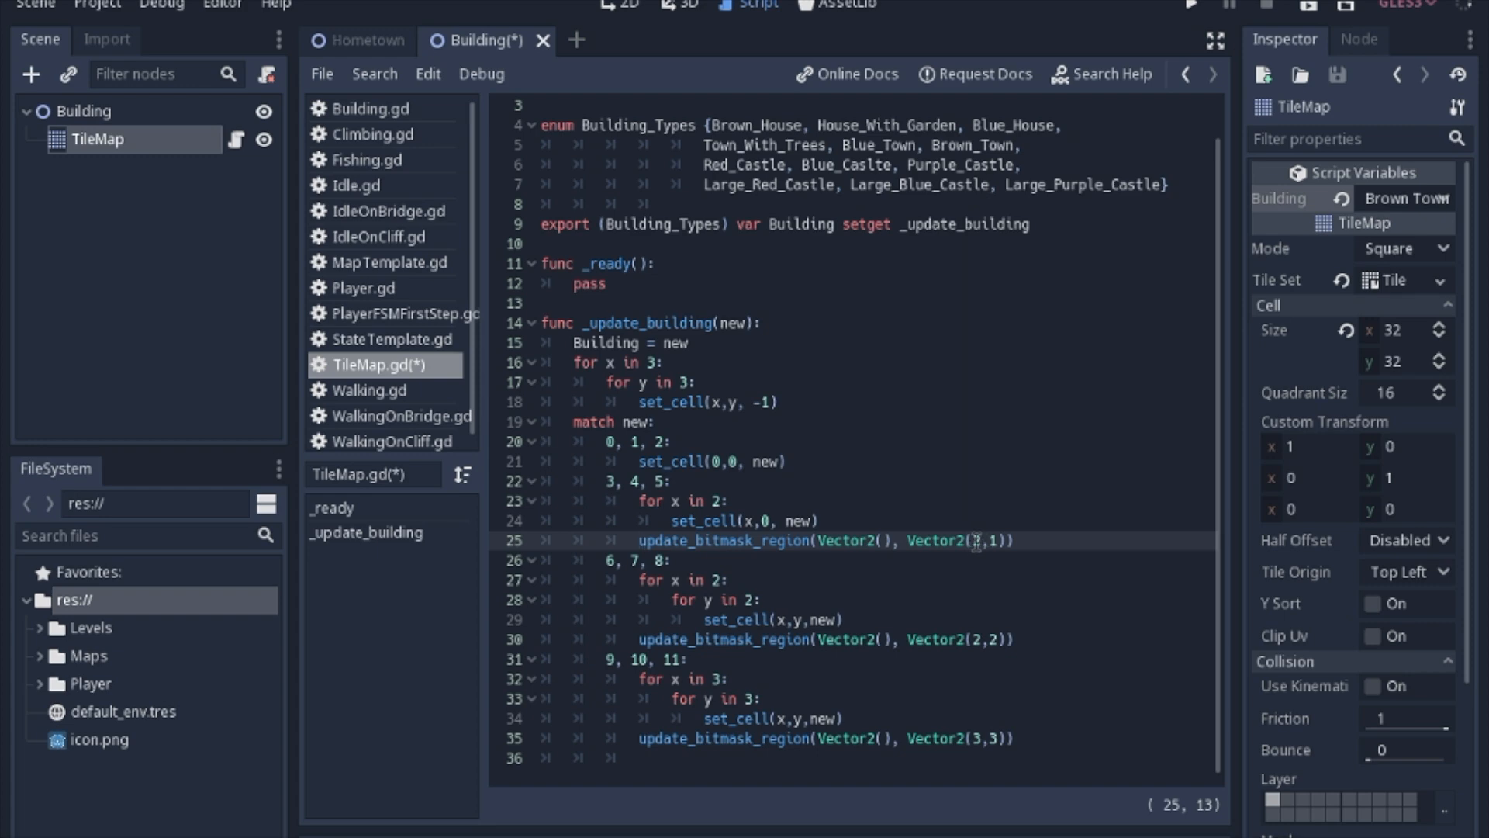
Step: Save the scene and switch to the 2D view showing the Town With Trees TileMap
key("ctrl+s")
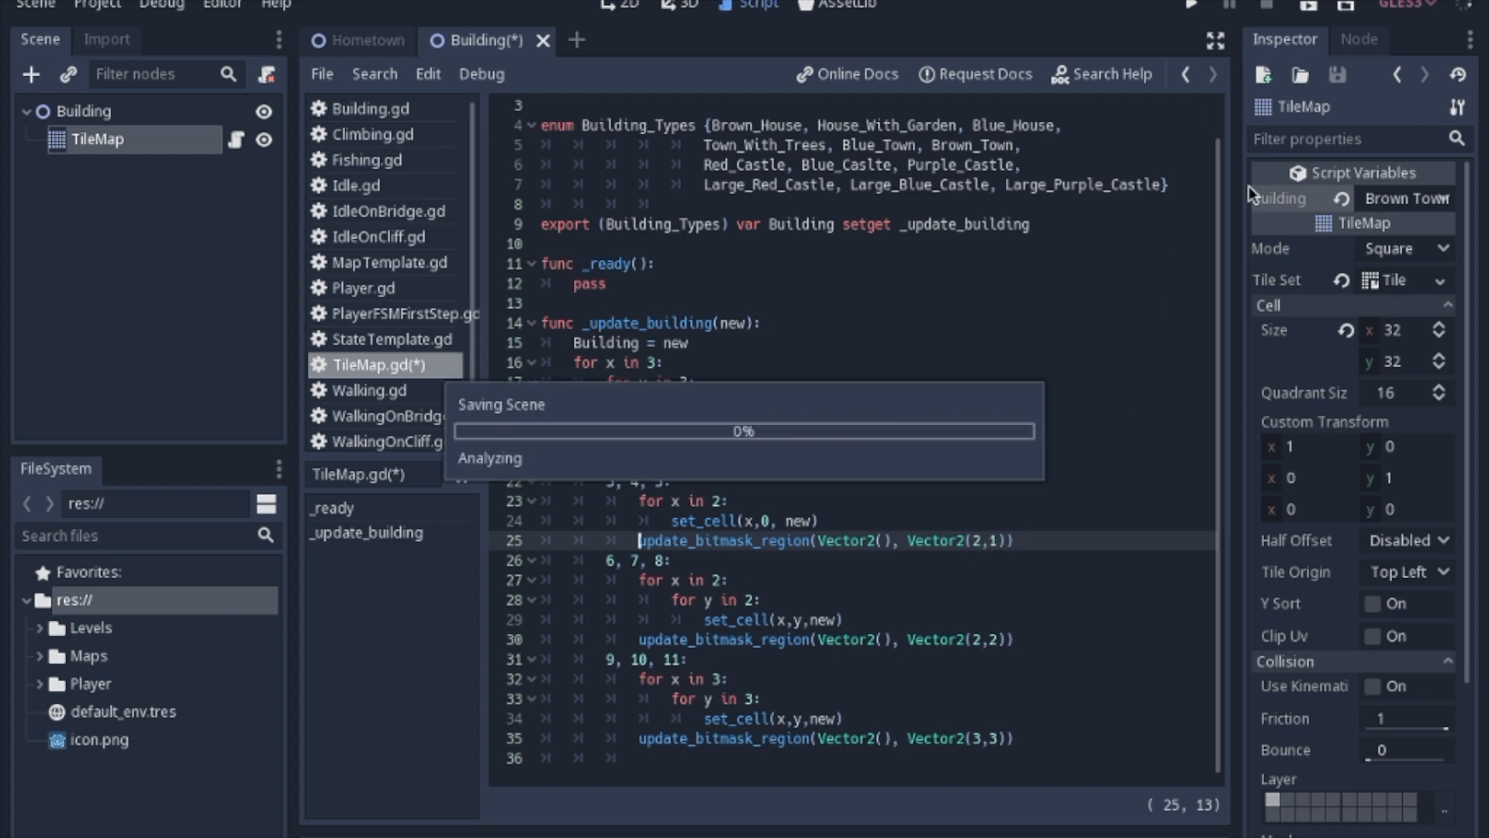
left_click(623, 5)
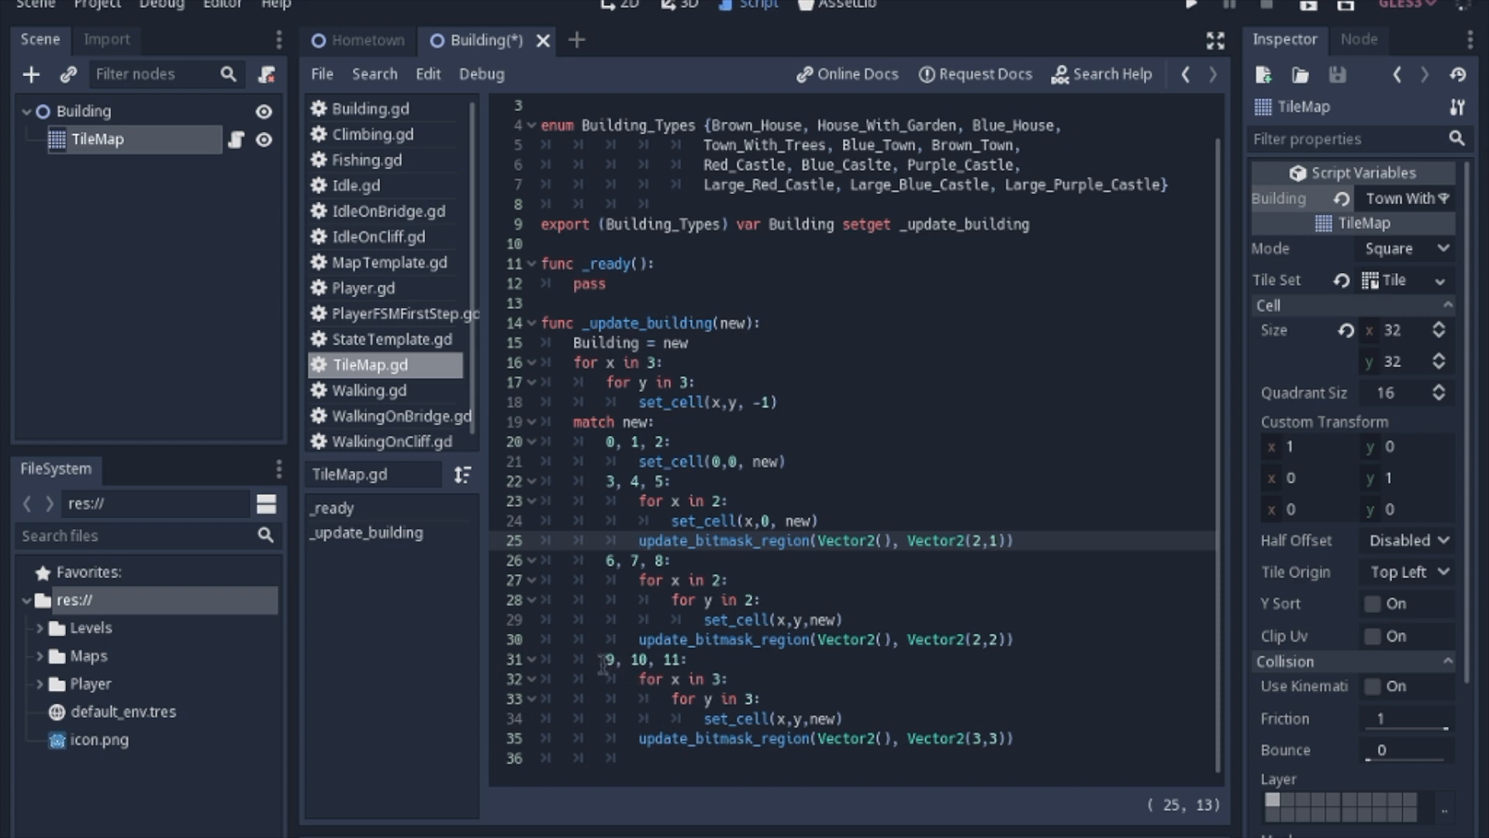
left_click(639, 541)
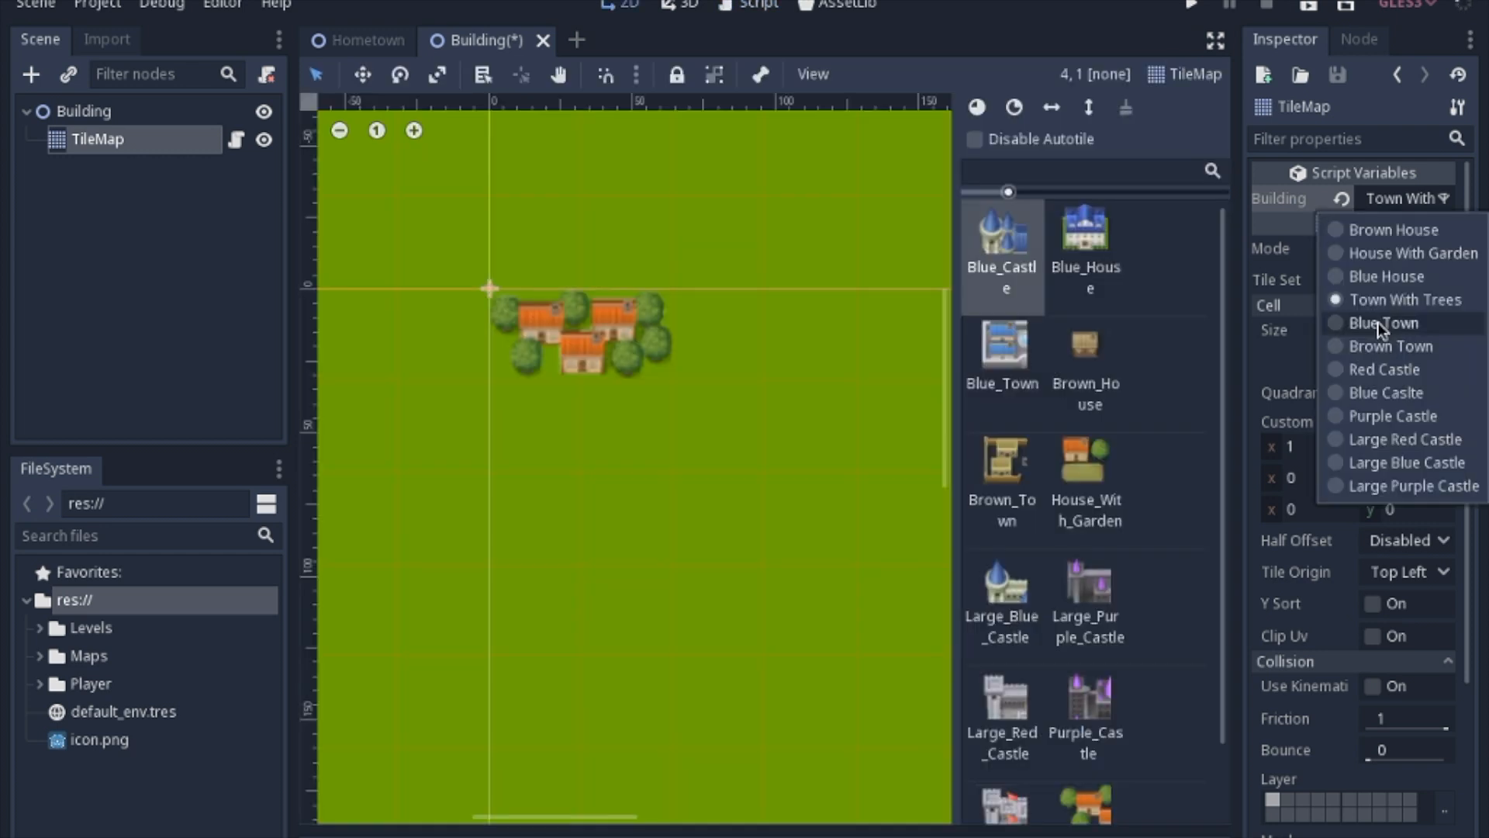
Step: Set Building to Blue Town, House With Garden, Brown Town, then Large Red Castle
left_click(1384, 323)
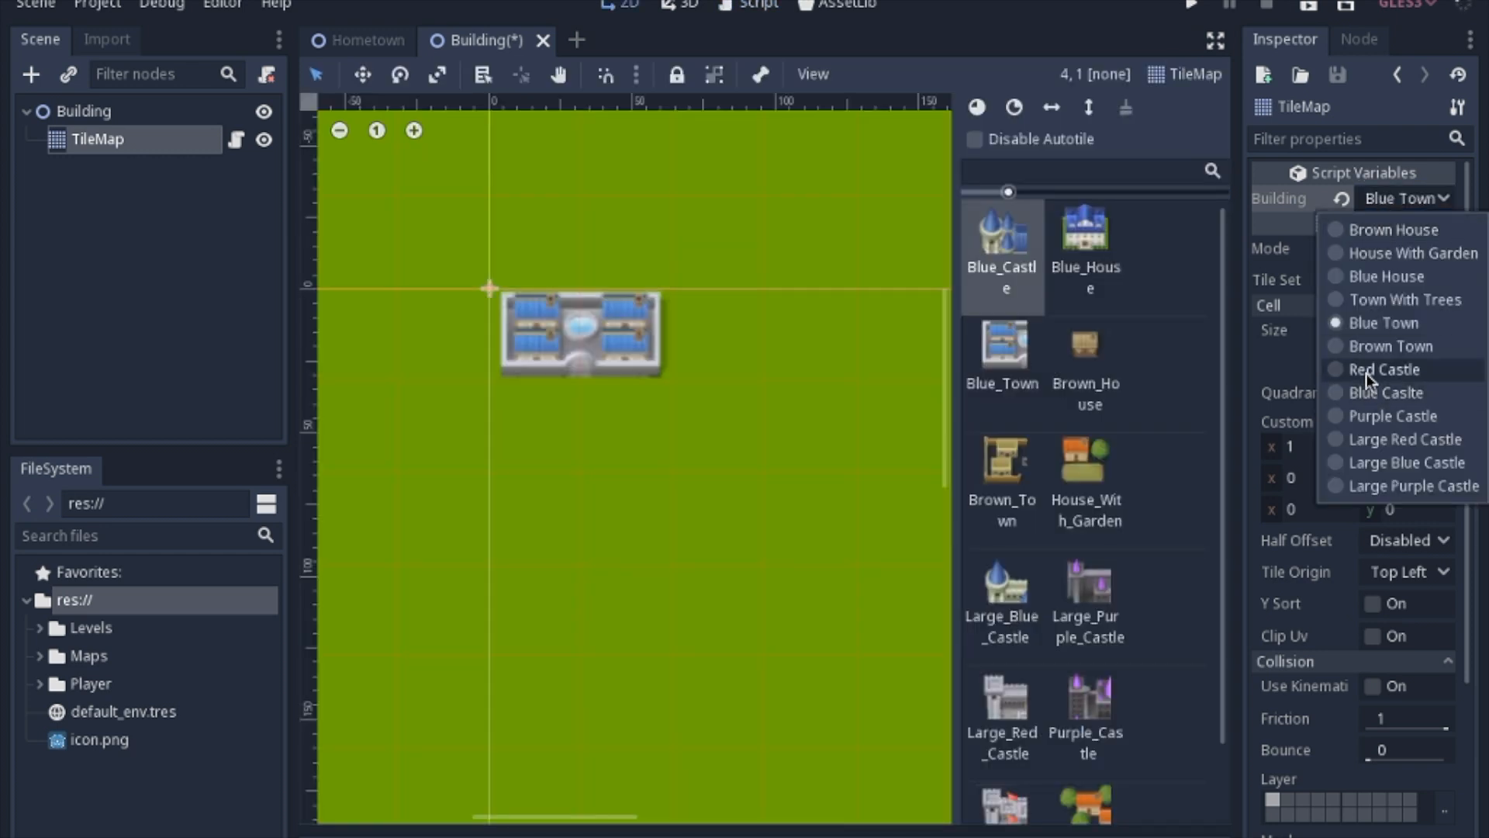
left_click(1383, 368)
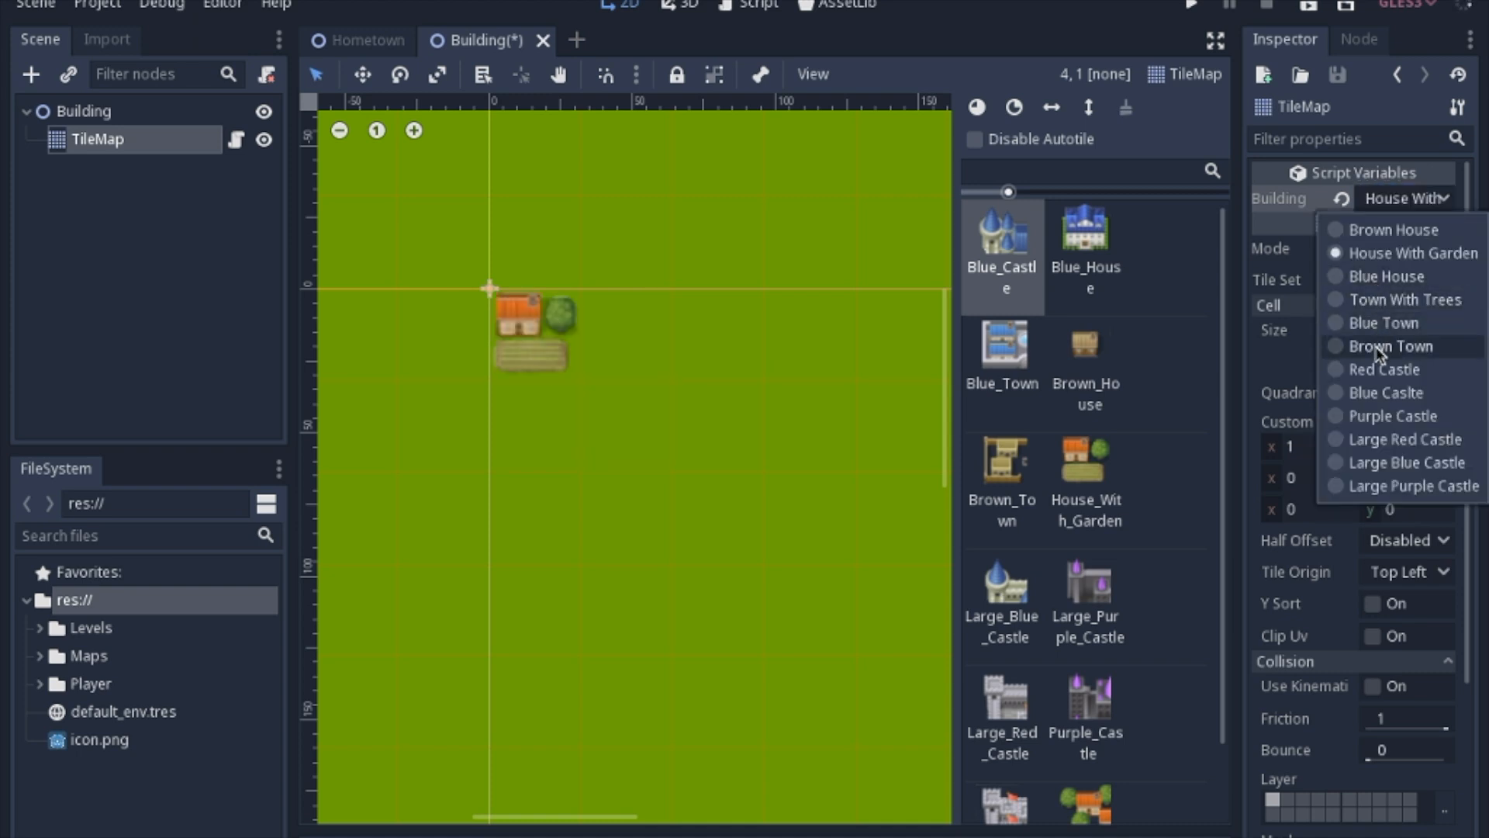
left_click(1391, 346)
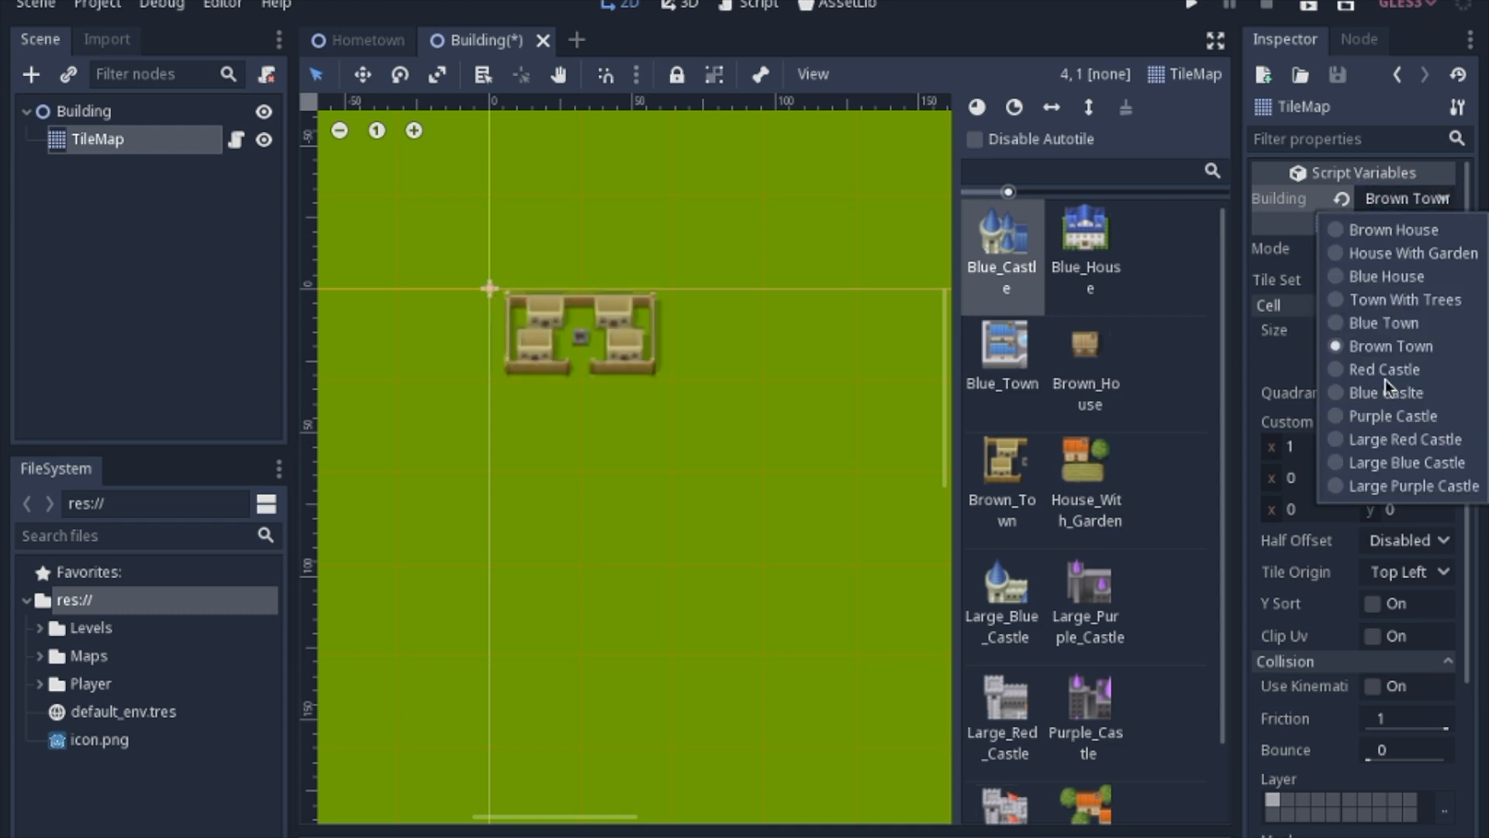
left_click(1404, 439)
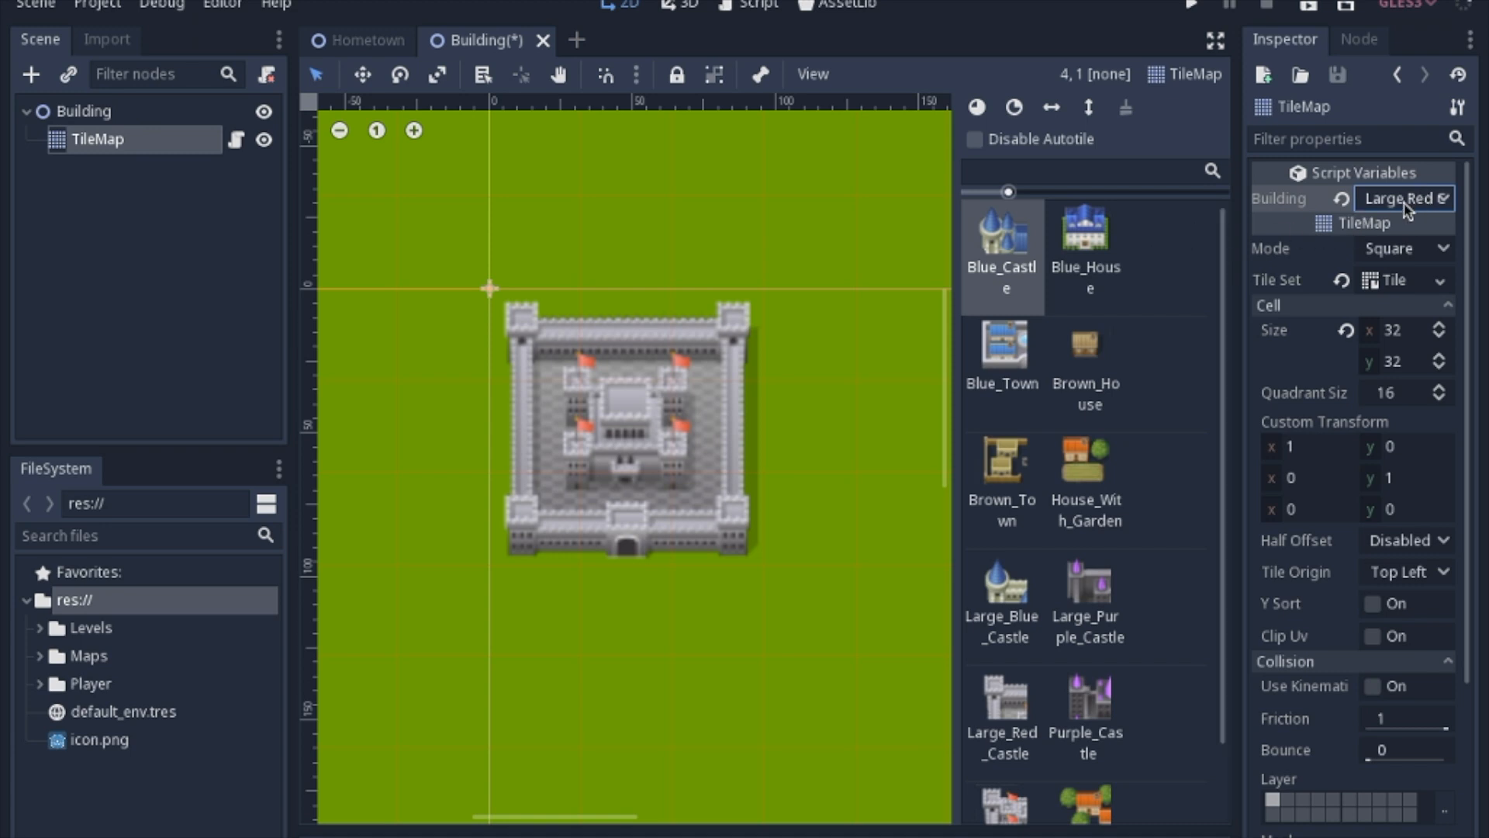
mouse_move(1392, 217)
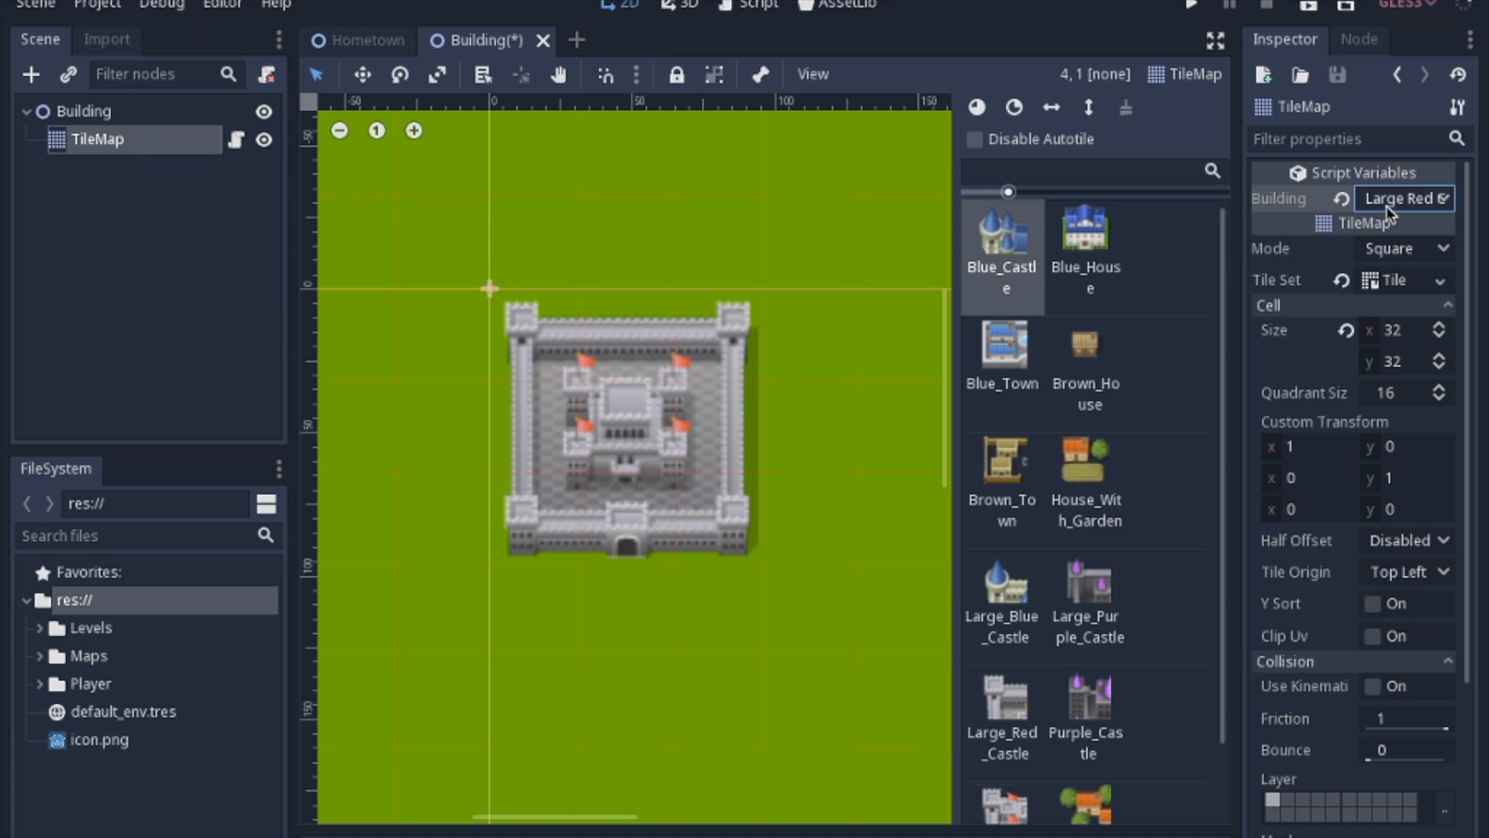